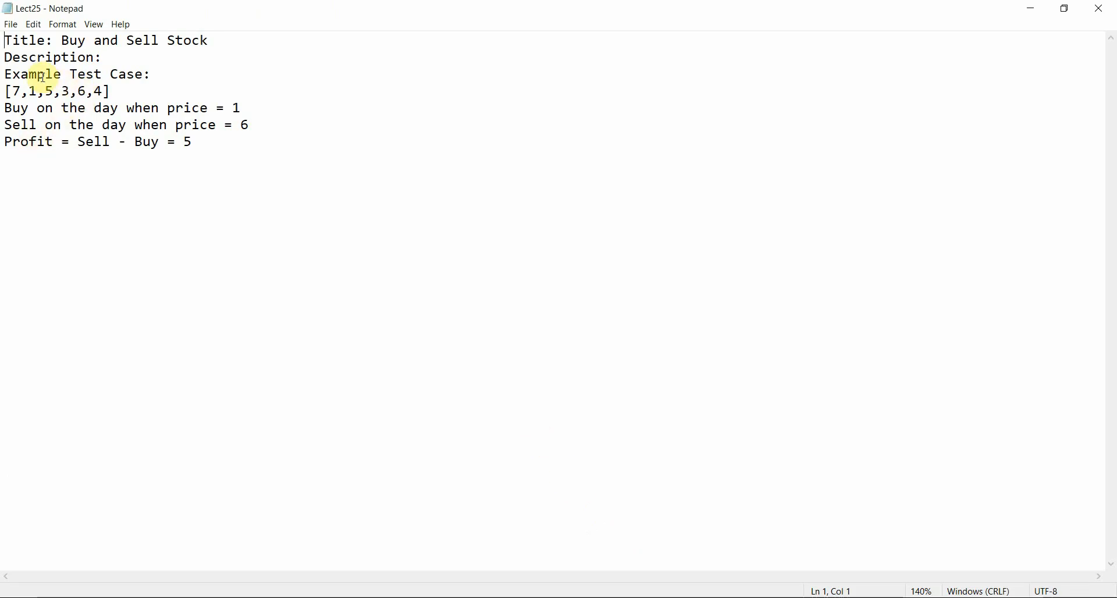
# Step: Add the note 'ARRAY => PRICES OF A STOCK ON A GIVEN DAY' below the profit line
pyautogui.doubleClick(71, 41)
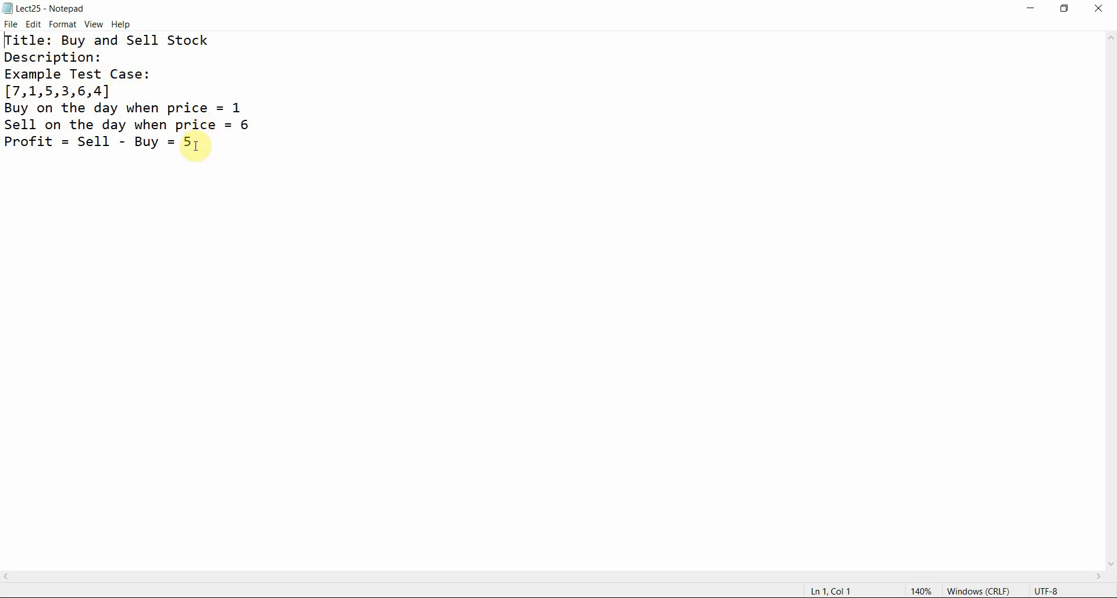
pyautogui.moveTo(4, 75); pyautogui.dragTo(192, 142)
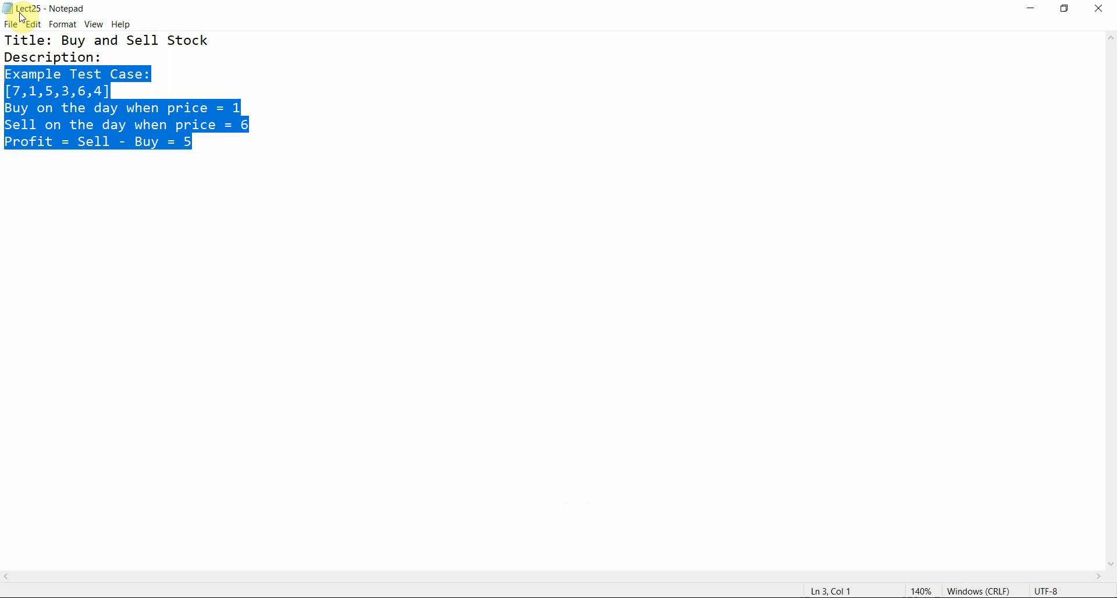
pyautogui.moveTo(580, 397)
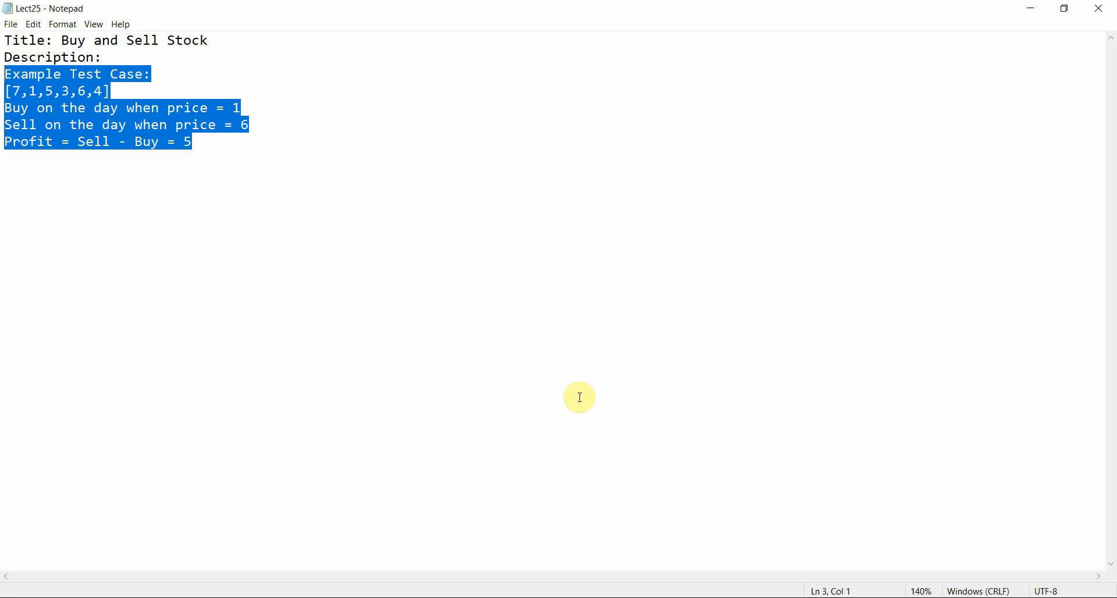
pyautogui.moveTo(274, 258)
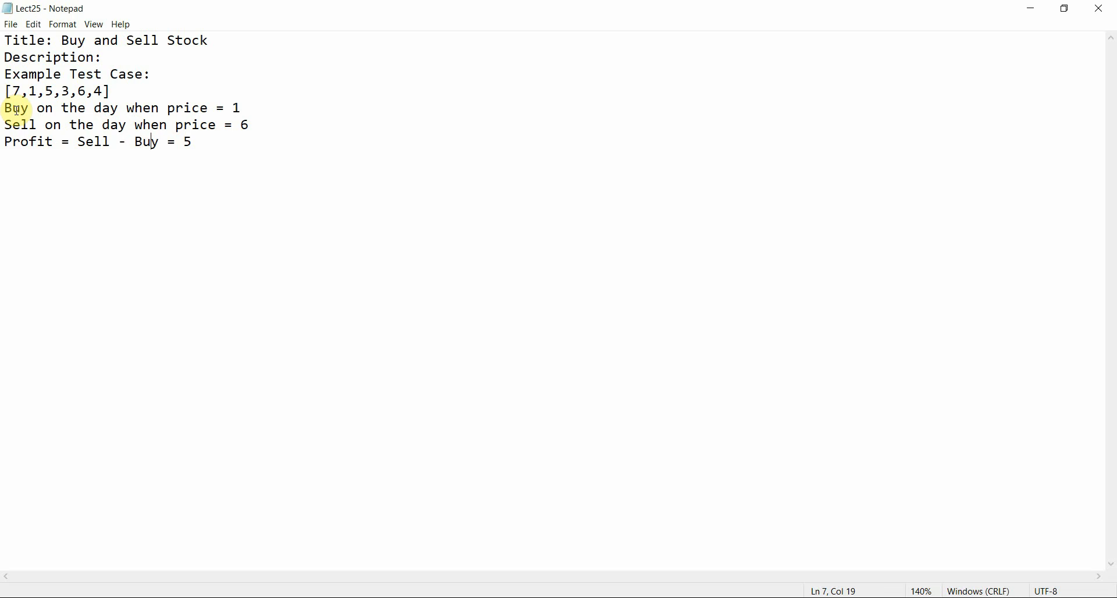
pyautogui.click(192, 141)
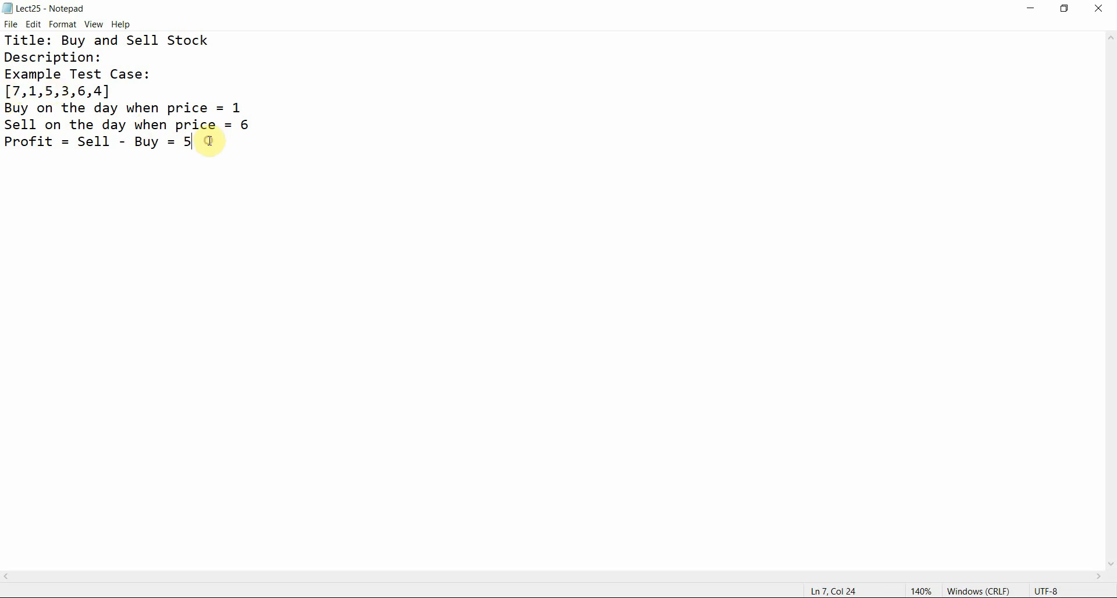
pyautogui.press('enter')
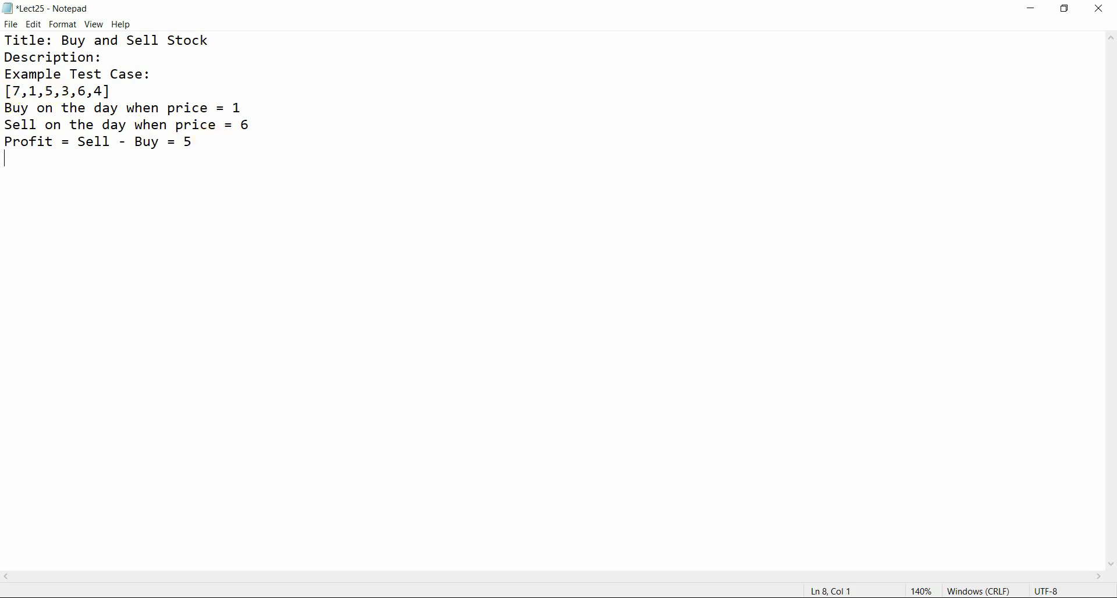
pyautogui.write('AR')
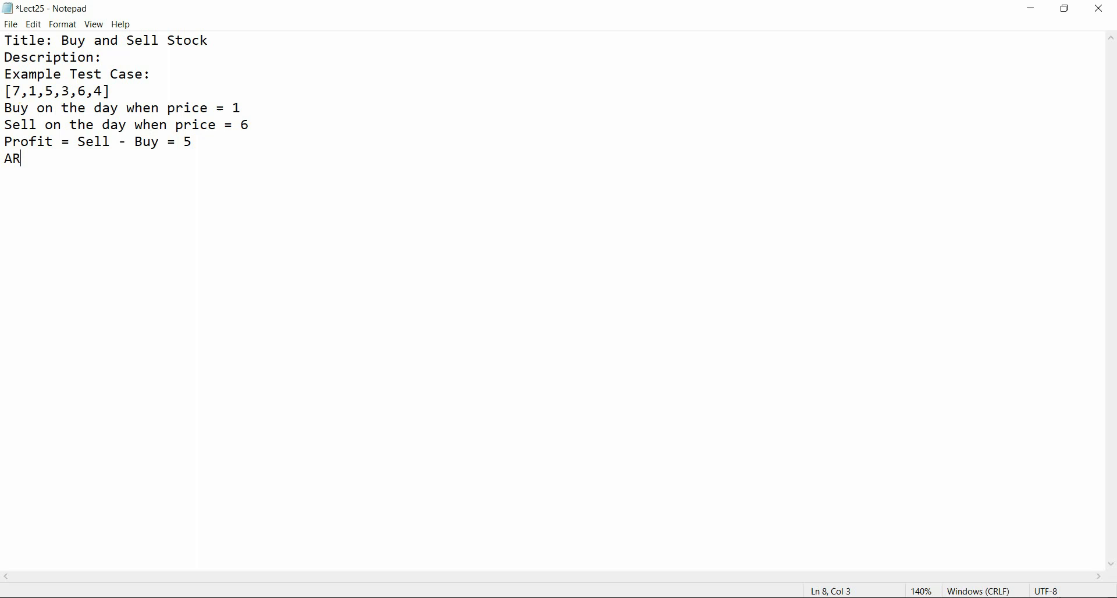
pyautogui.write('RAY =')
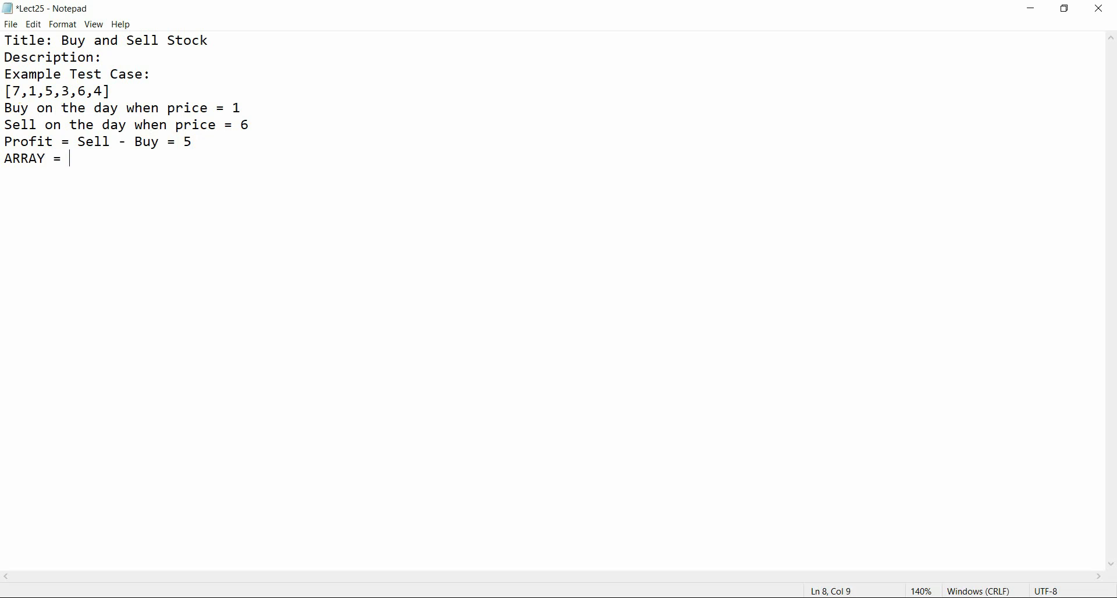
pyautogui.write('> PRI')
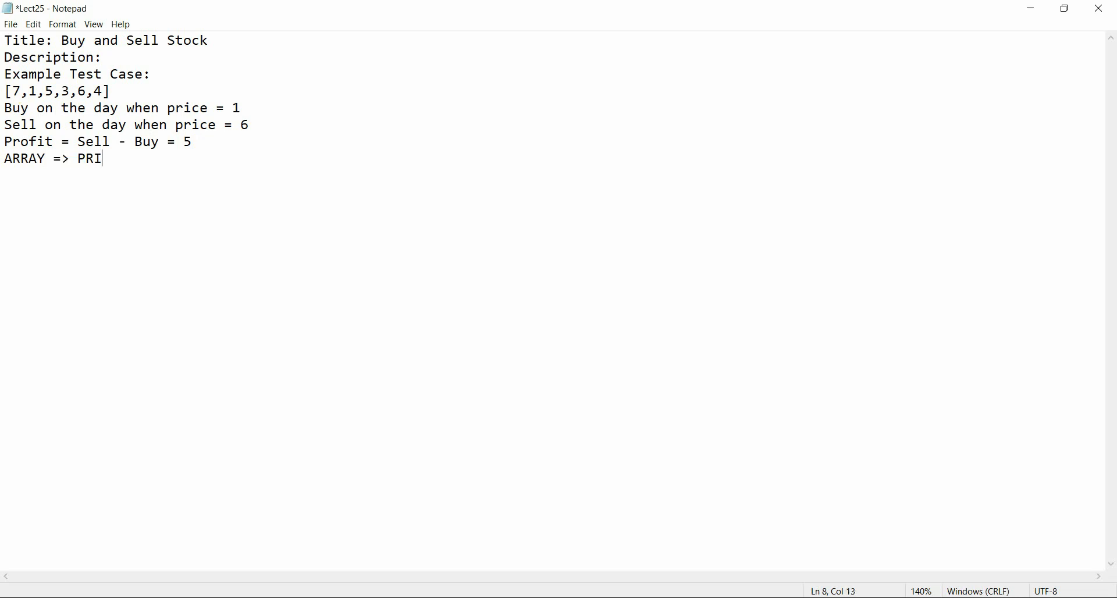
pyautogui.write('CES OF A')
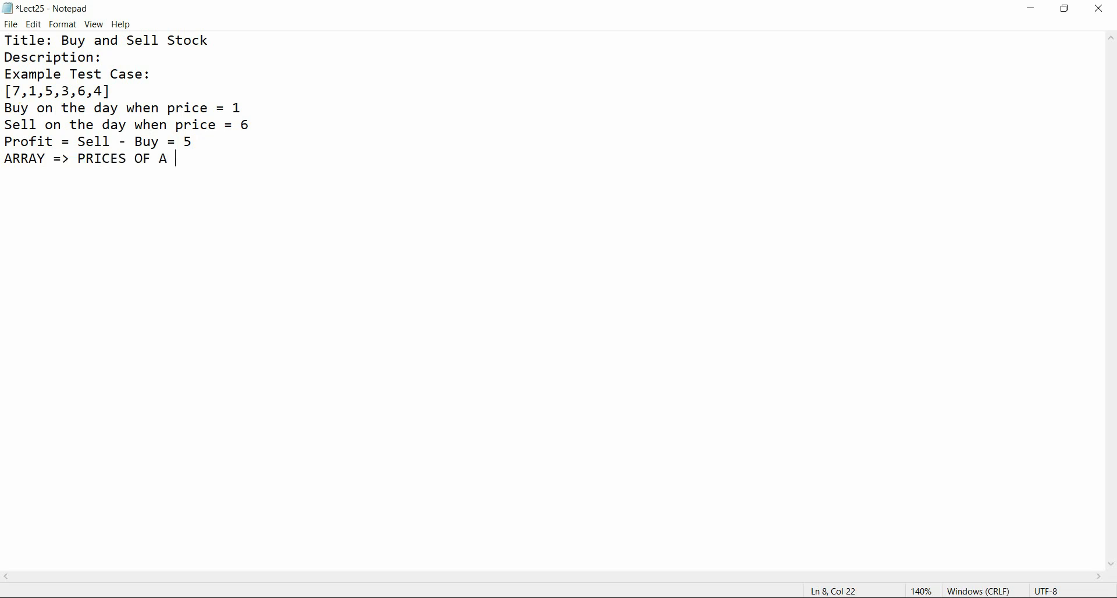
pyautogui.write('STOCK ON A GIV')
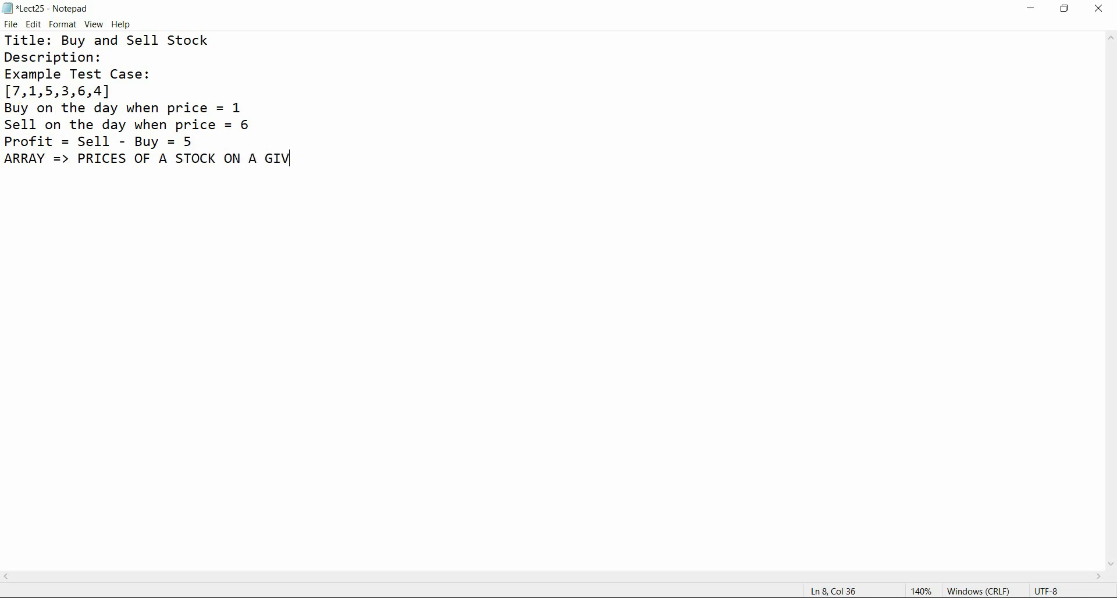
pyautogui.write('EN DAY')
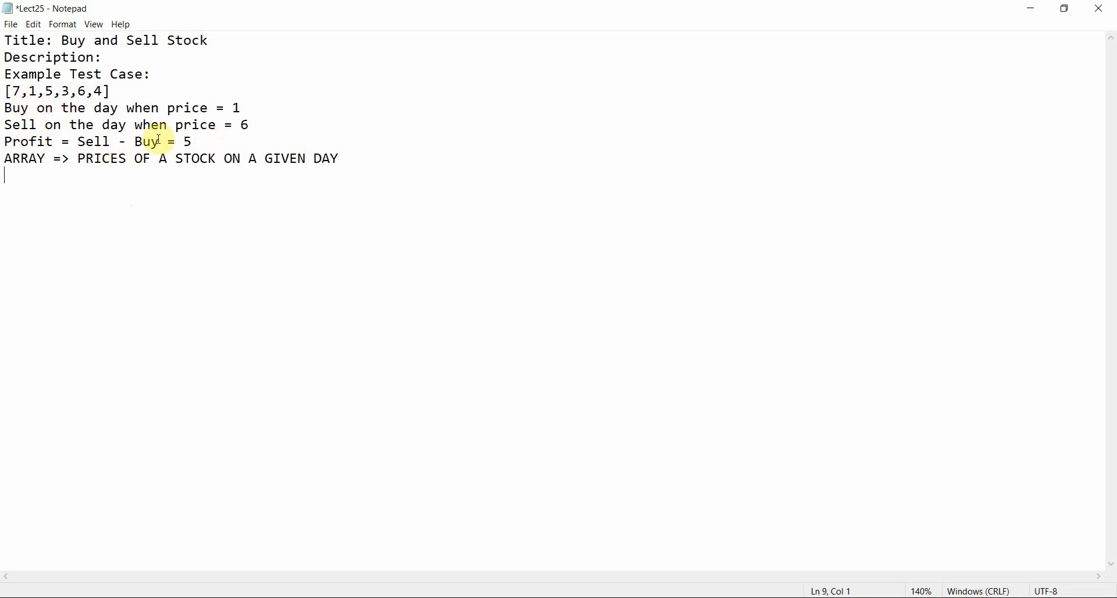
# Step: Add the rules '=>FIRST BUY' and '=>SECOND SELL' on the next lines
pyautogui.write('SEL')
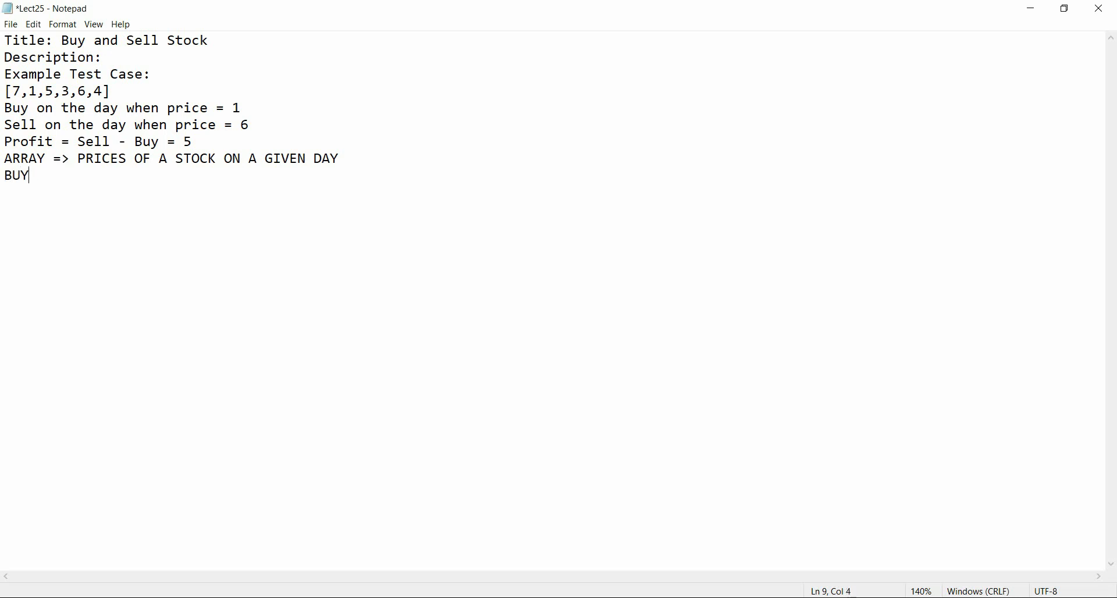
pyautogui.press('backspace')
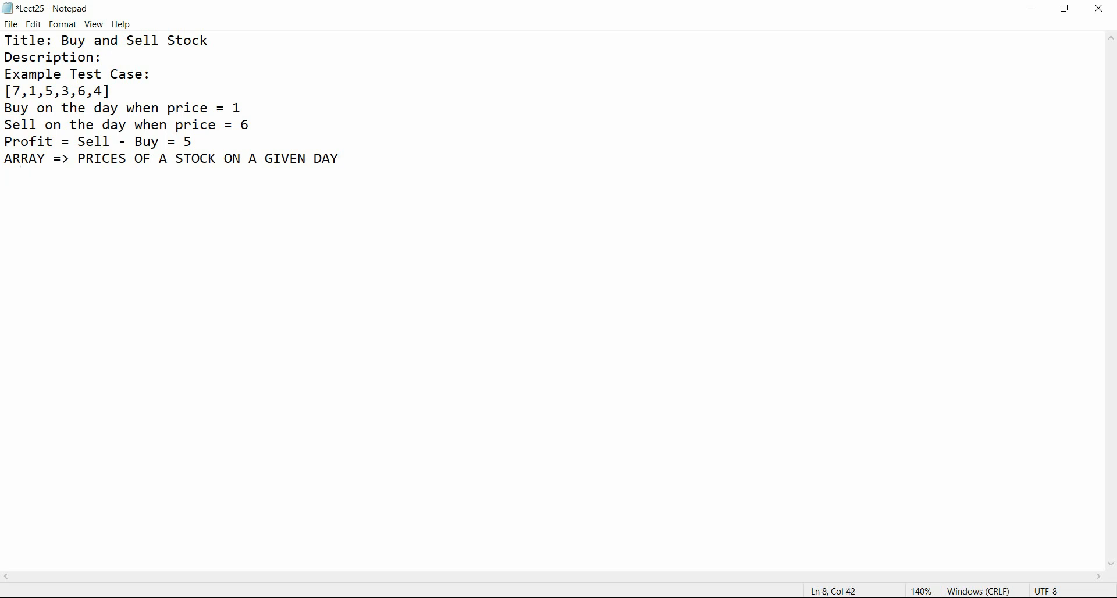
pyautogui.write('FIR')
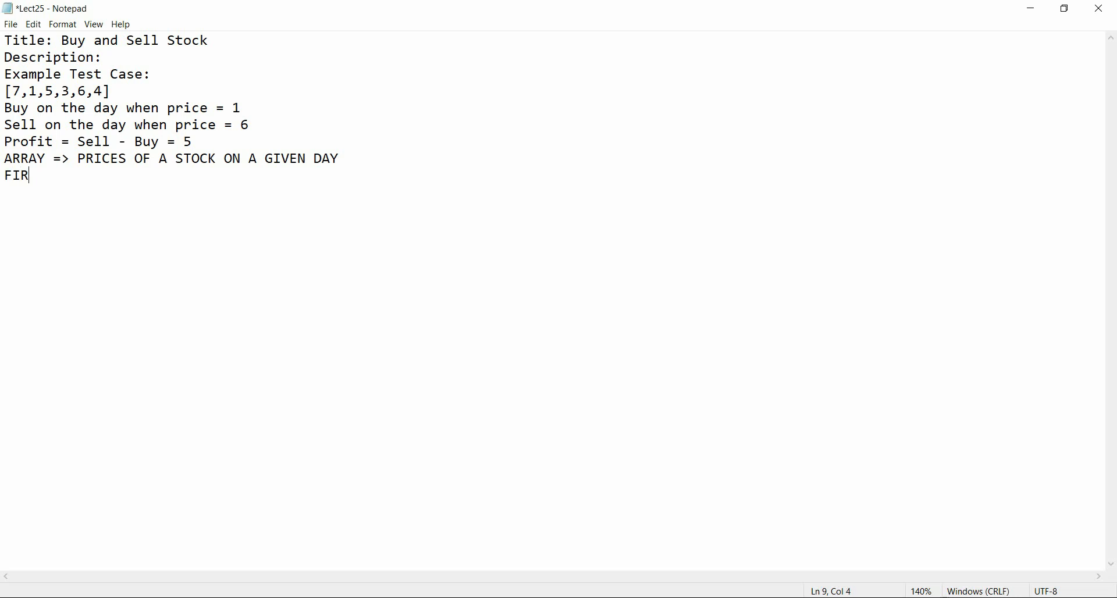
pyautogui.write('ST BUY A')
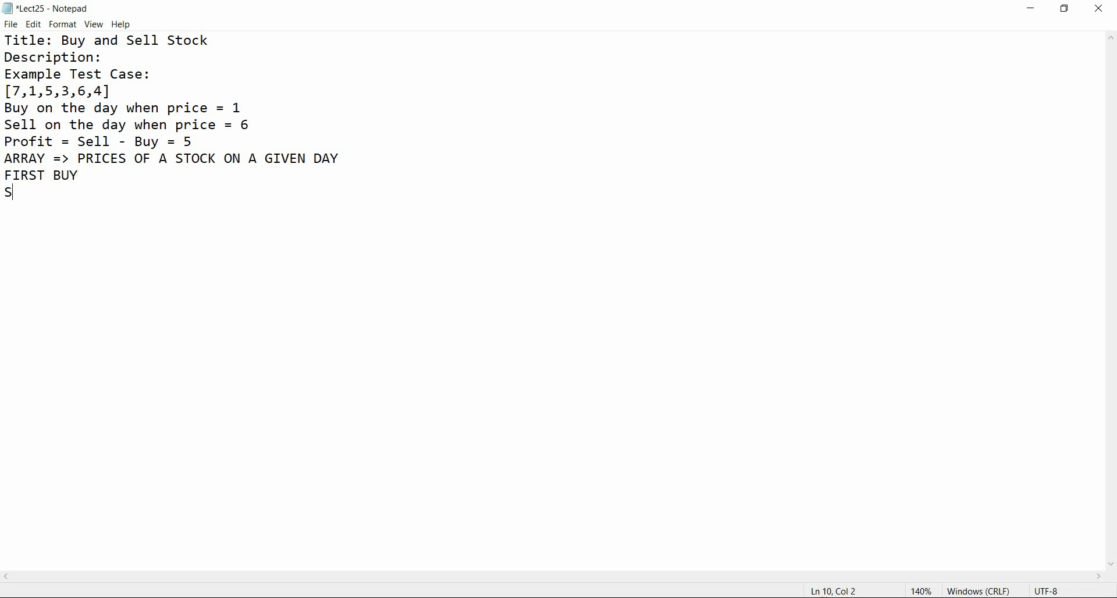
pyautogui.write('ECOND SELL')
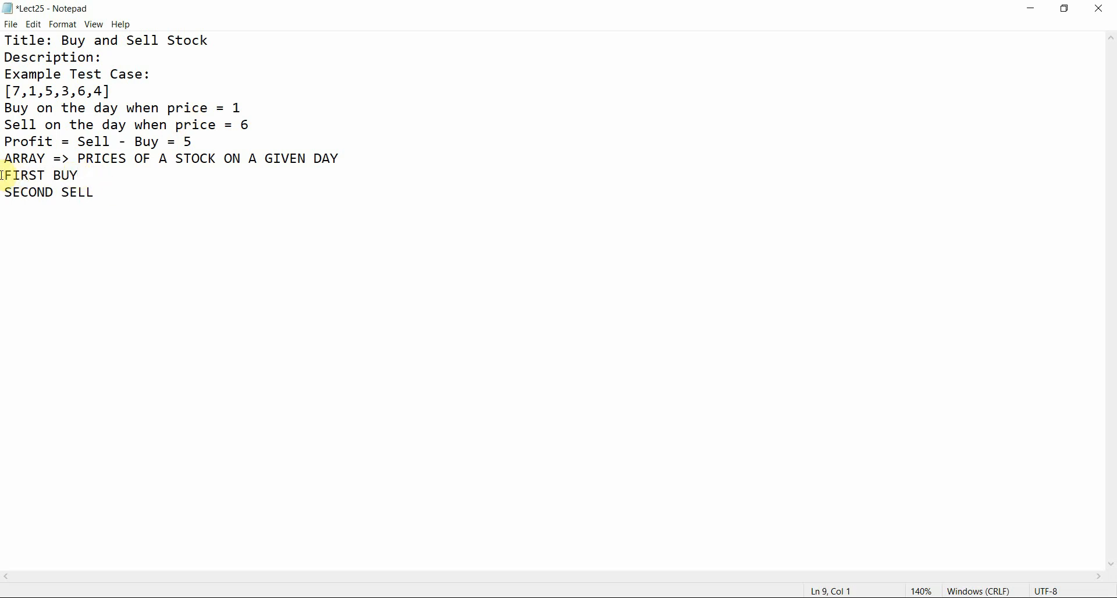
pyautogui.write('=>')
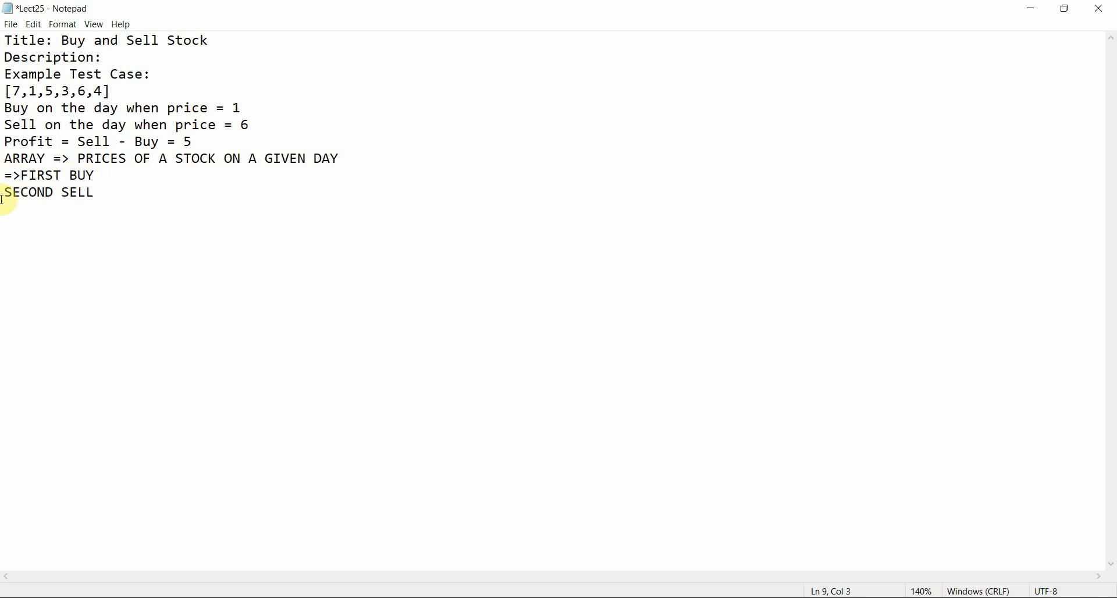
pyautogui.write('=>')
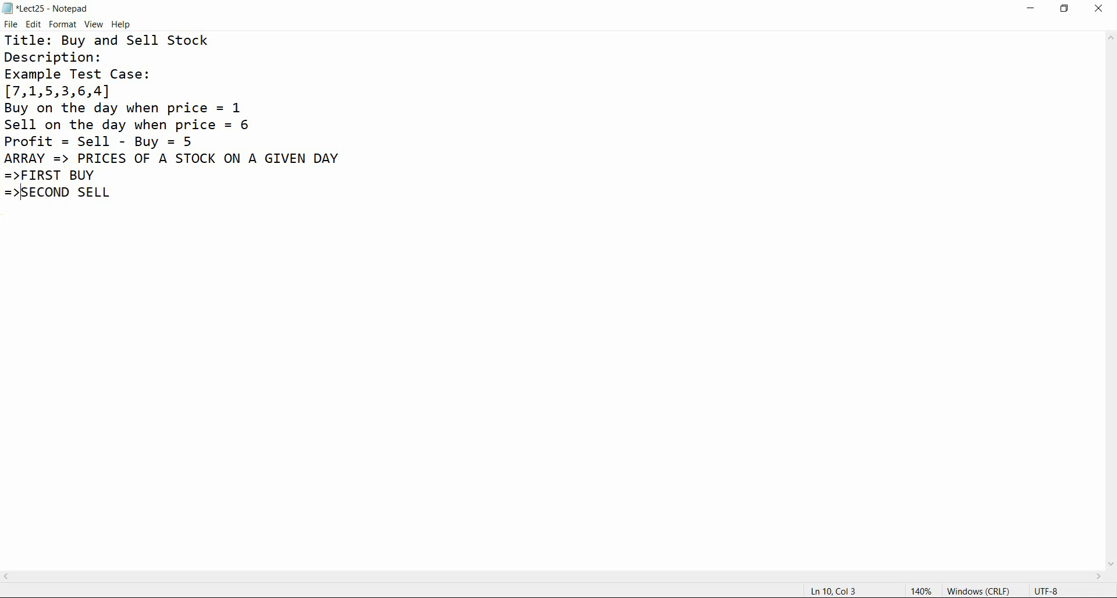
# Step: Add '=>YOU NEED TO BUY THE STOCK BEFORE SELLING' and highlight the price 6 in the example
pyautogui.click(117, 192)
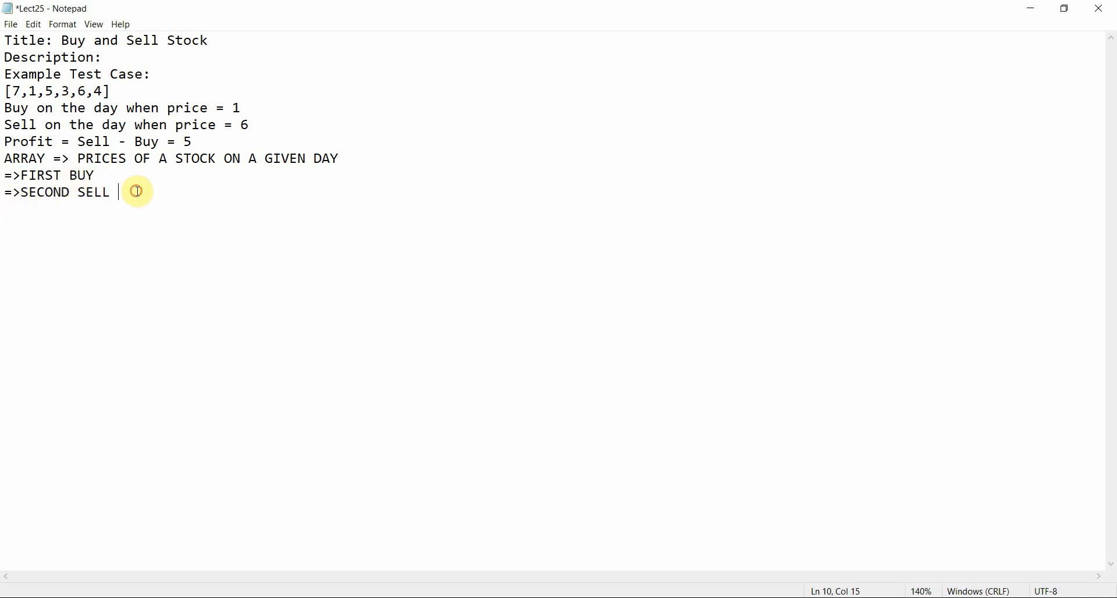
pyautogui.write('YOU')
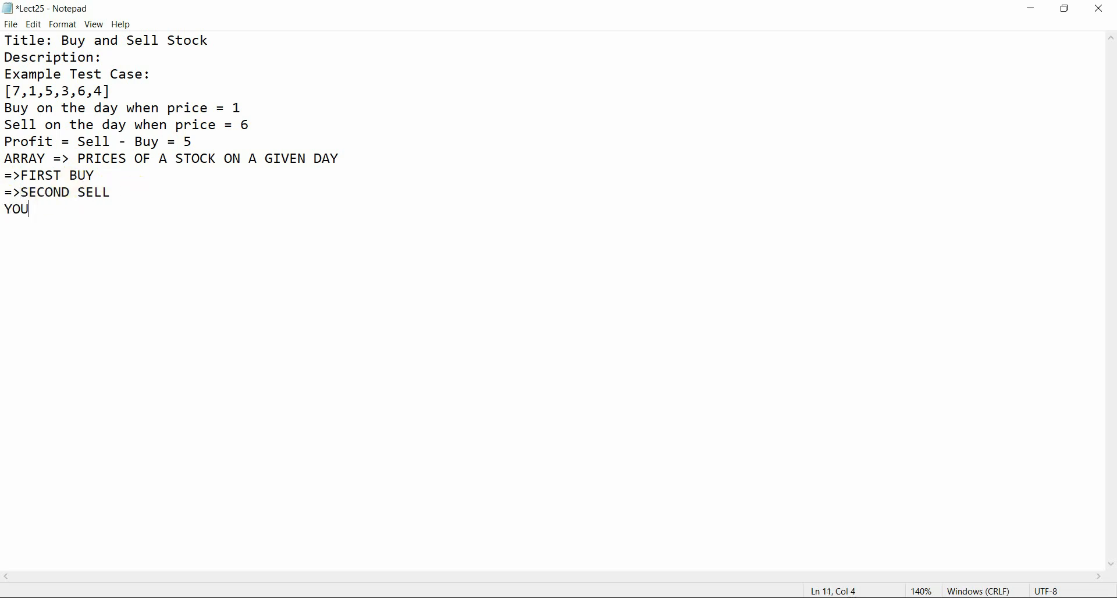
pyautogui.write('NEED')
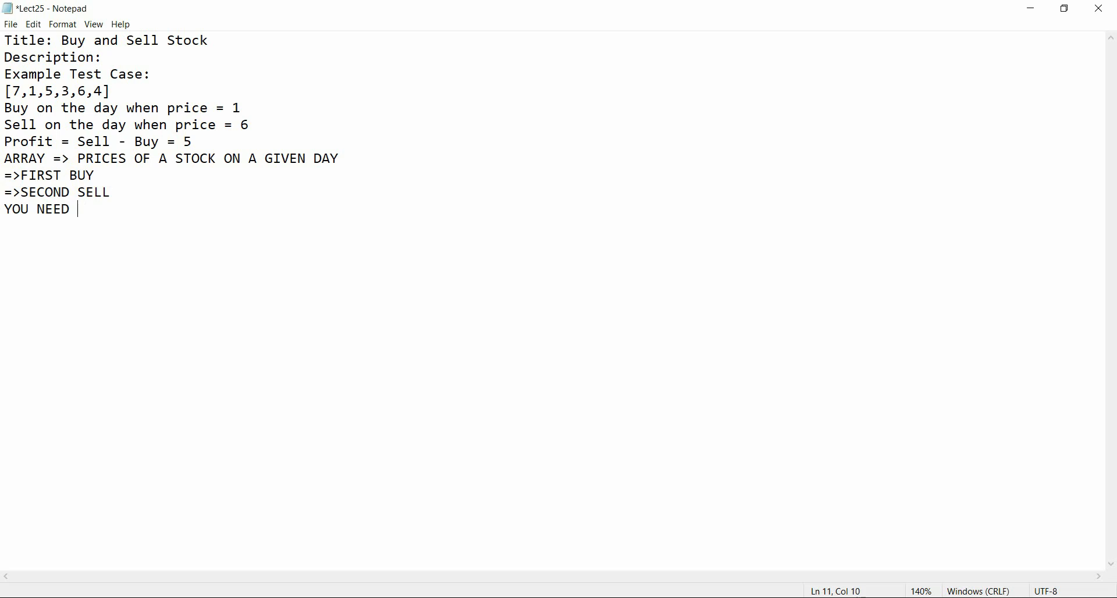
pyautogui.write('TO BUT')
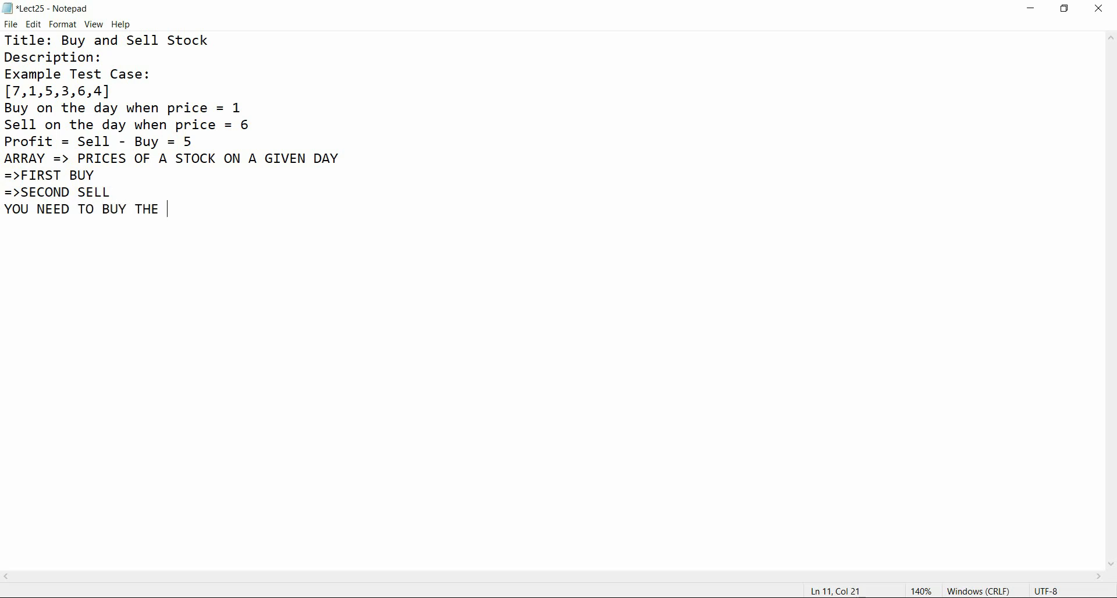
pyautogui.write('STOCK BEFORE SE')
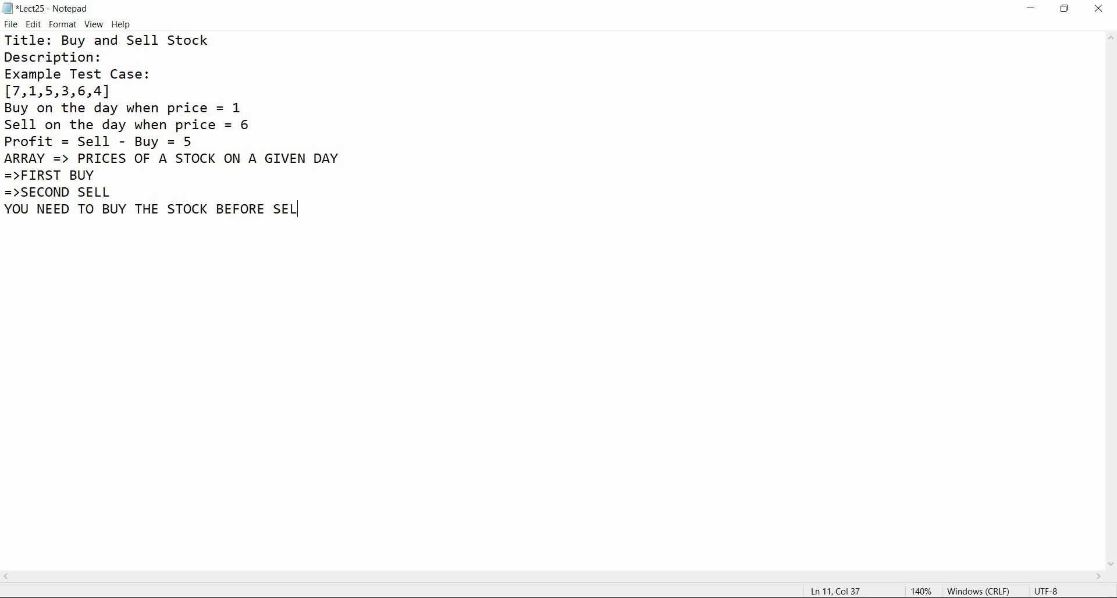
pyautogui.write('LING')
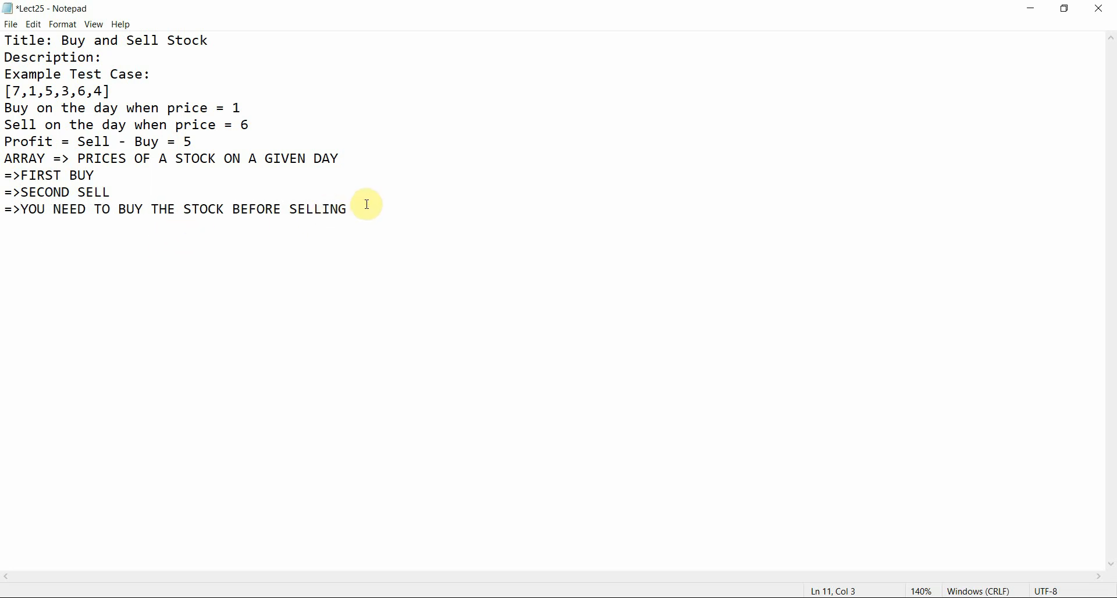
pyautogui.moveTo(127, 208); pyautogui.dragTo(346, 208)
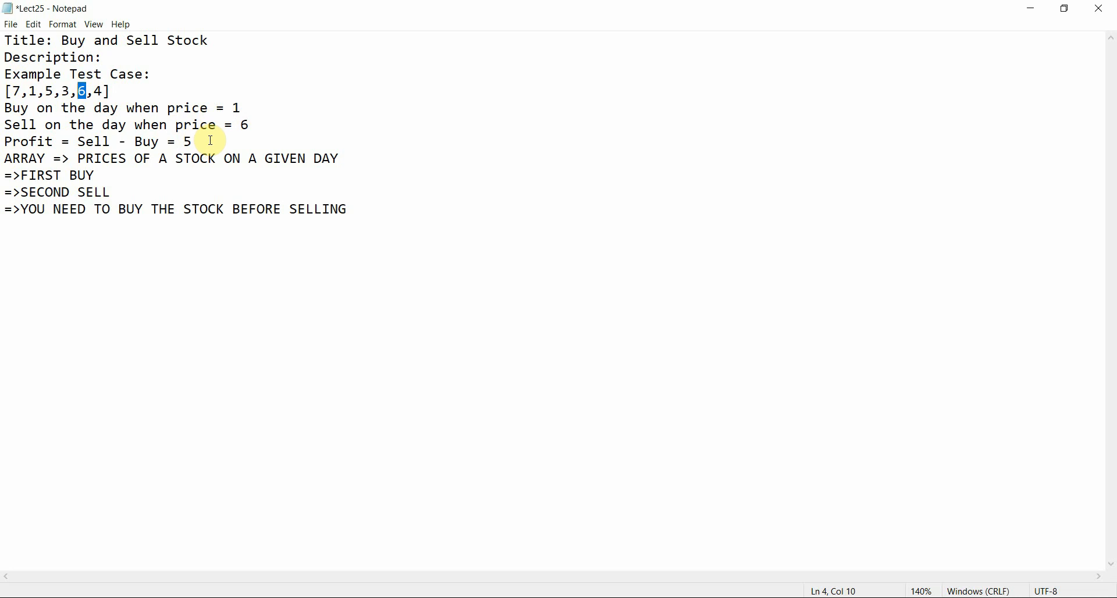
pyautogui.moveTo(516, 395)
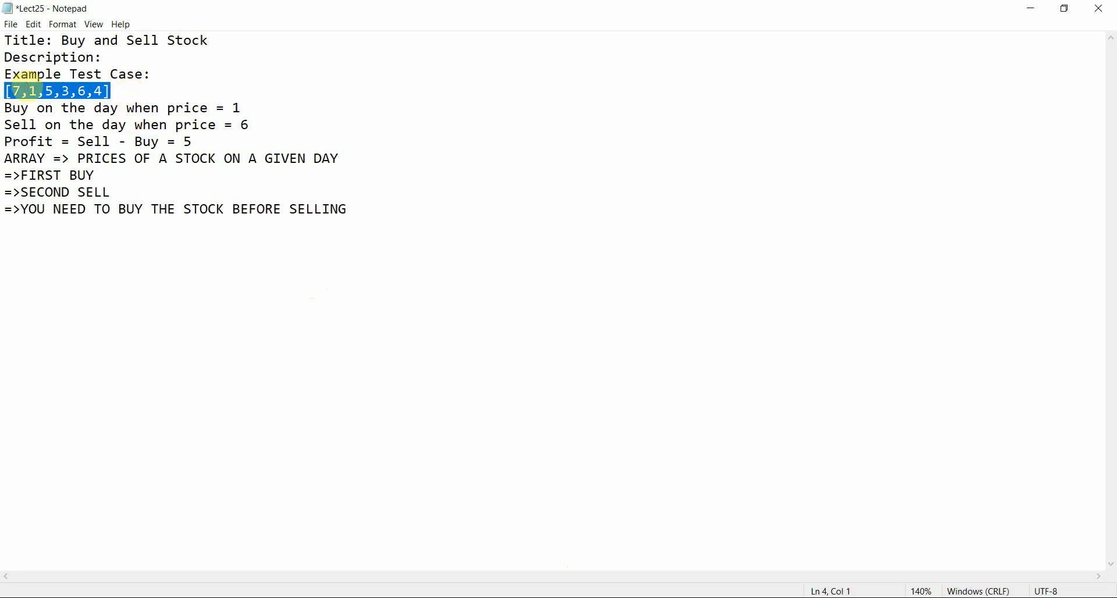
# Step: Move the four note lines from Notepad into the Python file's docstring
pyautogui.moveTo(5, 158); pyautogui.dragTo(347, 209)
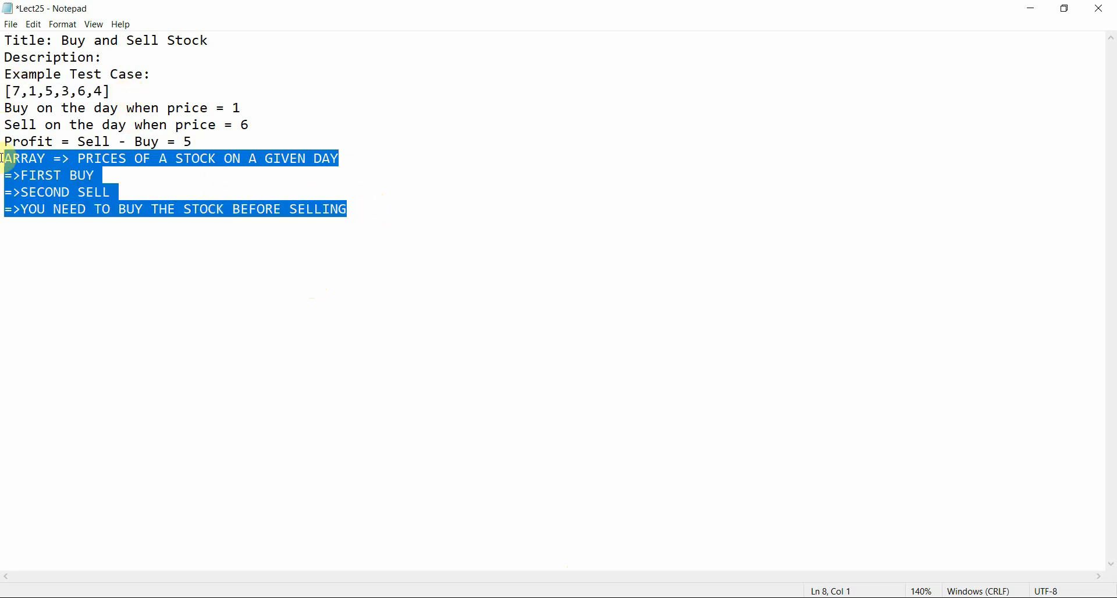
pyautogui.press('Delete')
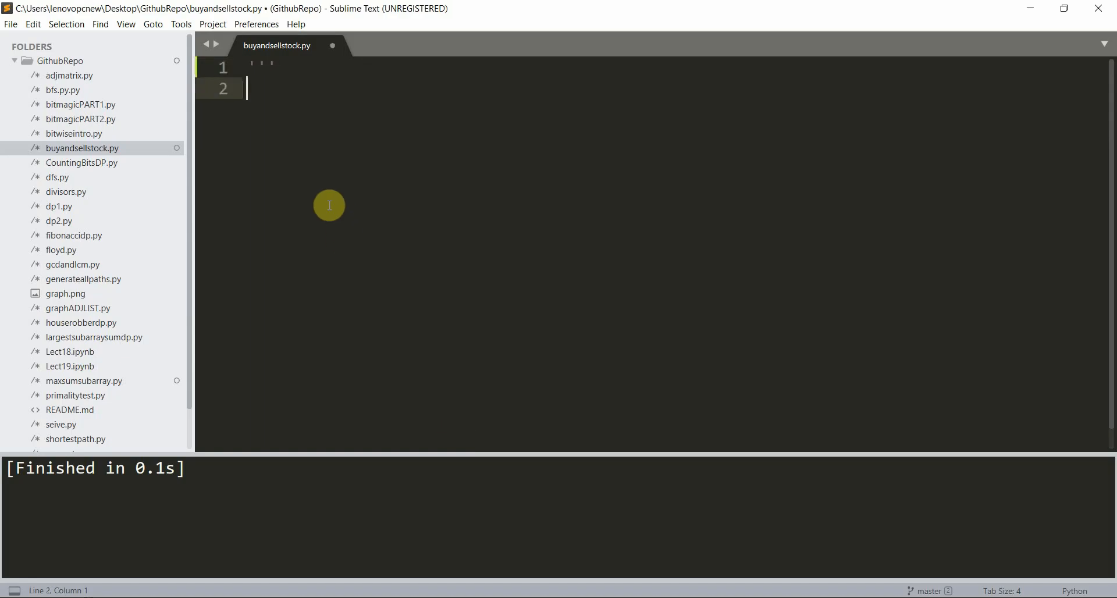
pyautogui.press('enter')
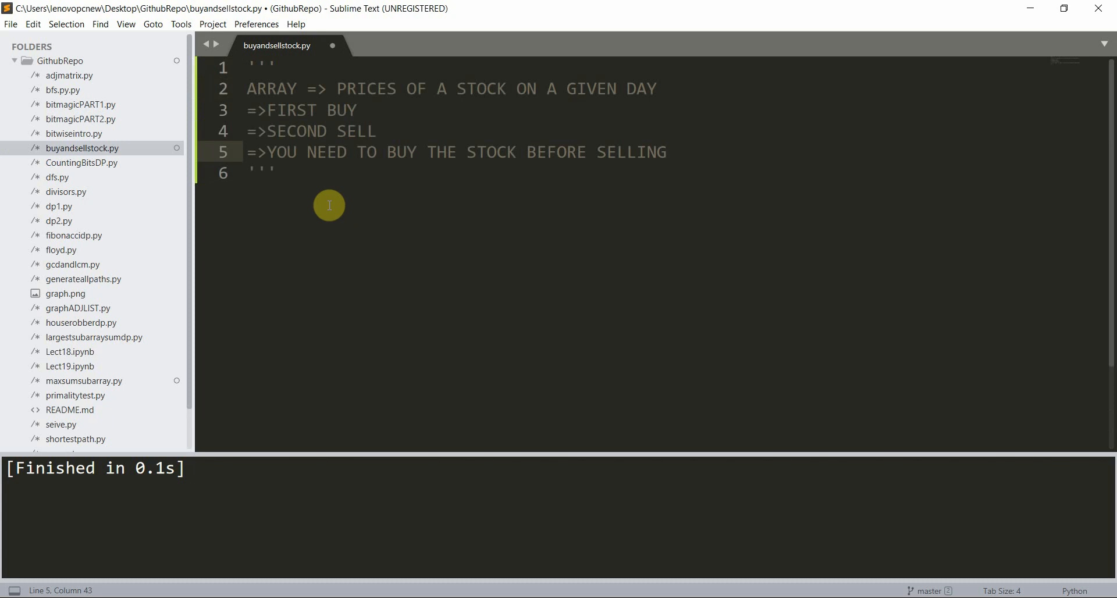
pyautogui.moveTo(356, 105)
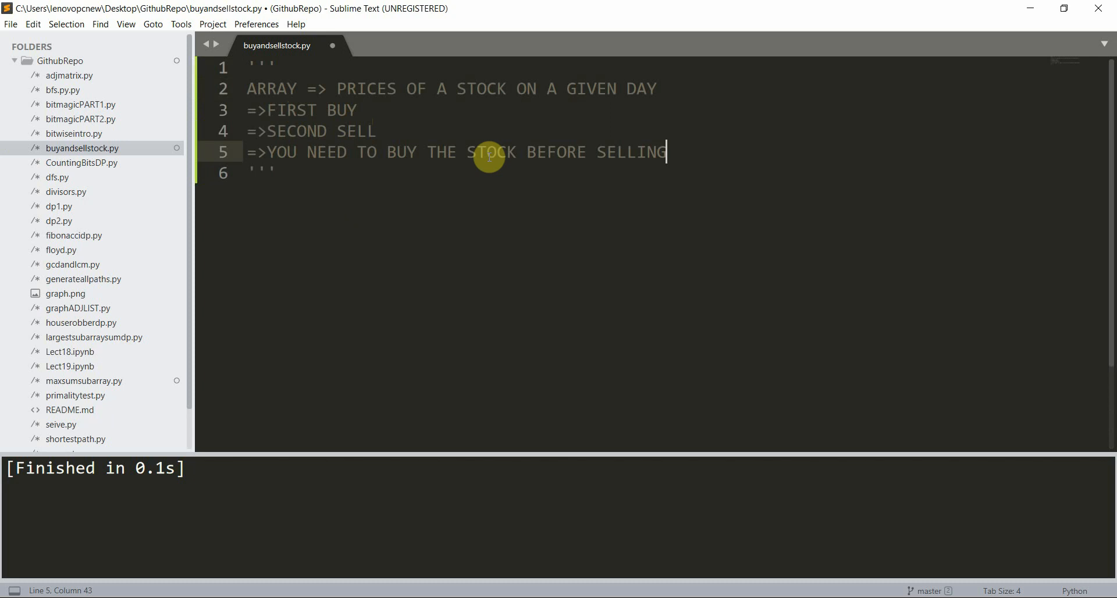
# Step: Add '=>MAX PROFIT' and start the testcase line inside the docstring
pyautogui.press('enter')
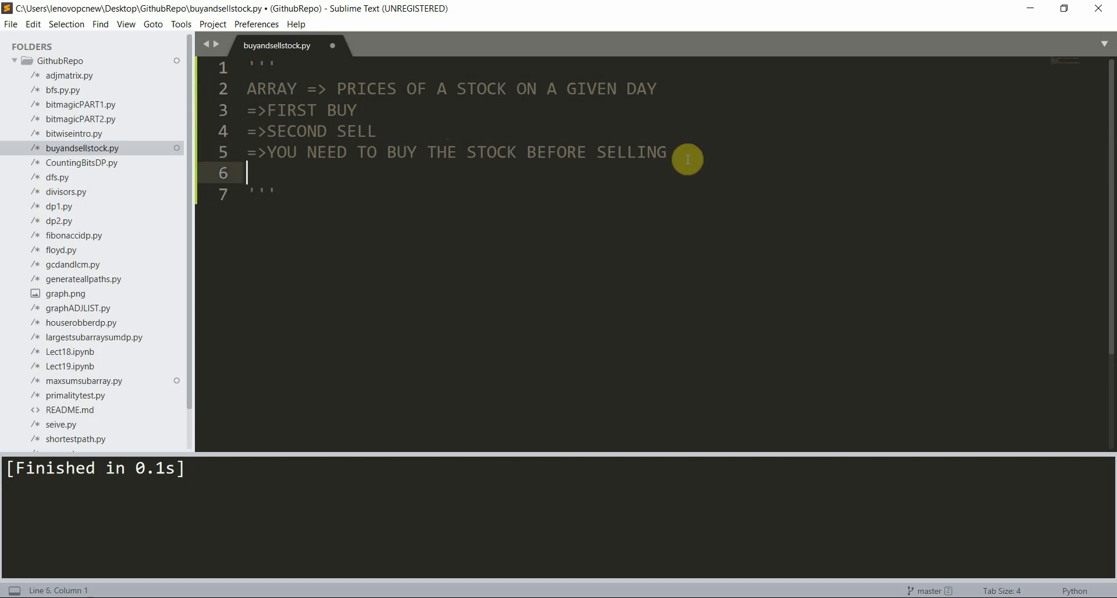
pyautogui.write('=')
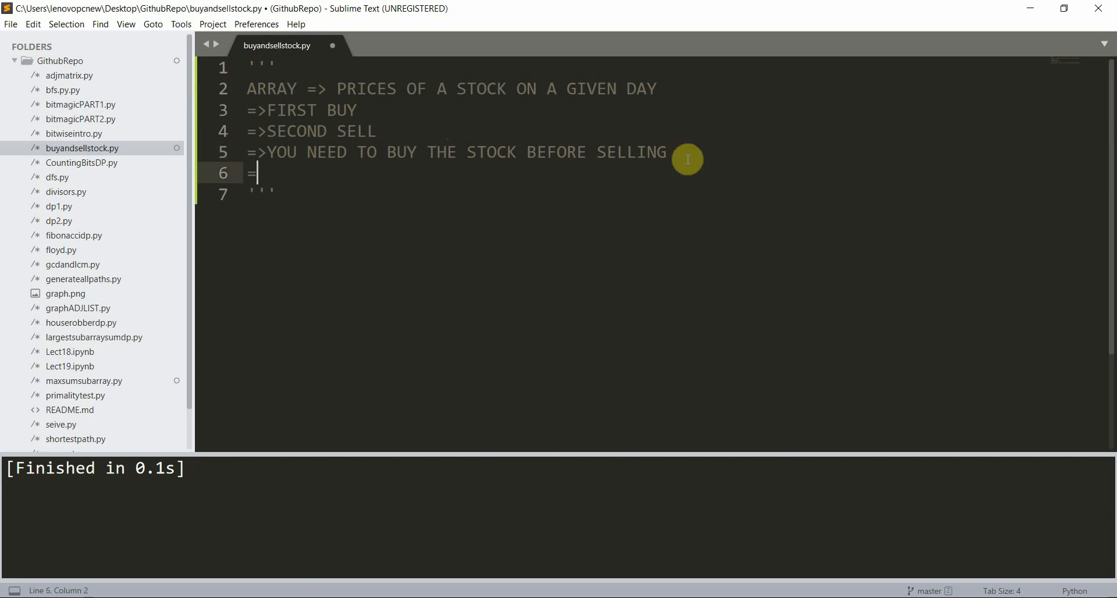
pyautogui.write('MAX')
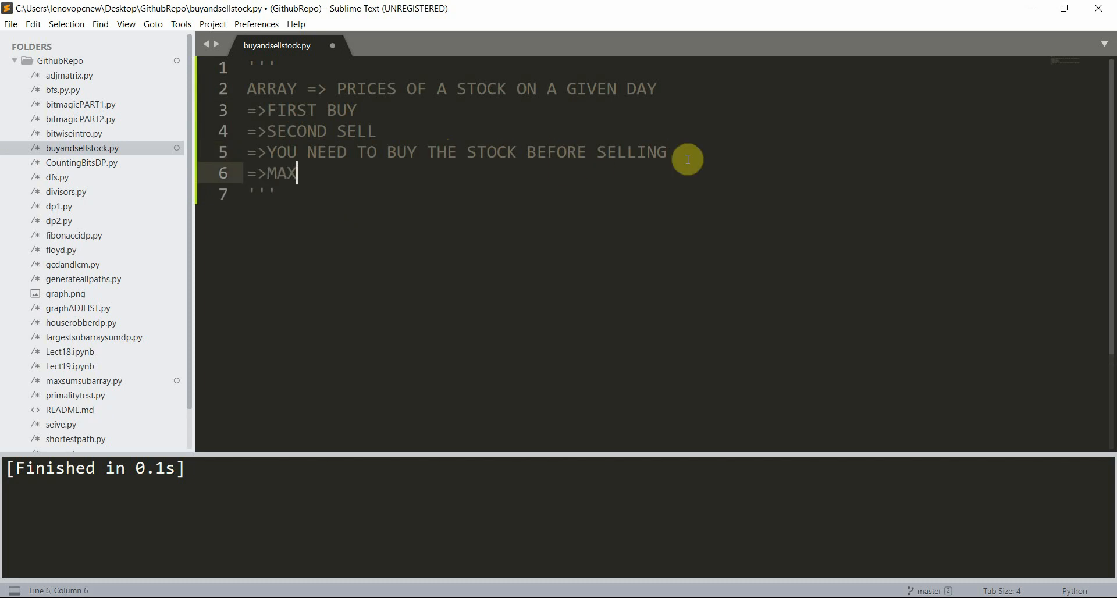
pyautogui.write('PROFIT')
pyautogui.write('=> testca')
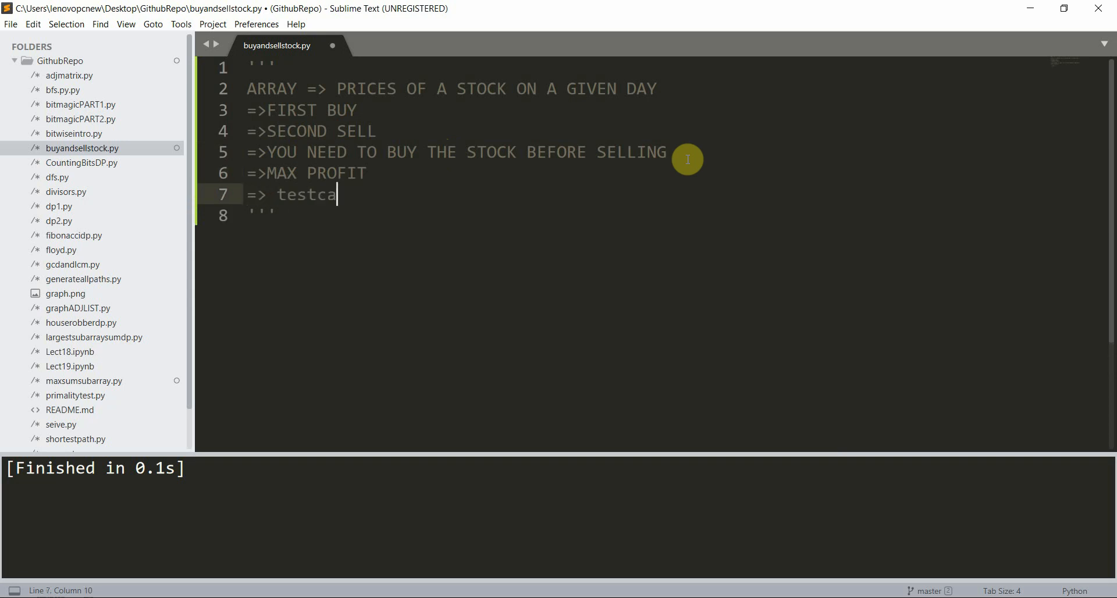
pyautogui.write('se = [7,1,5,3,6,4')
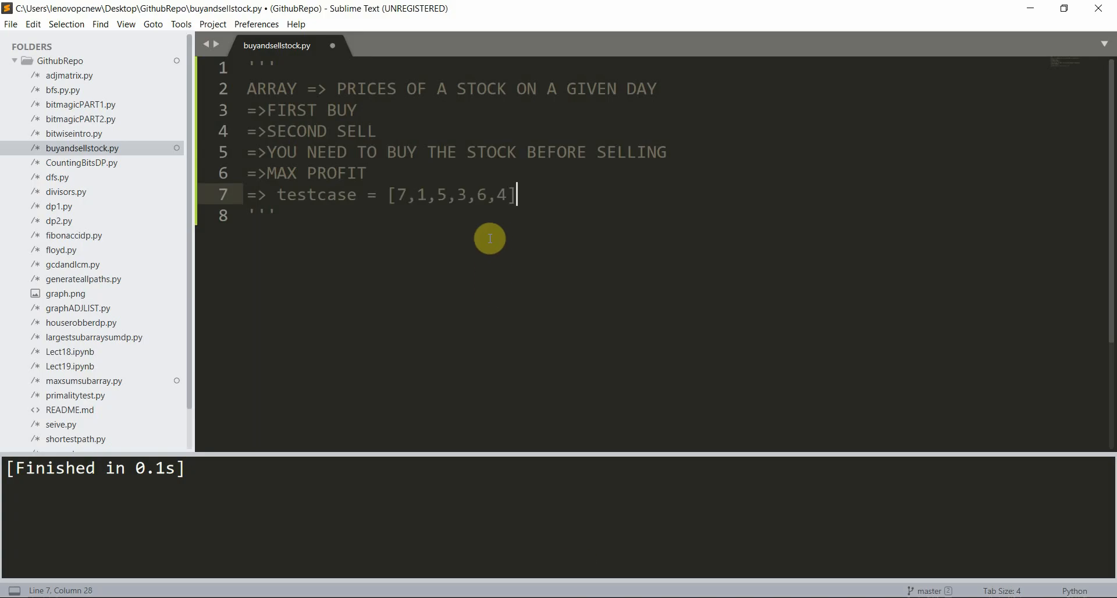
pyautogui.write('testcase = [7,1,5,3,6,4')
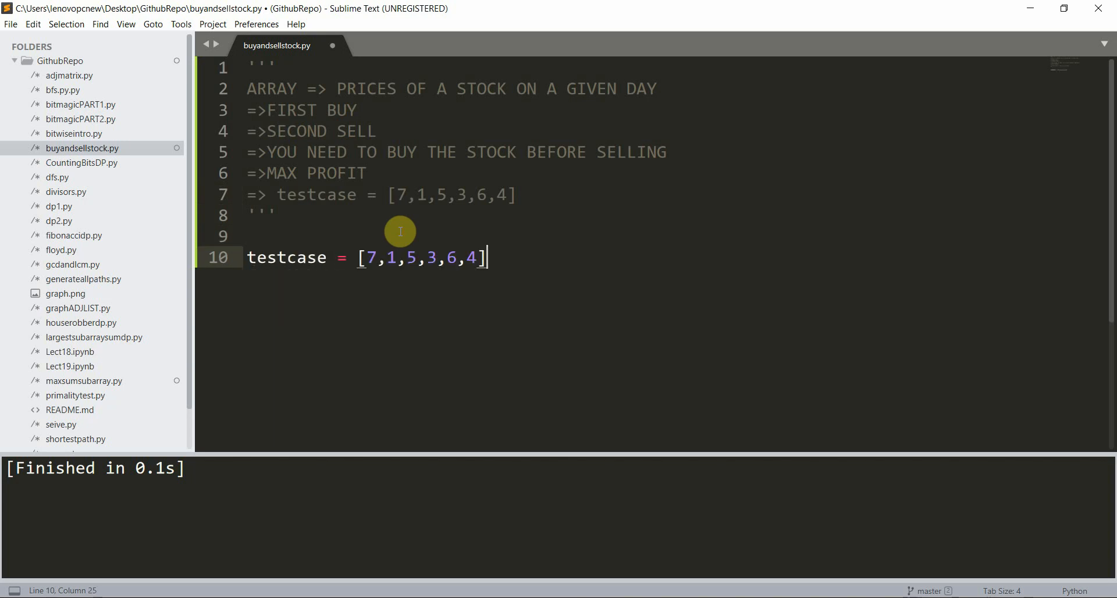
# Step: Write the def solve(testcase): header above the testcase list and start a comment above it
pyautogui.write('def solv')
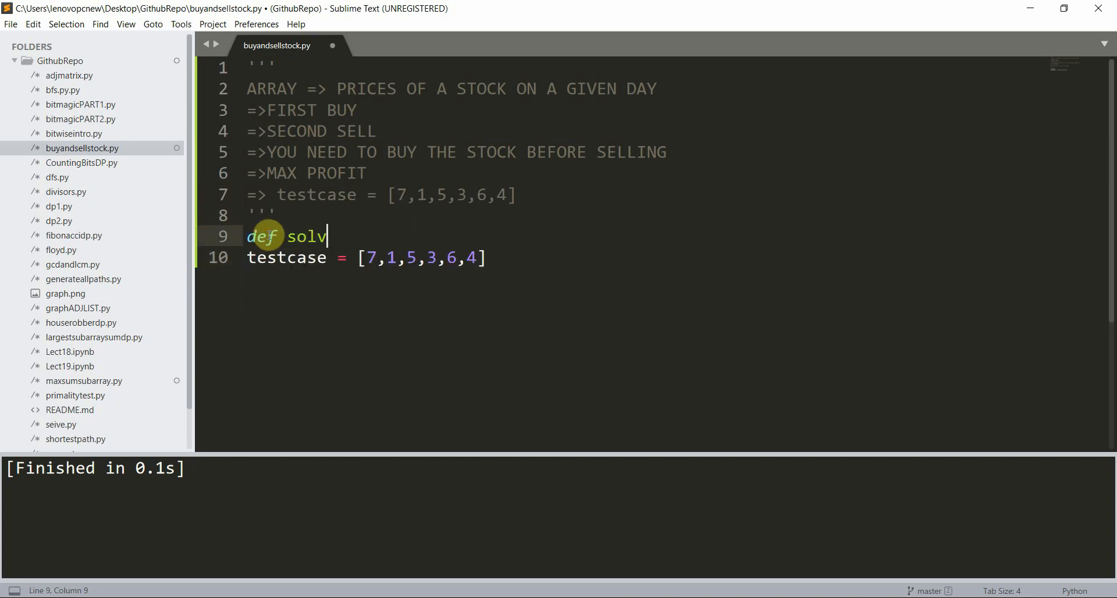
pyautogui.write('e()')
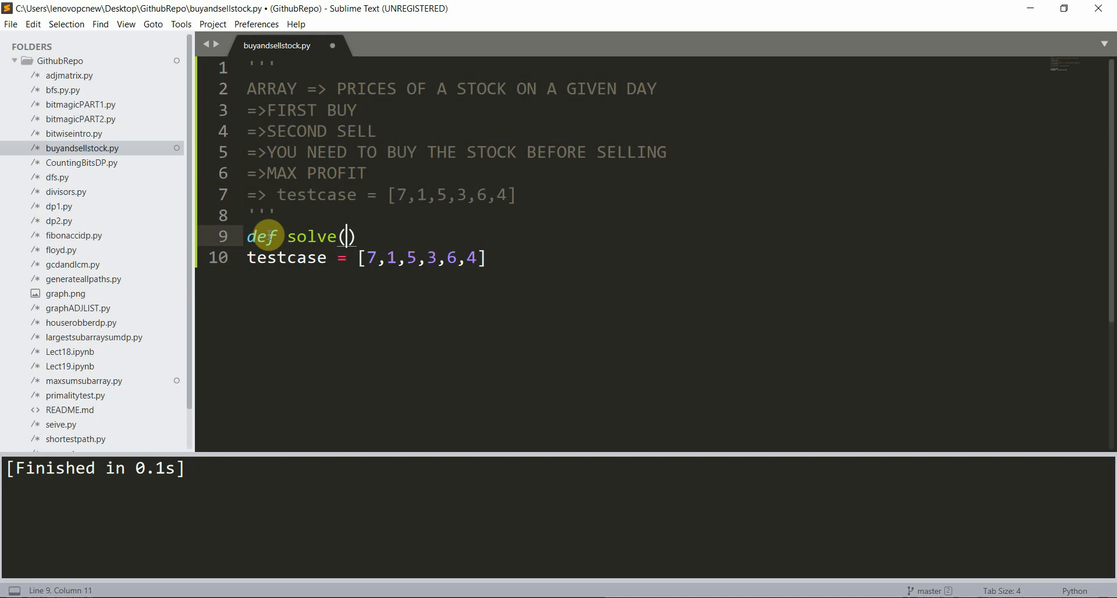
pyautogui.write('testcase')
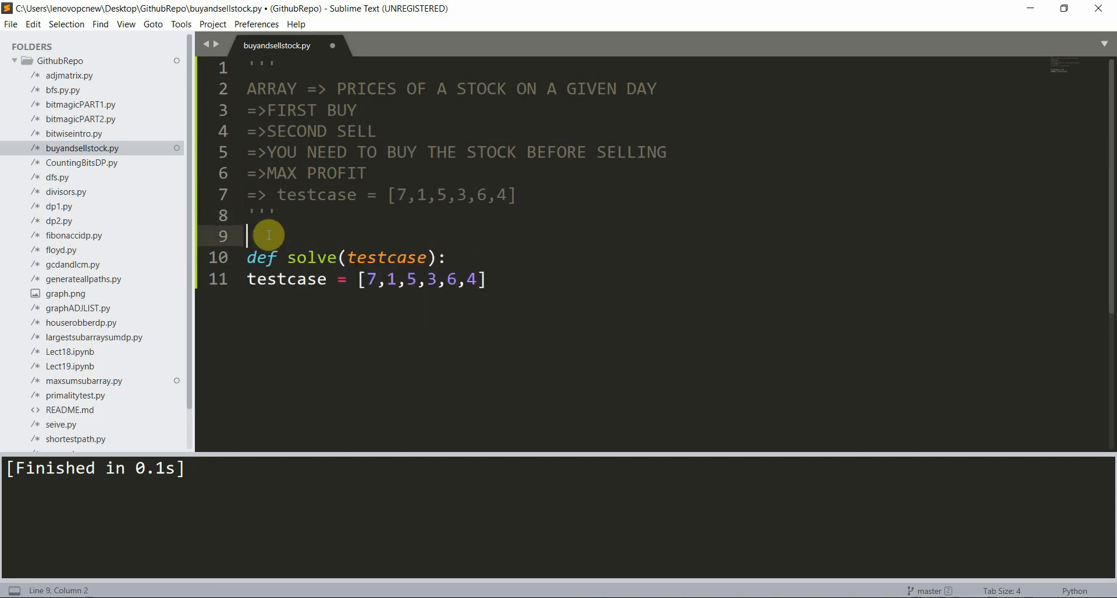
pyautogui.write('# T.C = O')
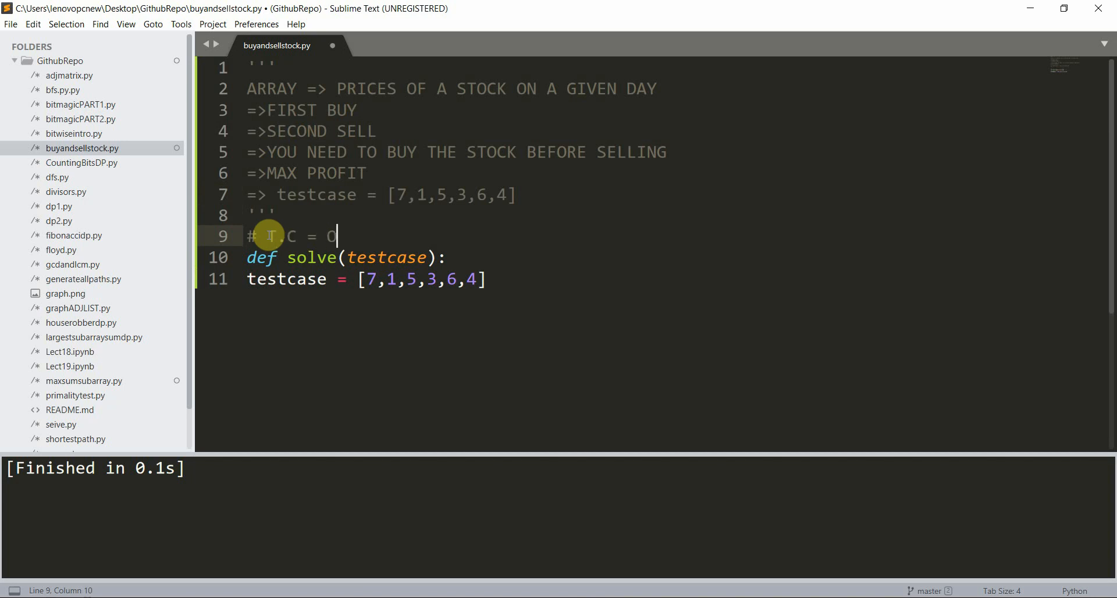
# Step: Note '# T.C = O(N^2)', rename solve to bruteforce, and start the def optimal header
pyautogui.write('(N)')
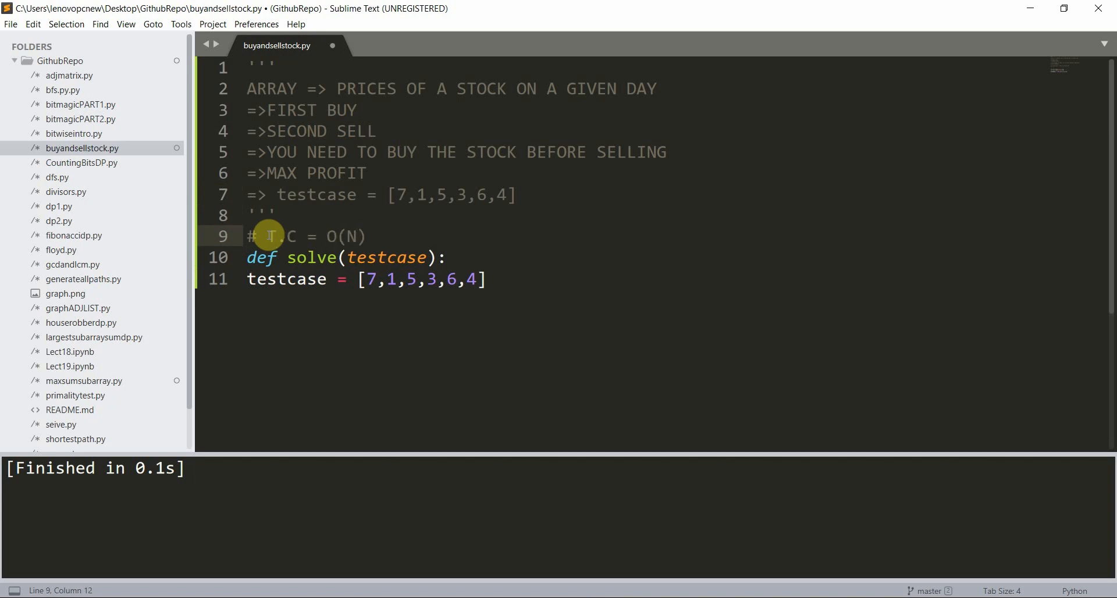
pyautogui.write('^2')
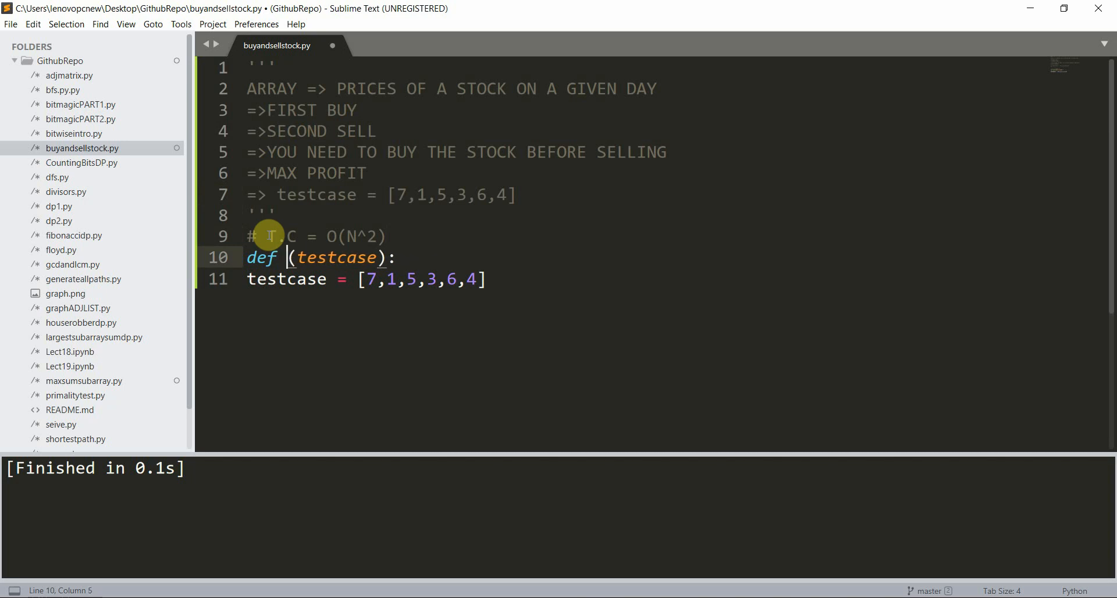
pyautogui.write('B')
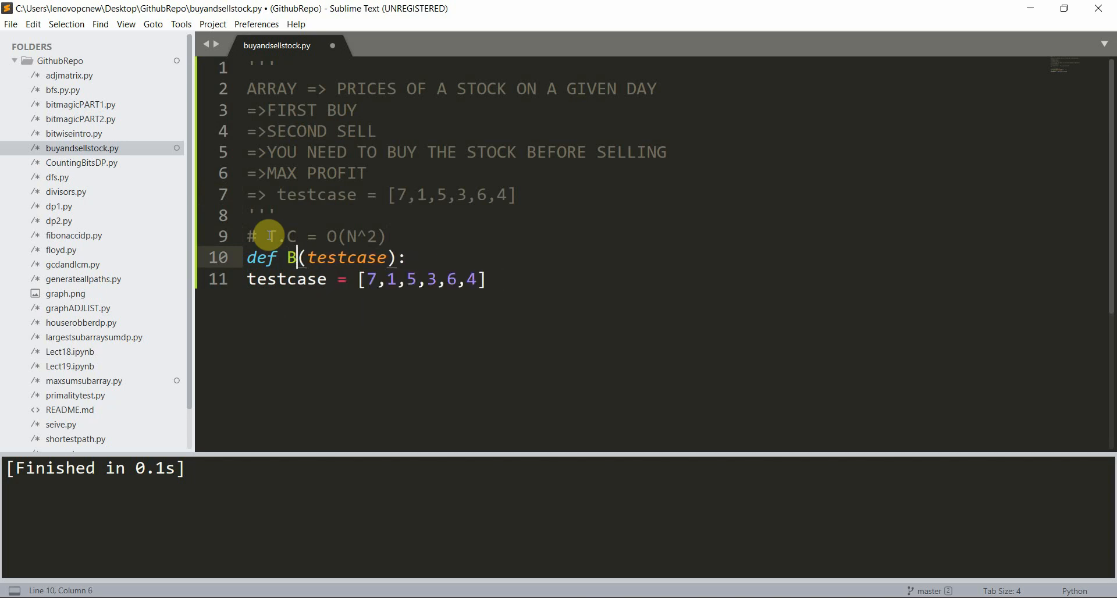
pyautogui.write('rutef')
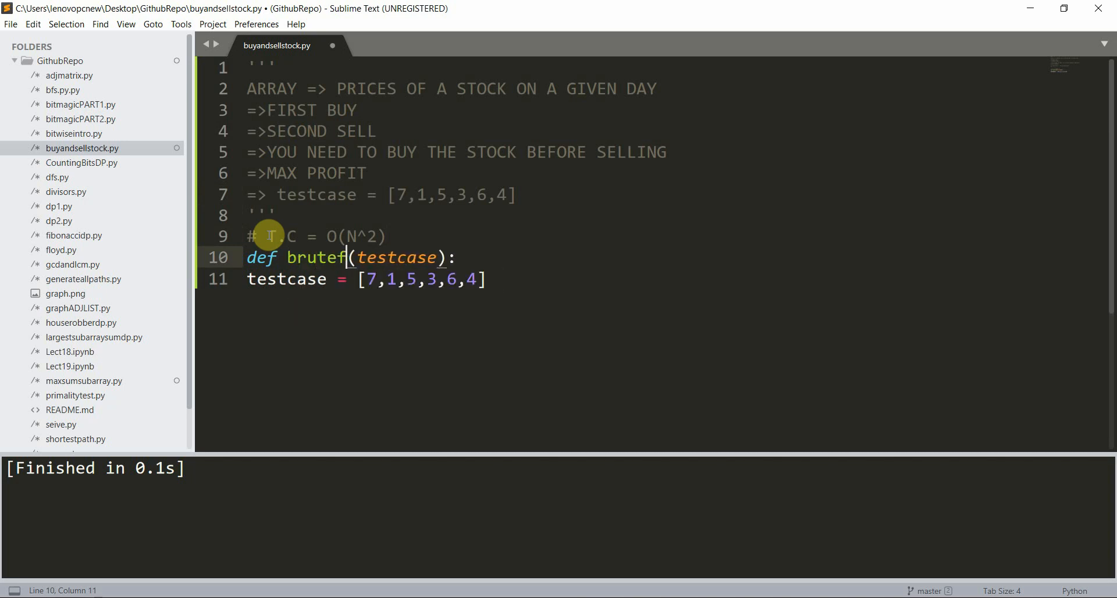
pyautogui.write('orce')
pyautogui.write('pass')
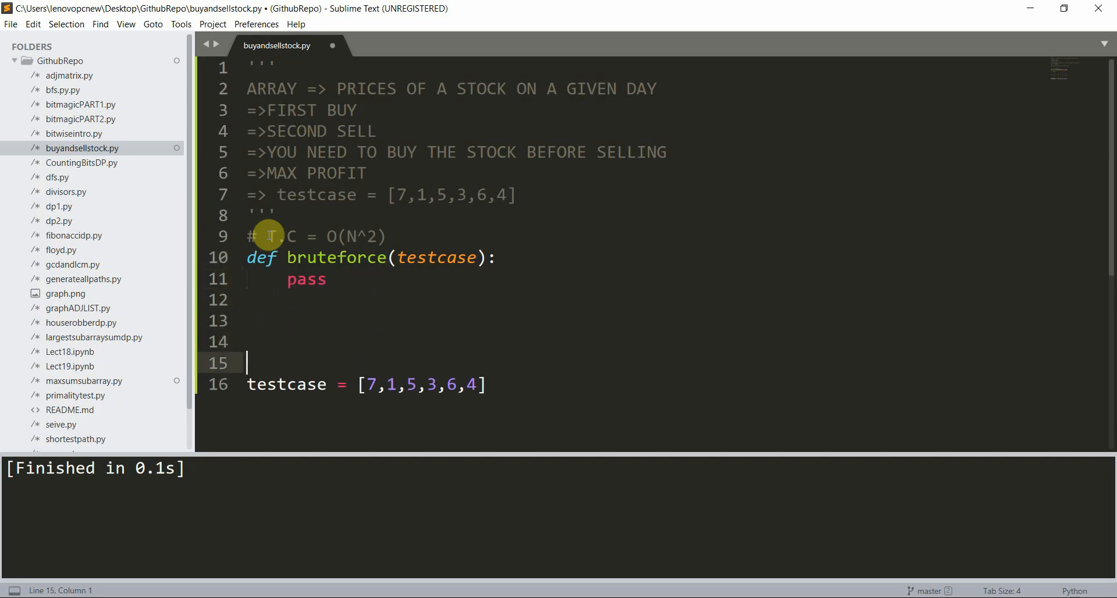
pyautogui.write('def optimal')
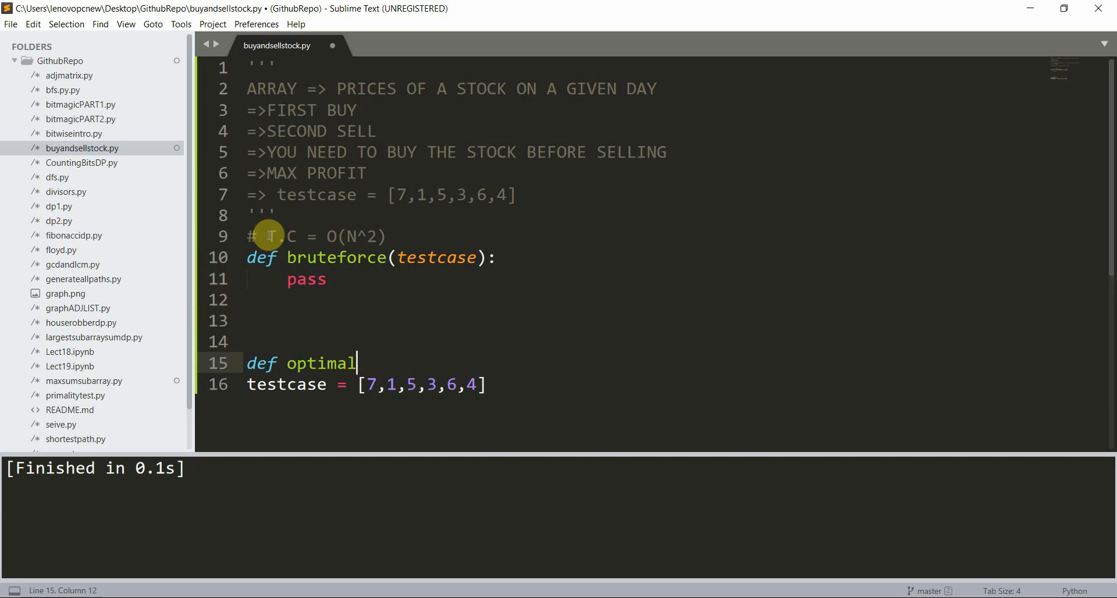
# Step: Complete optimal(testcase) and add the '# T.C = O(N)' comment above it
pyautogui.write('(testcase):')
pyautogui.write('pass')
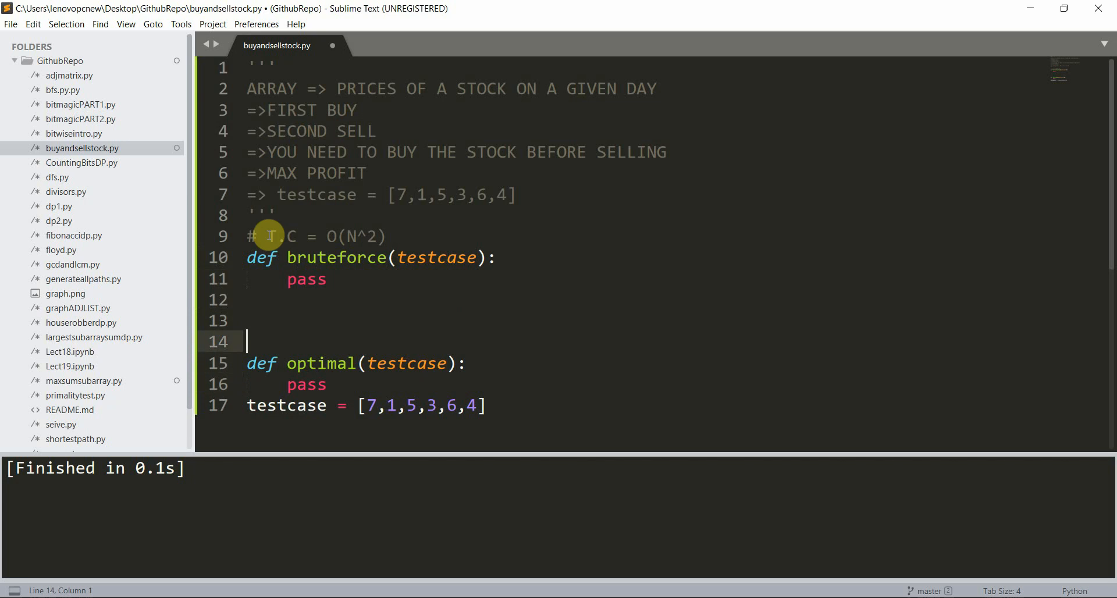
pyautogui.write('# T')
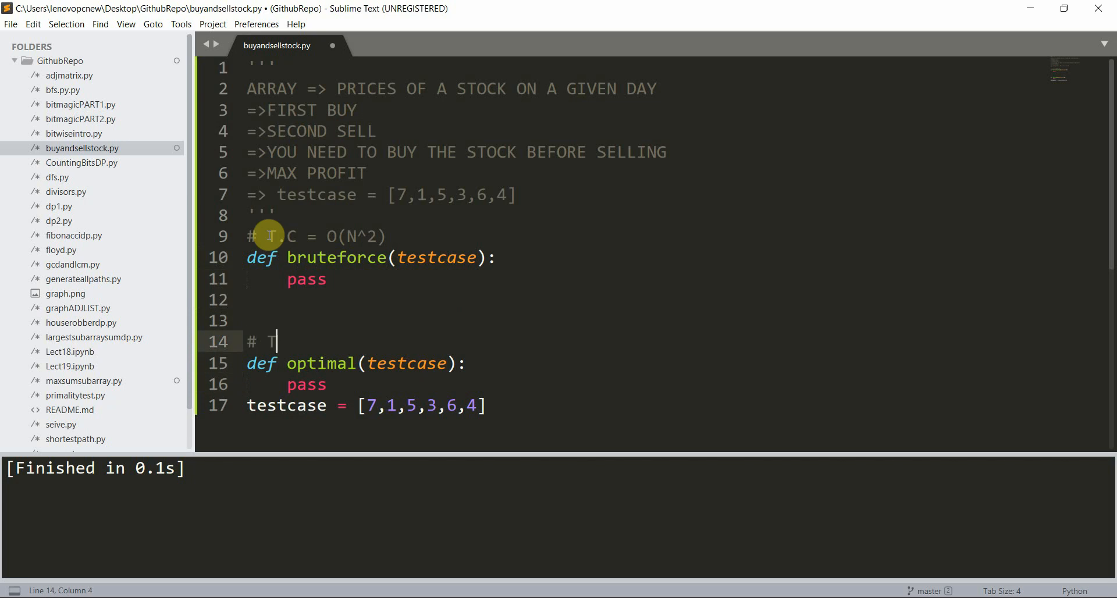
pyautogui.write('.C = O(')
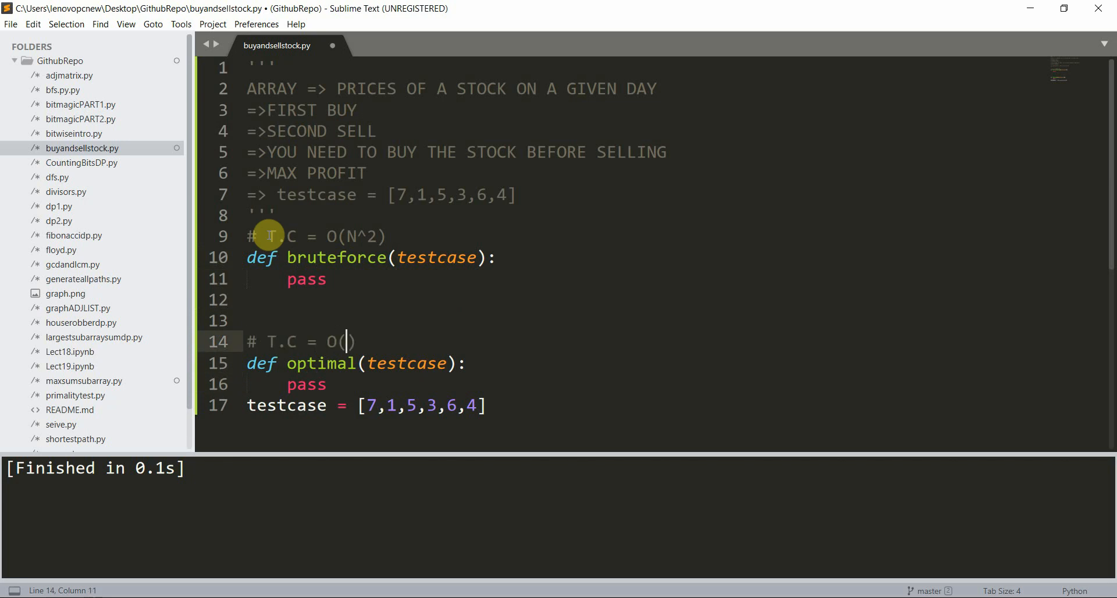
pyautogui.write('N')
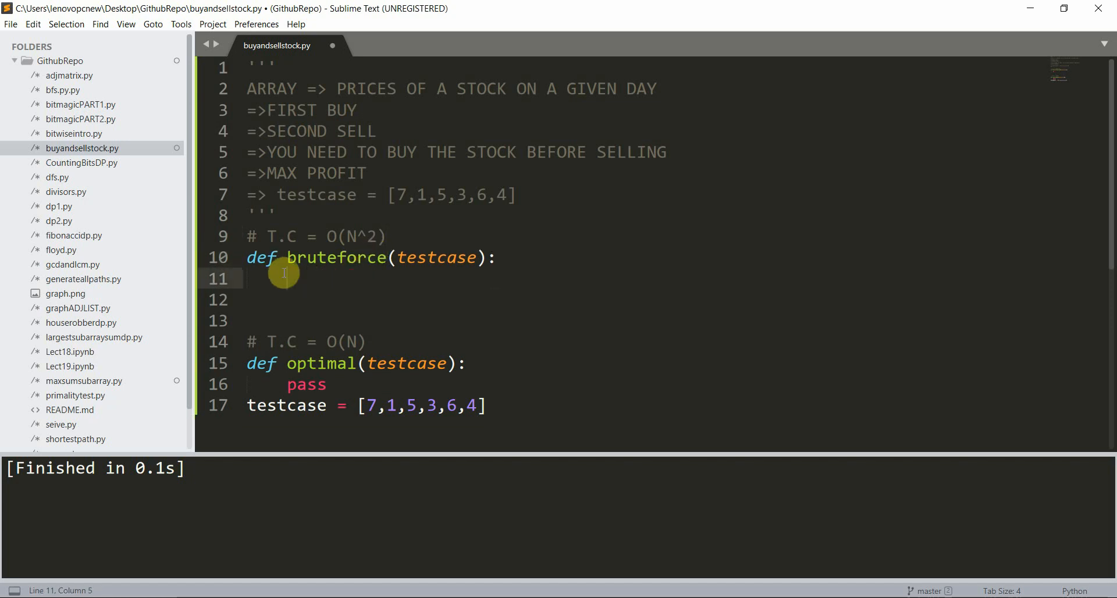
# Step: Rename the bruteforce parameter to A and set n = len(A)
pyautogui.click(404, 258)
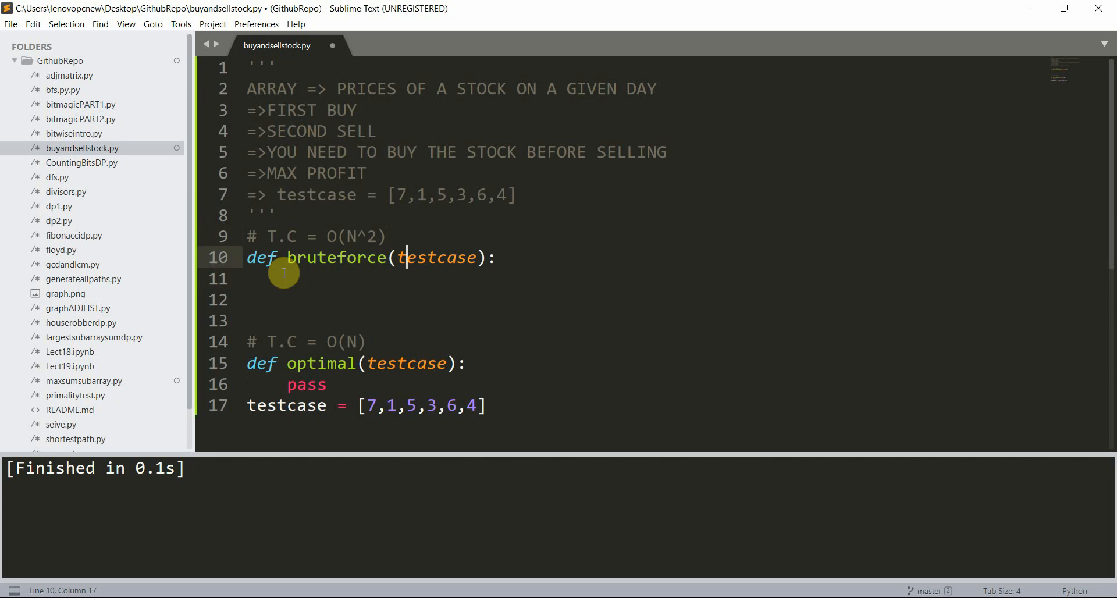
pyautogui.press('backspace')
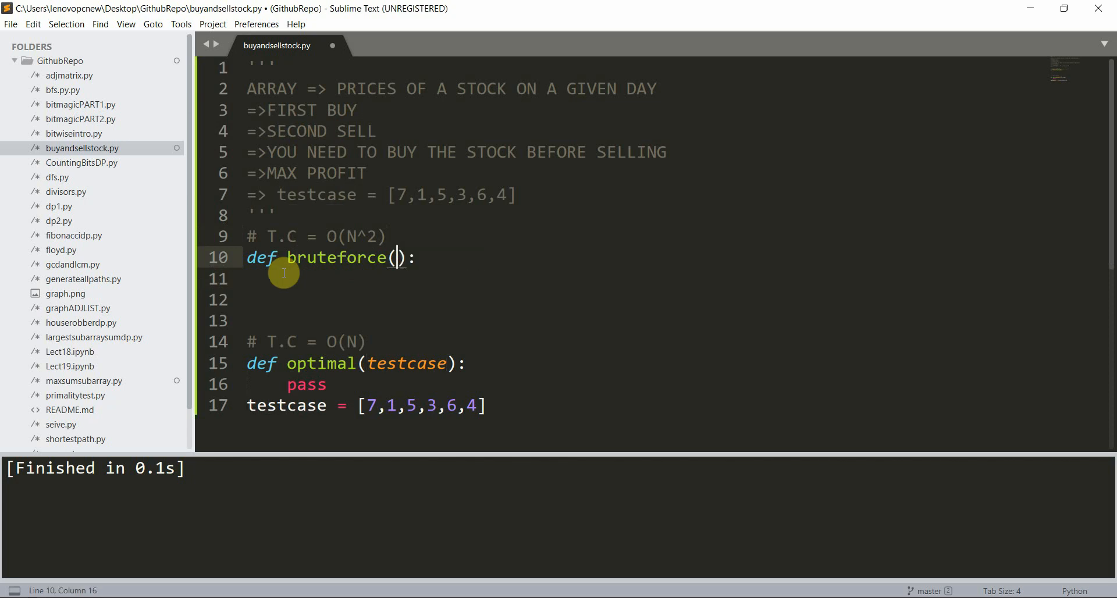
pyautogui.write('A')
pyautogui.click(358, 363)
pyautogui.write('A')
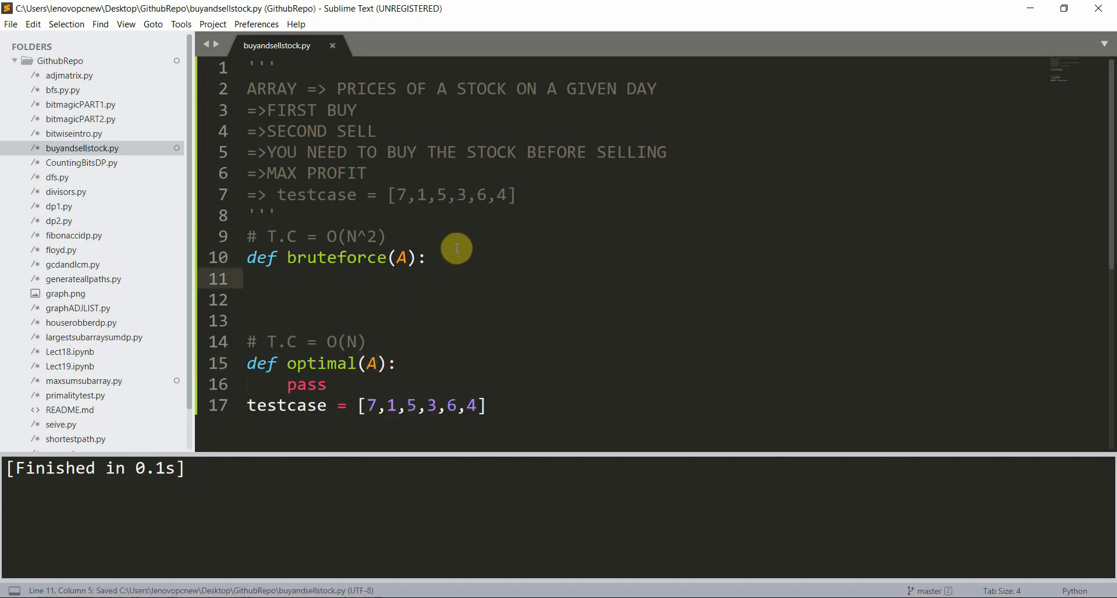
pyautogui.write('n = le')
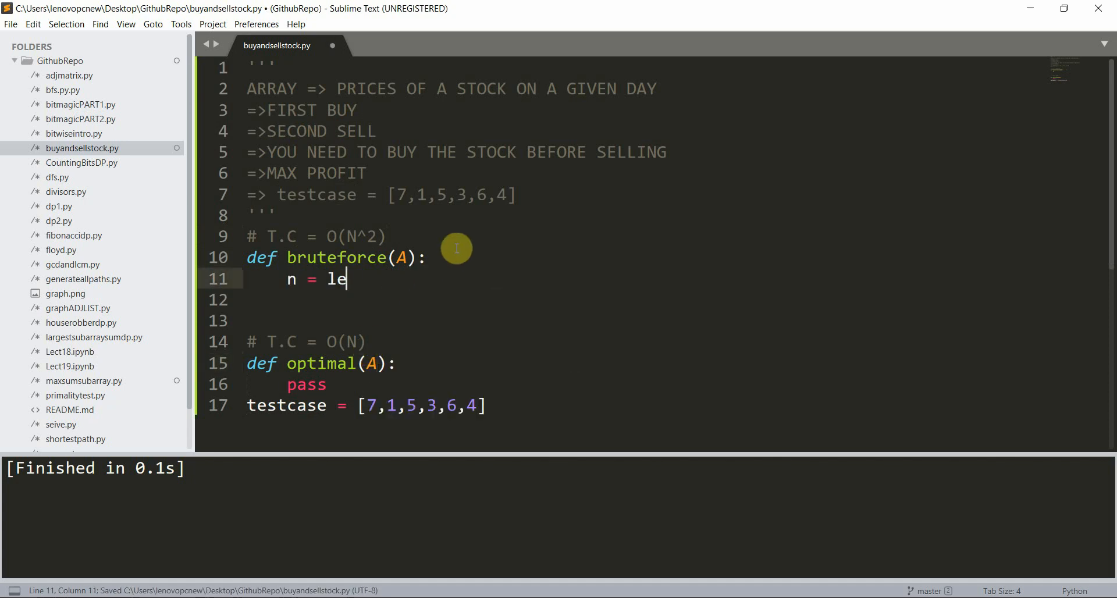
pyautogui.write('n(A)')
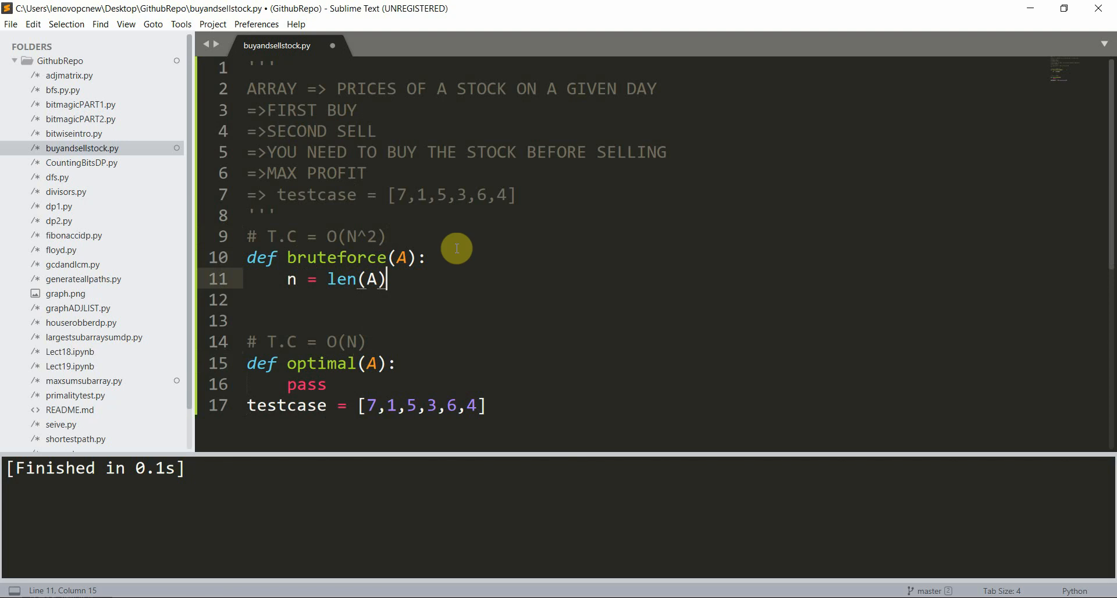
# Step: Write nested loops 'for i in range(n):' and 'for j in range(n):' in bruteforce
pyautogui.write('for i in range')
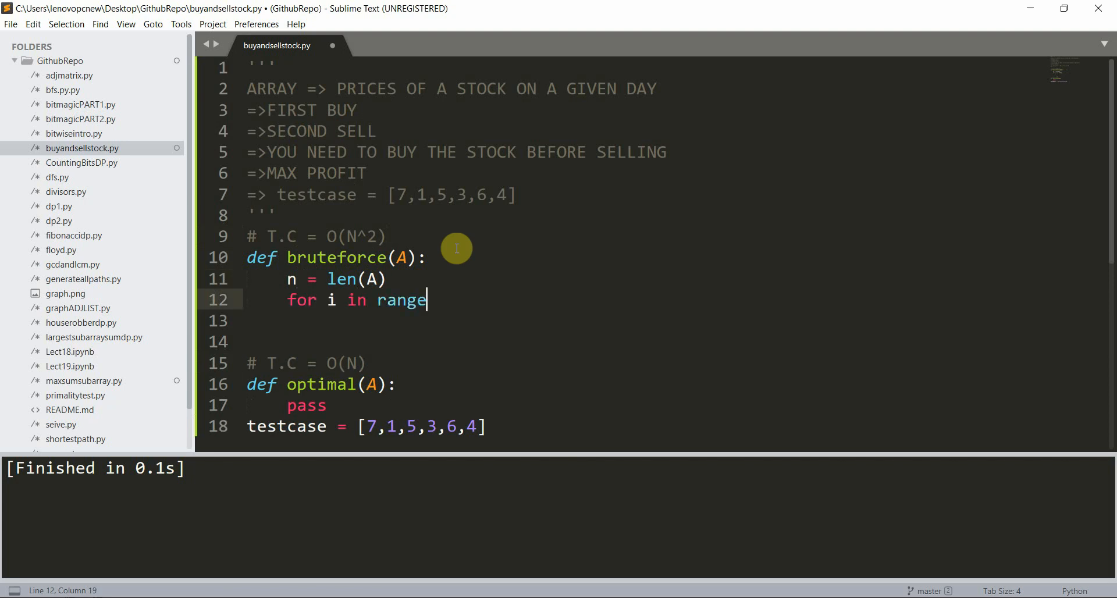
pyautogui.write('(n):')
pyautogui.click(647, 320)
pyautogui.write('for j')
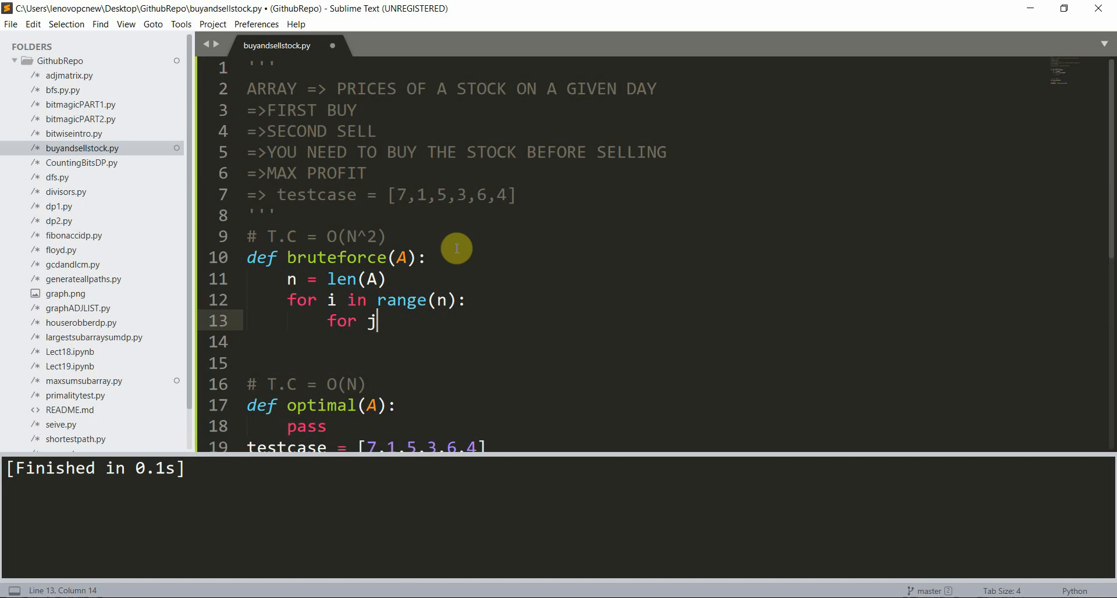
pyautogui.write('in range()')
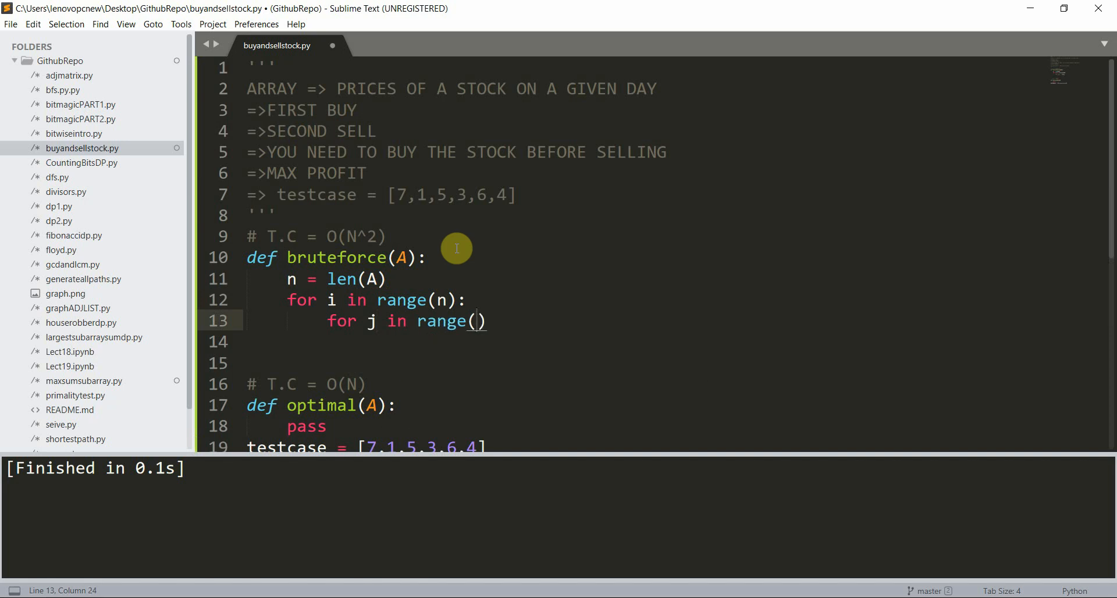
pyautogui.write('n:')
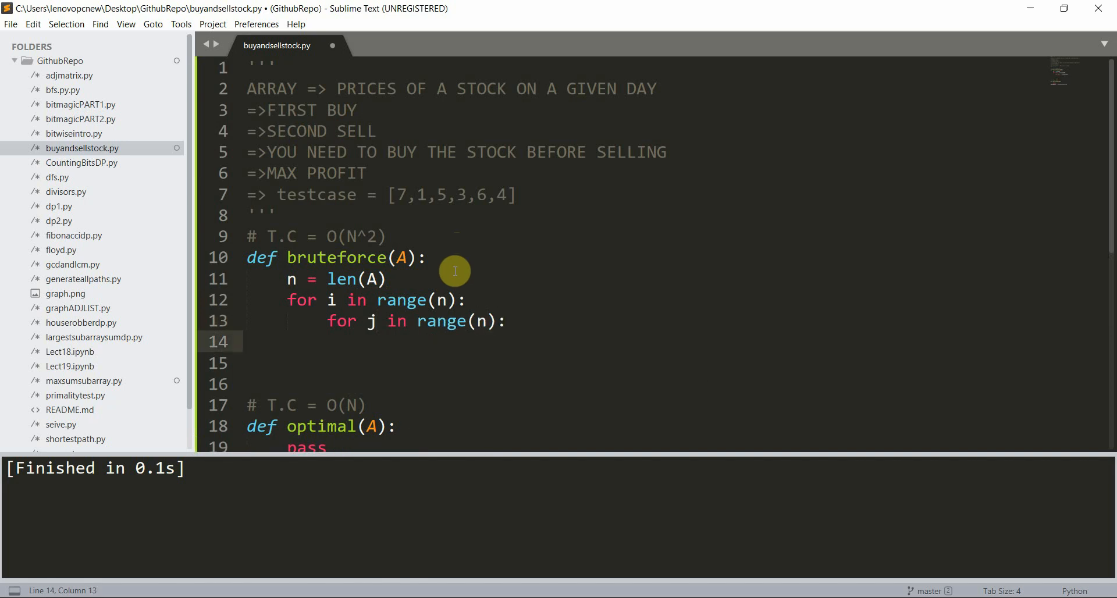
pyautogui.moveTo(450, 300)
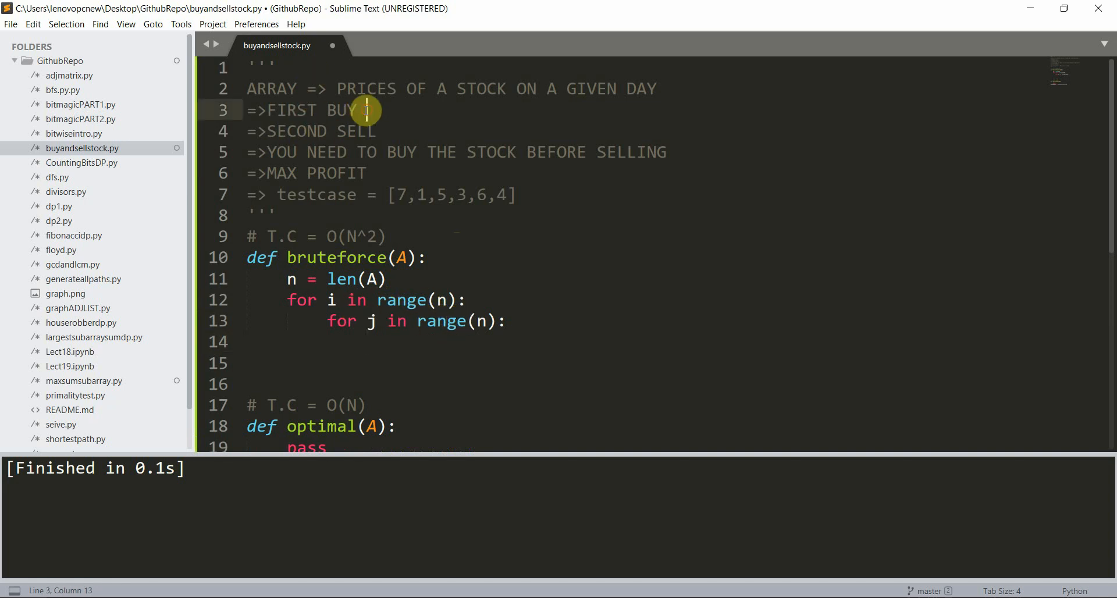
pyautogui.doubleClick(296, 131)
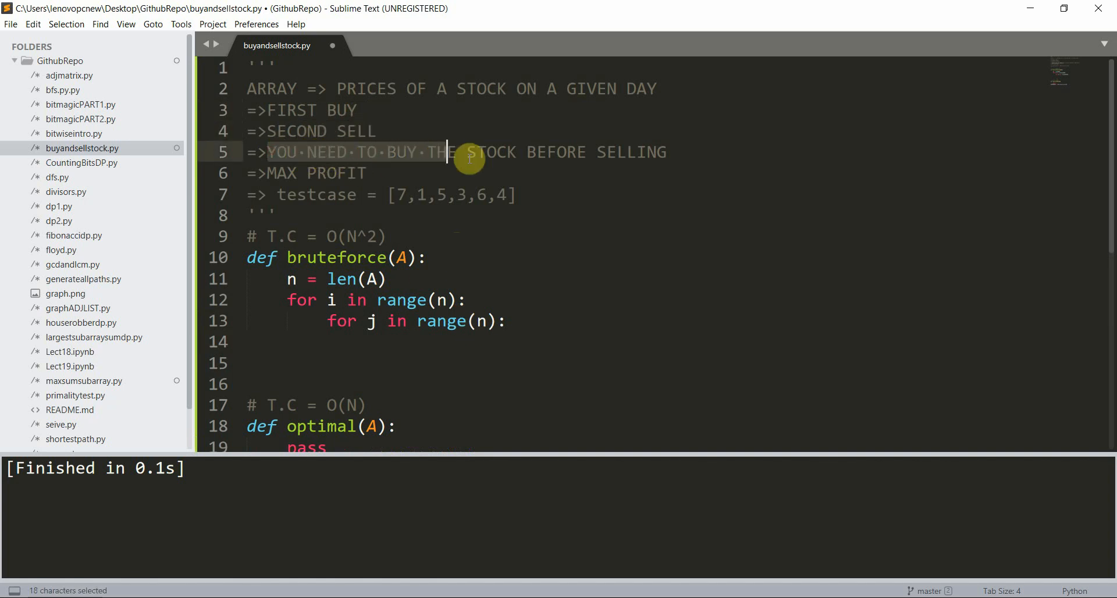
pyautogui.click(665, 151)
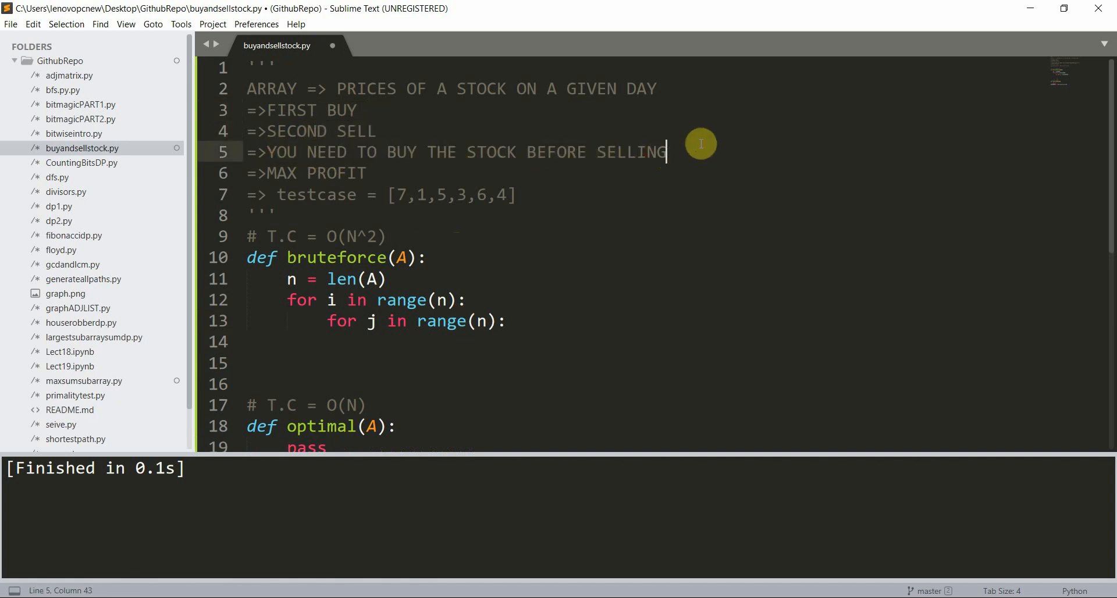
pyautogui.press('enter')
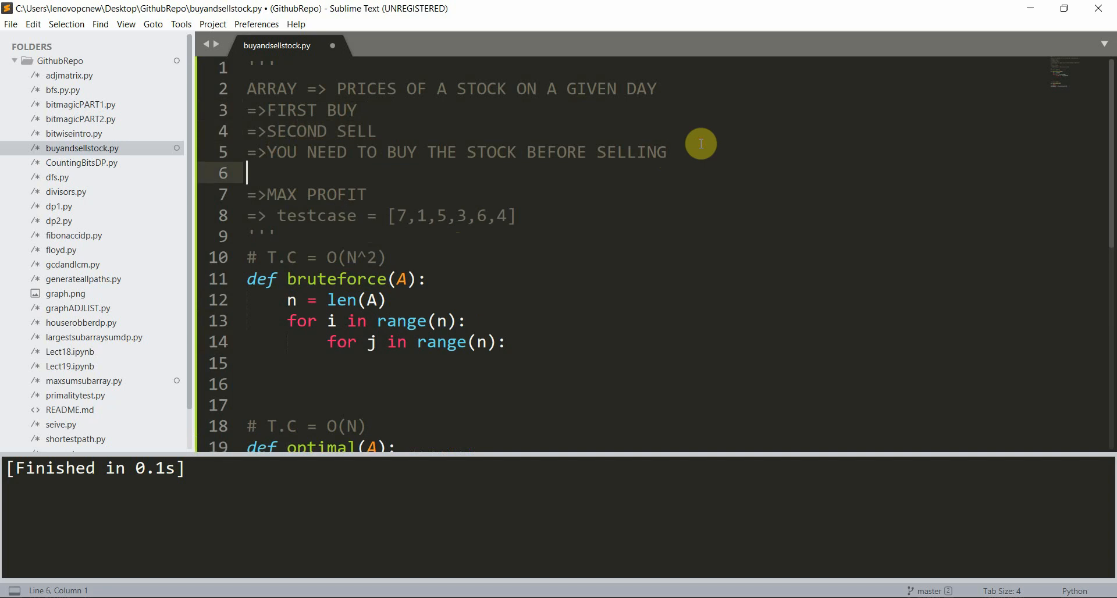
pyautogui.write('=> Y')
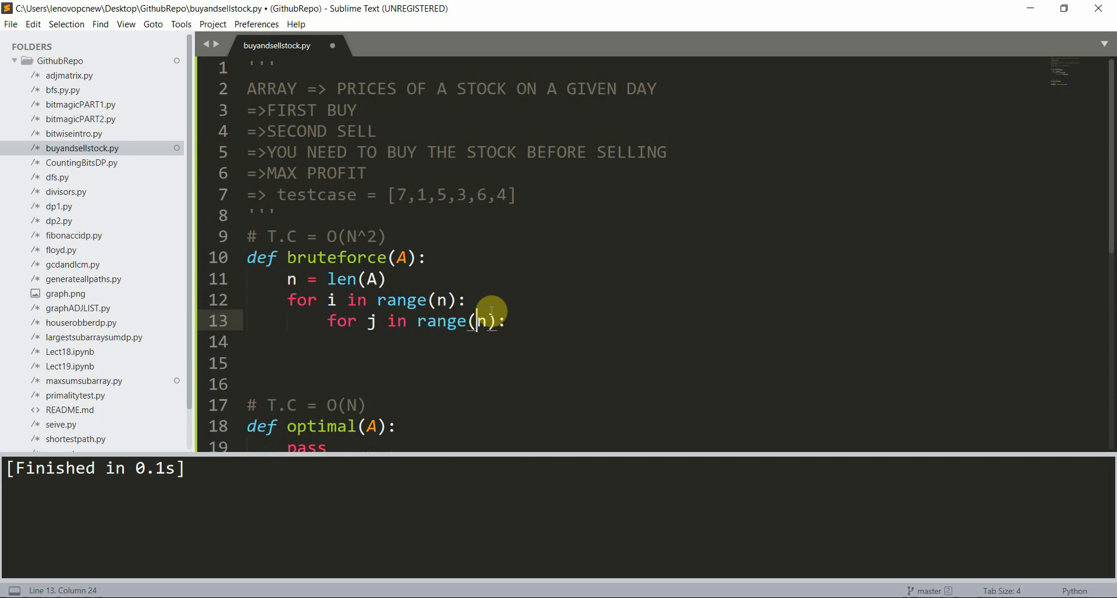
# Step: Start the inner loop at i+1 and comment the loops as '# buy' and '# sell'
pyautogui.write('i+1,')
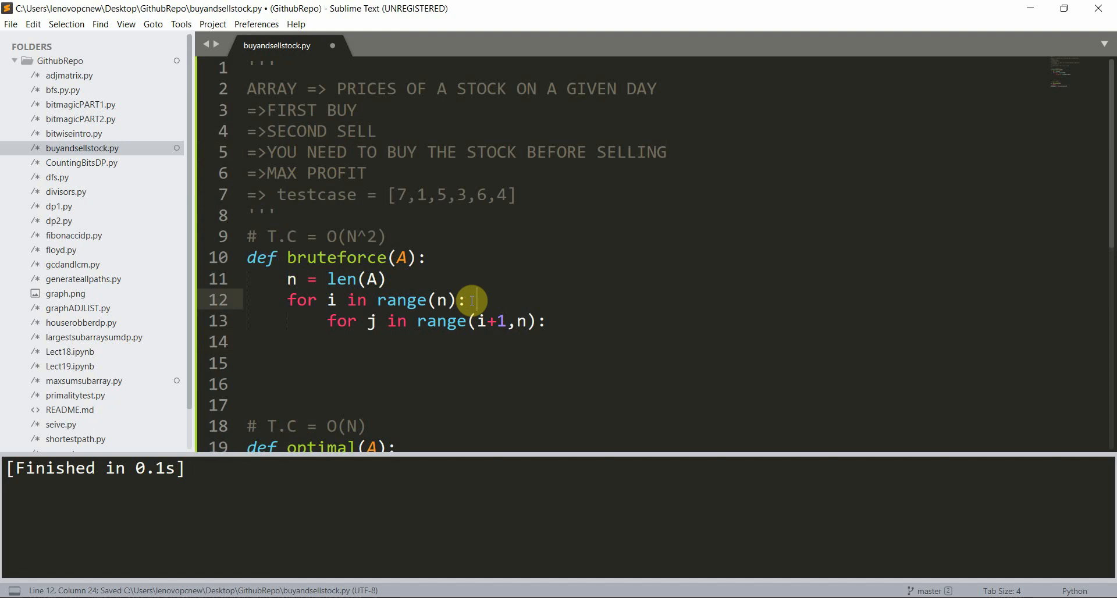
pyautogui.write('# buy')
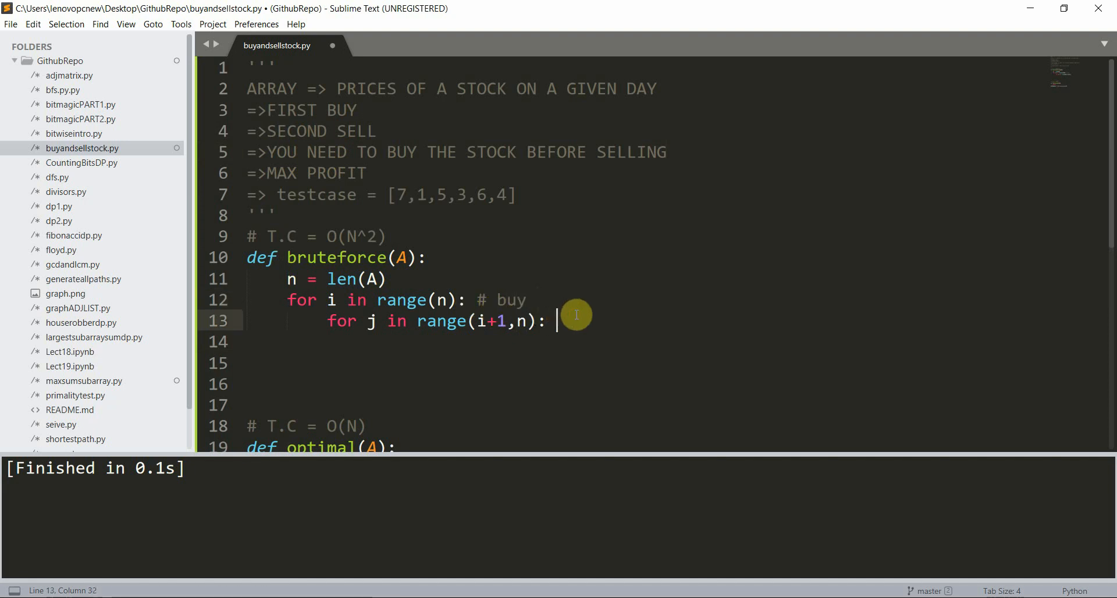
pyautogui.write('# sell')
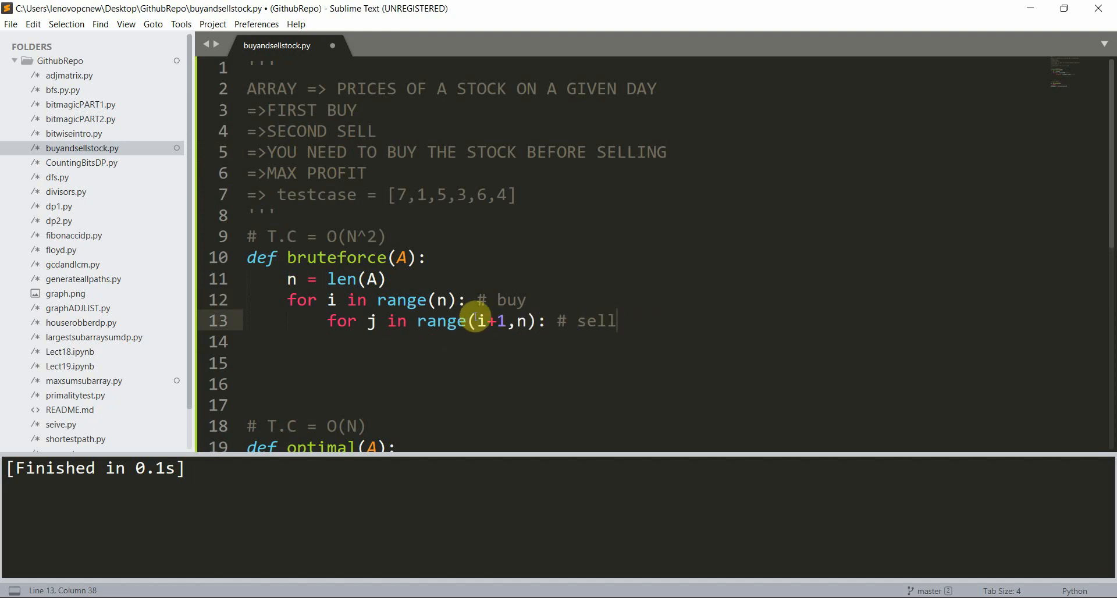
pyautogui.moveTo(495, 332)
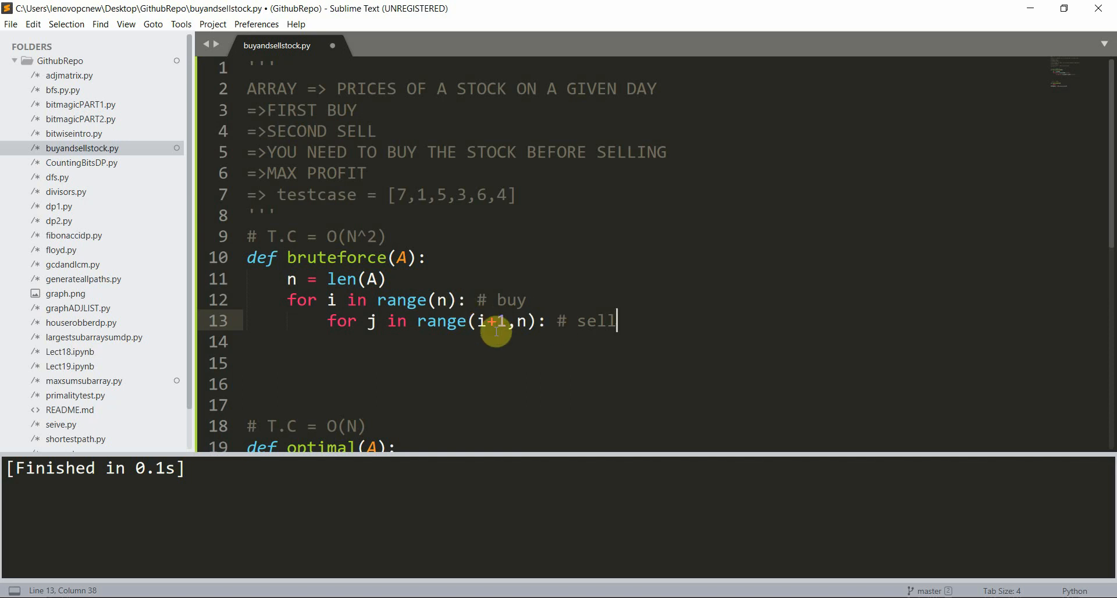
pyautogui.doubleClick(497, 321)
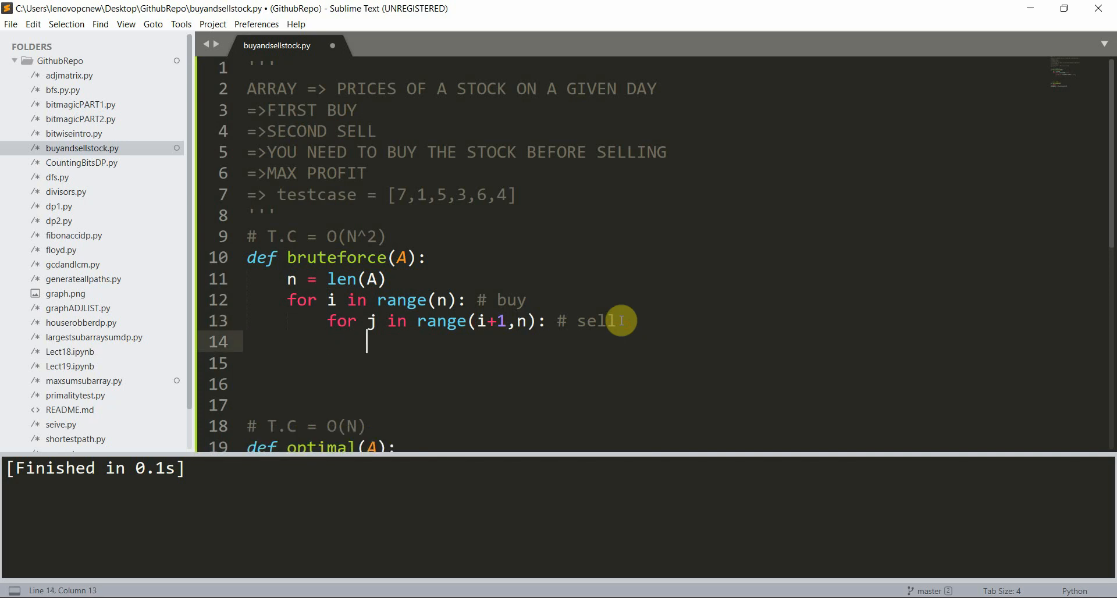
# Step: Add the 'if A[j] > A[i]:' check and initialize mxprofit = 0
pyautogui.write('if A[')
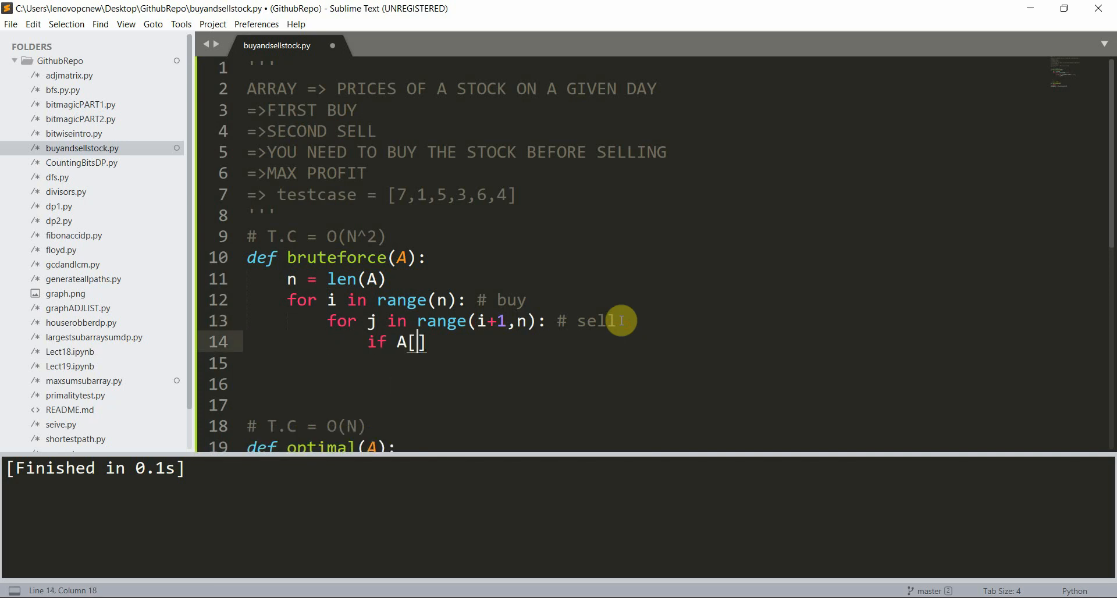
pyautogui.write('j] > A[i]:')
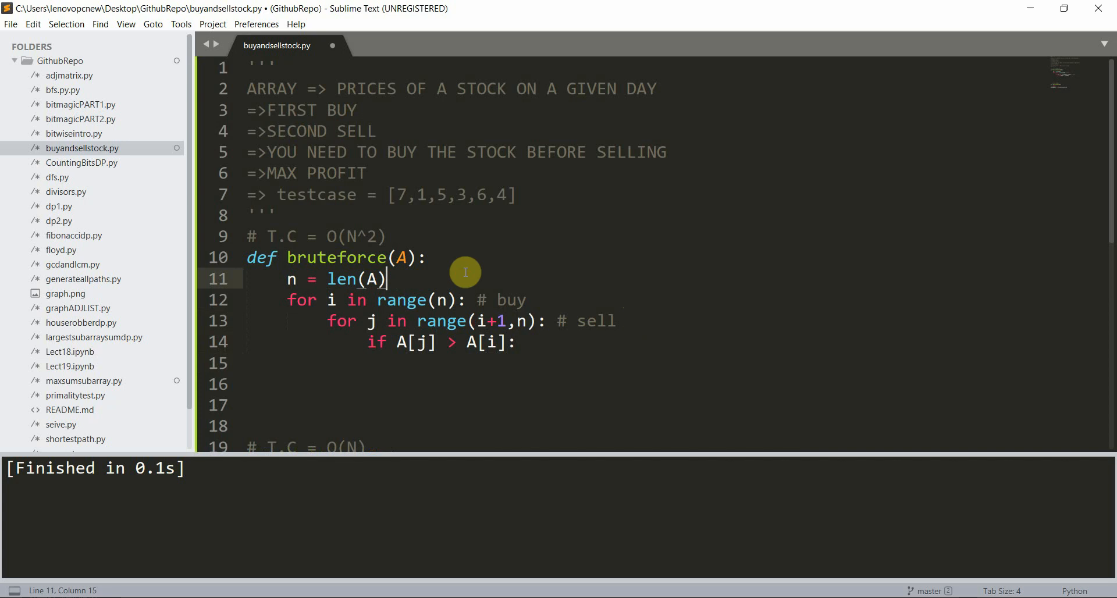
pyautogui.write('mx = 0')
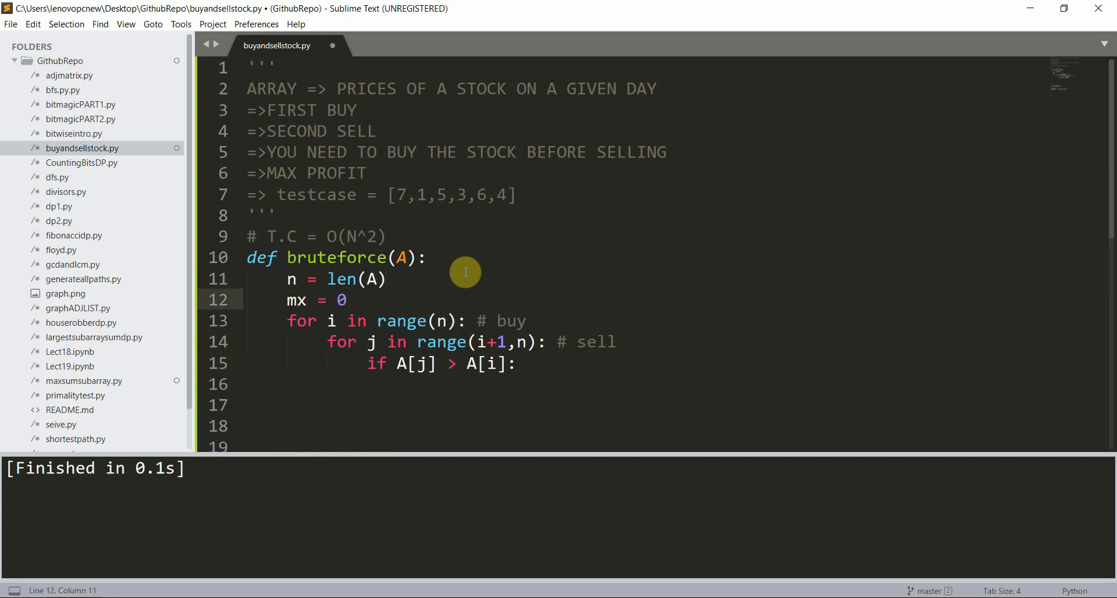
pyautogui.write('profit')
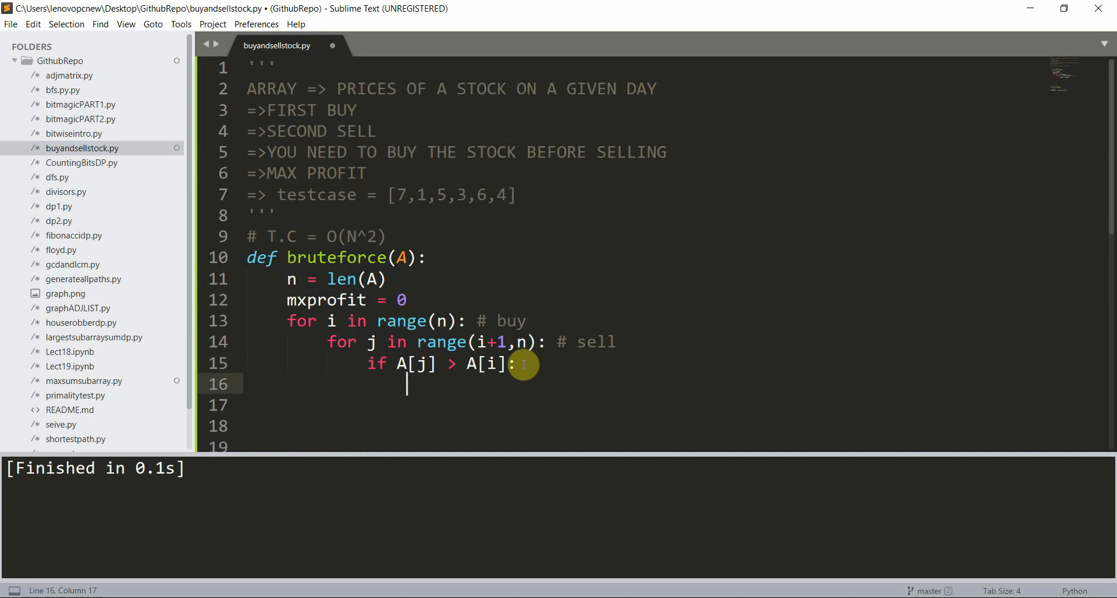
# Step: Update mxprofit = max(mxprofit, A[j]-A[i]) inside the check and print mxprofit at the end
pyautogui.write('mxprofit = max')
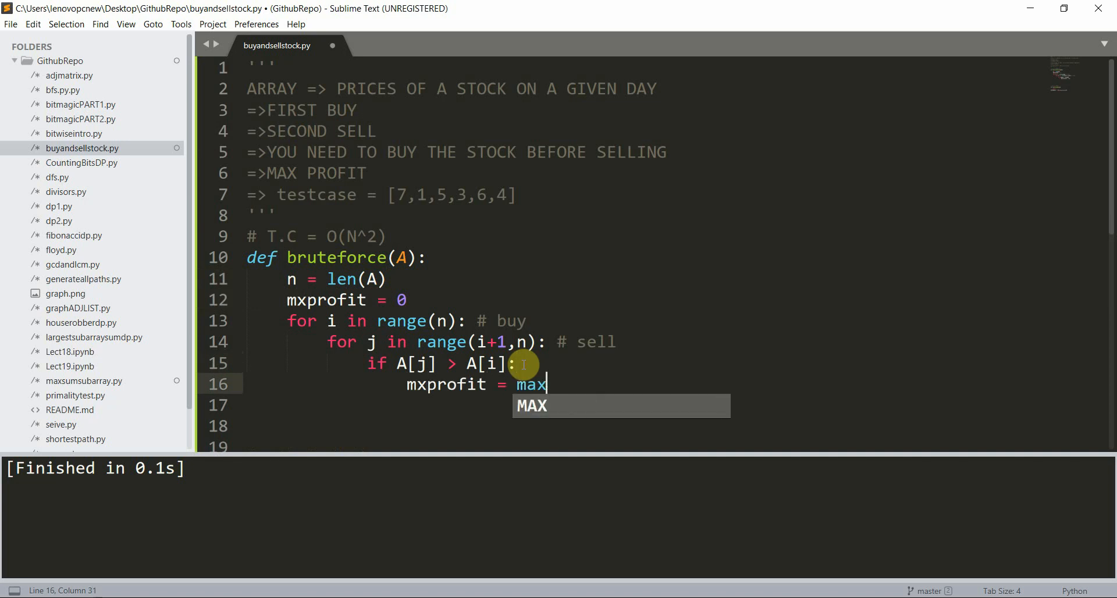
pyautogui.write('(mxprofit,')
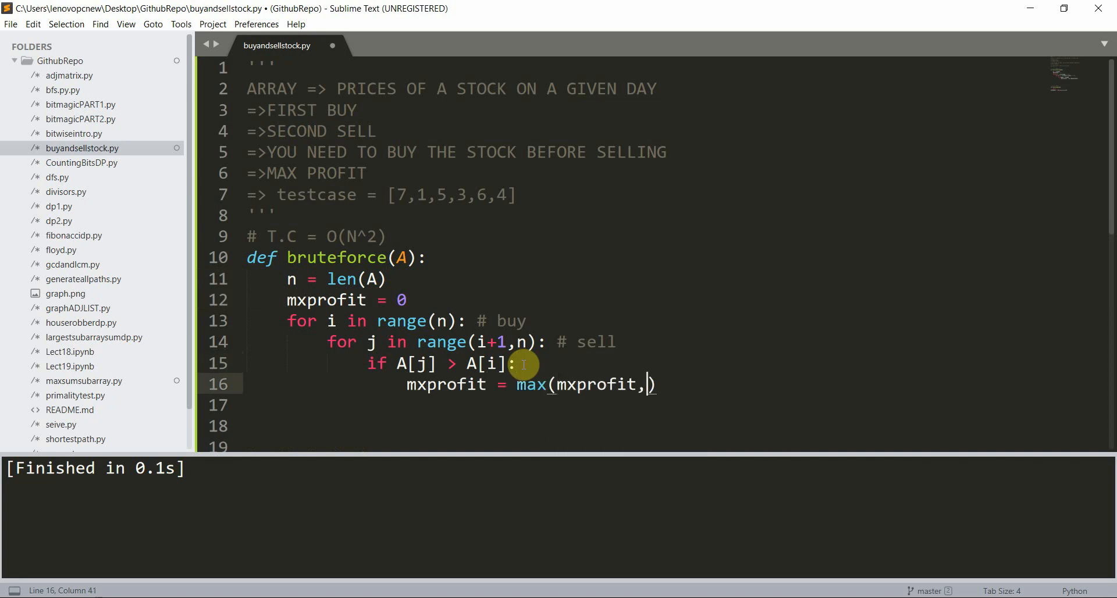
pyautogui.write('A[j]')
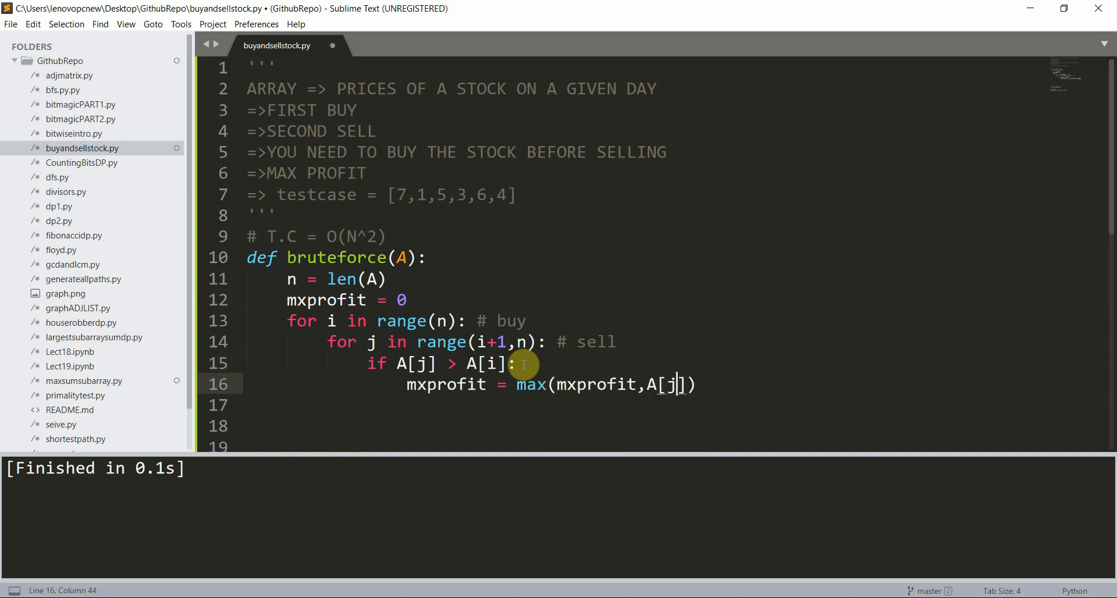
pyautogui.write('-A[i')
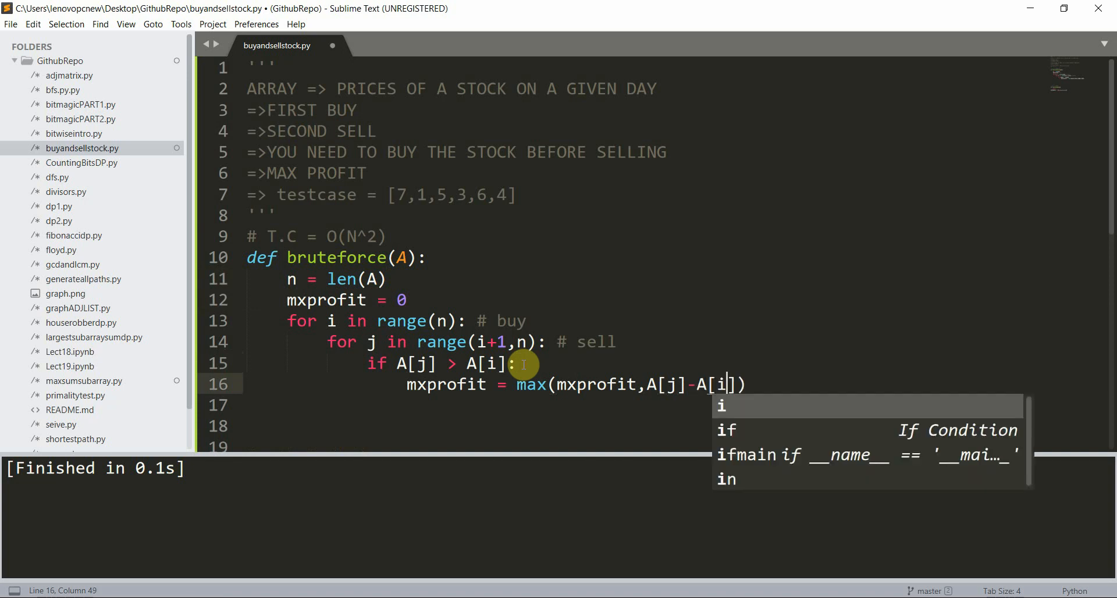
pyautogui.press('enter')
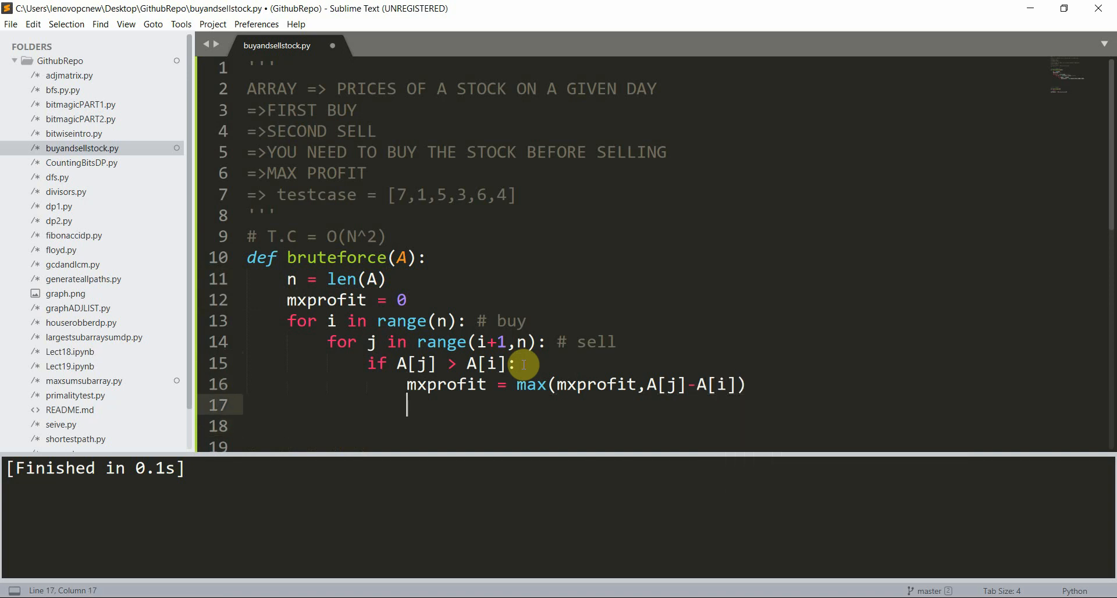
pyautogui.press('backspace')
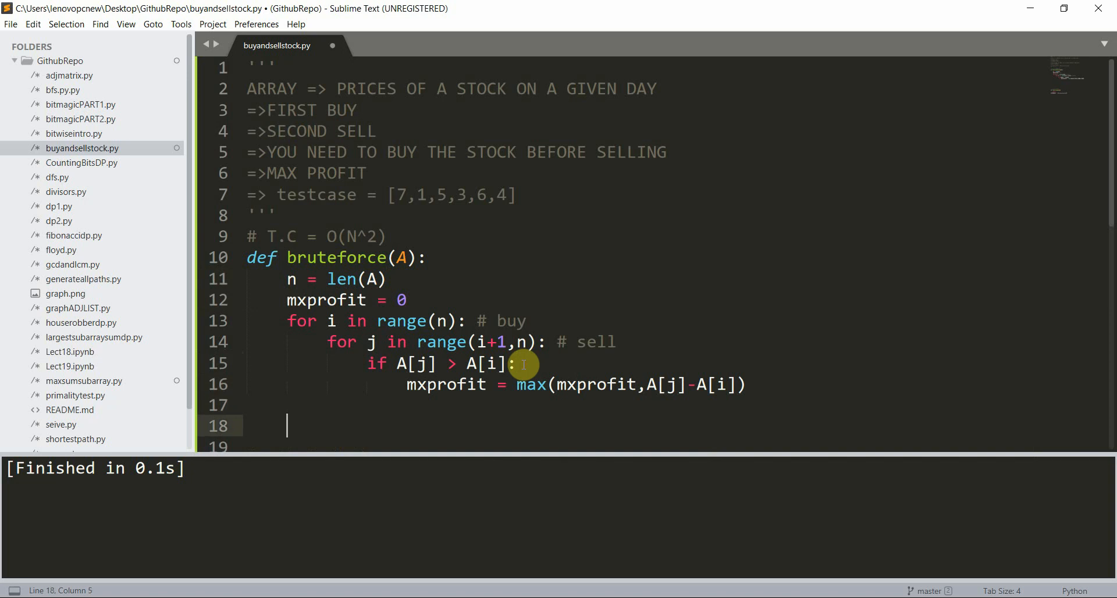
pyautogui.write('print(')
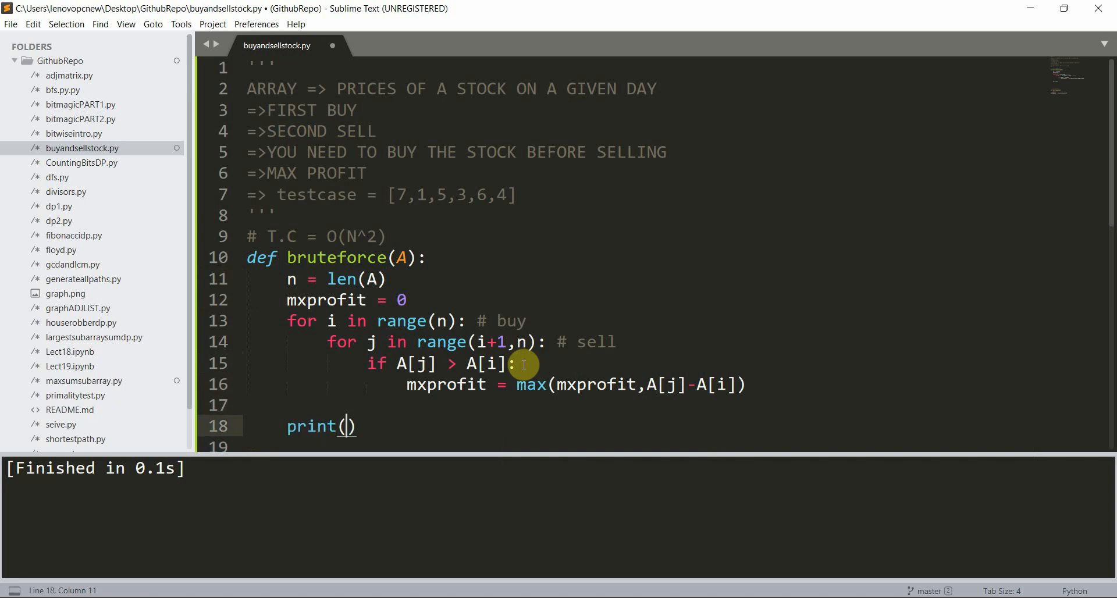
pyautogui.write('mxprofit')
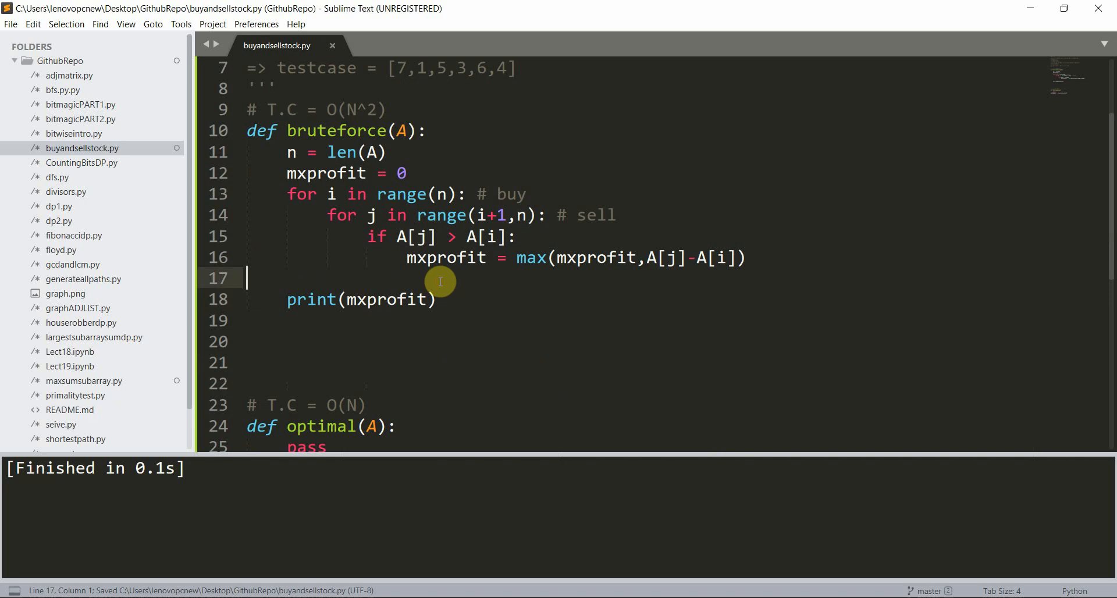
# Step: Call bruteforce(testcase) below the testcase list and run the script to print 5
pyautogui.scroll(-3)
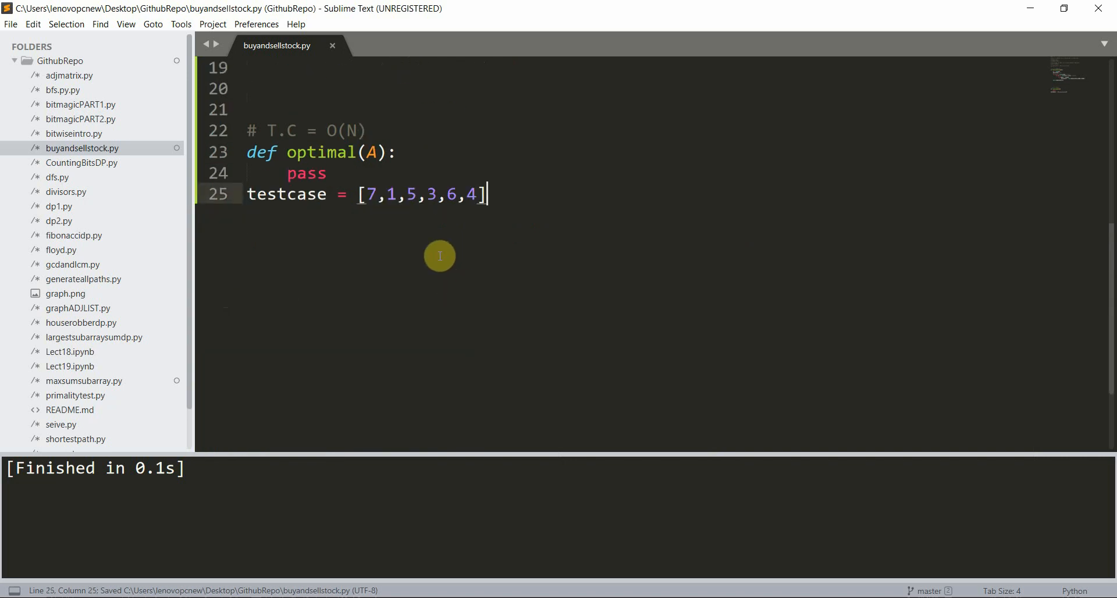
pyautogui.press('enter')
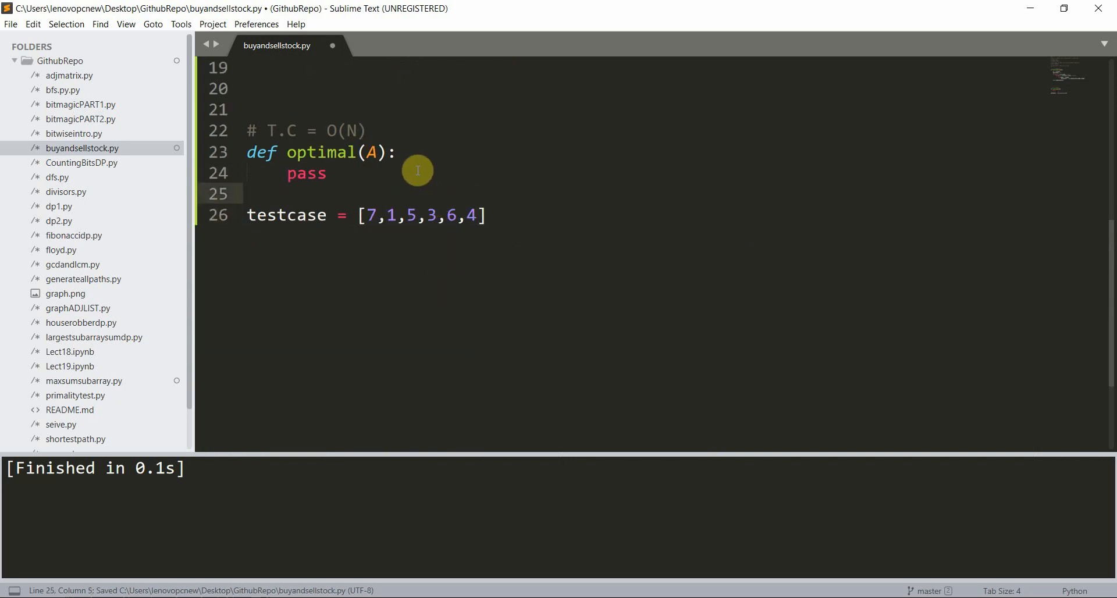
pyautogui.write('bruteforce(testcase')
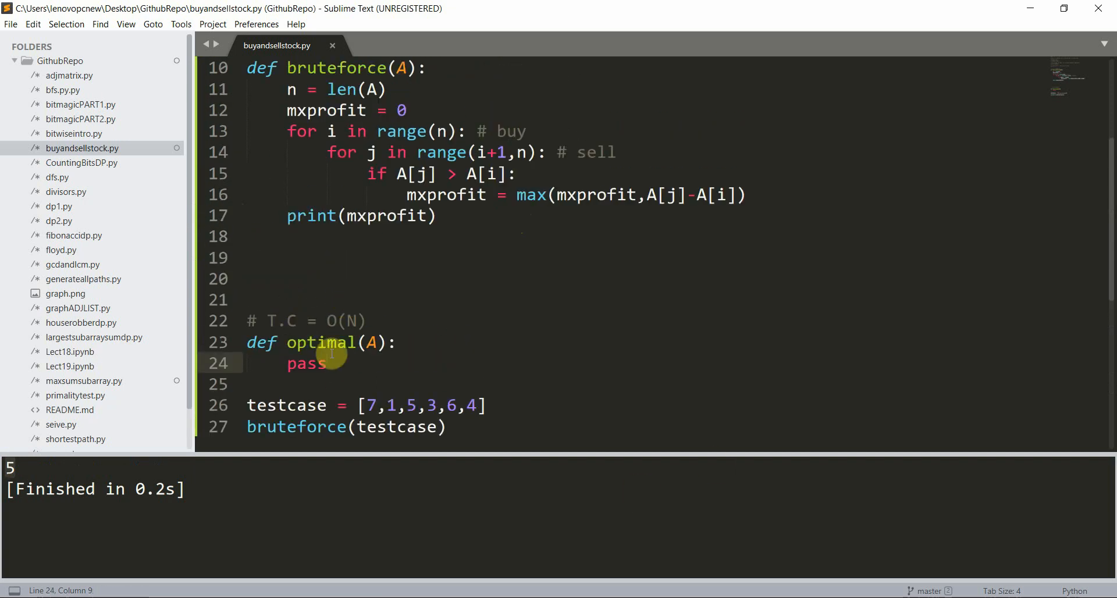
# Step: Give optimal(A) n = len(A), mxprofit = 0 and minprice = float('inf')
pyautogui.write('n =')
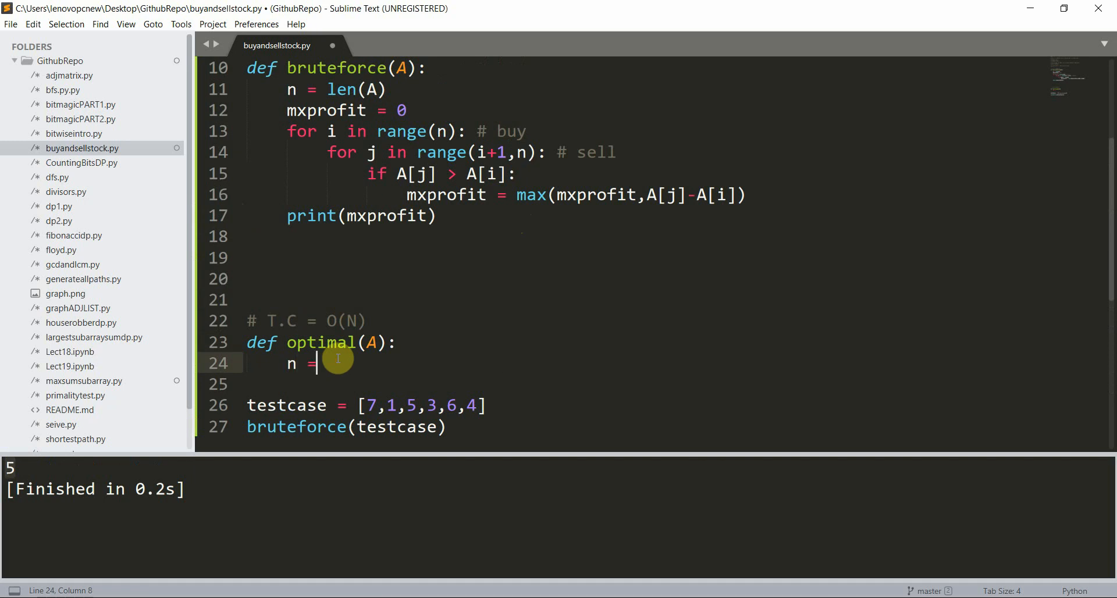
pyautogui.write('len(A)')
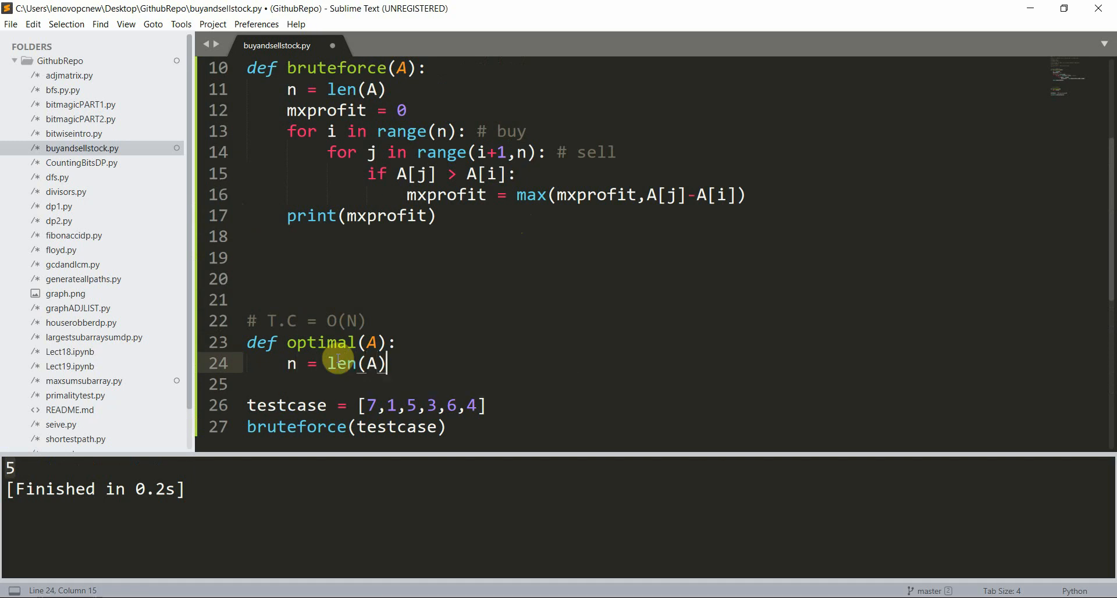
pyautogui.write('m')
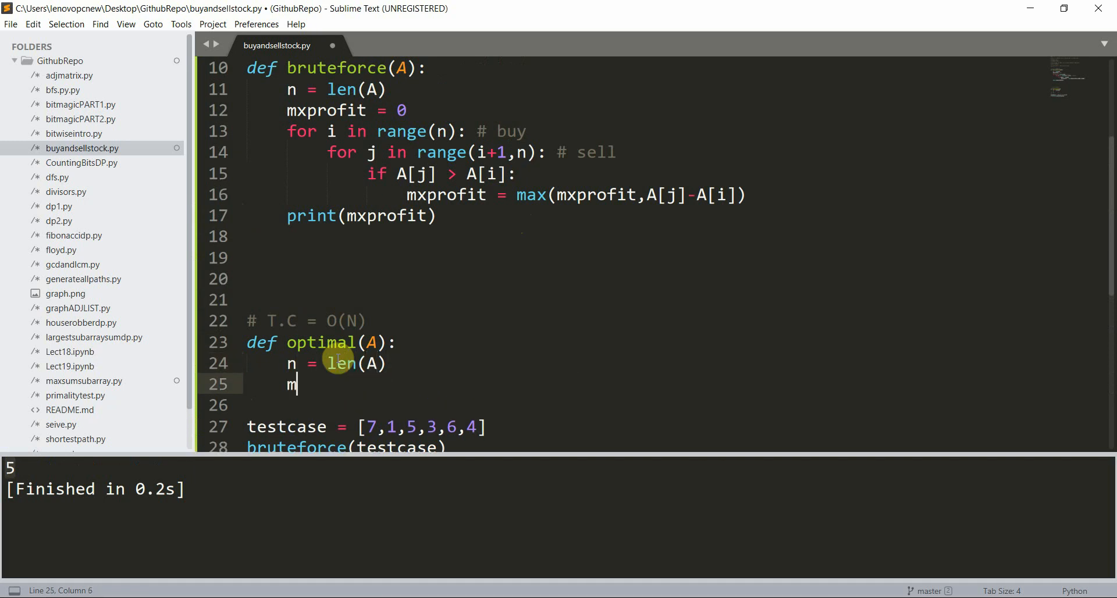
pyautogui.write('xprofit = 0')
pyautogui.click(647, 405)
pyautogui.write('min')
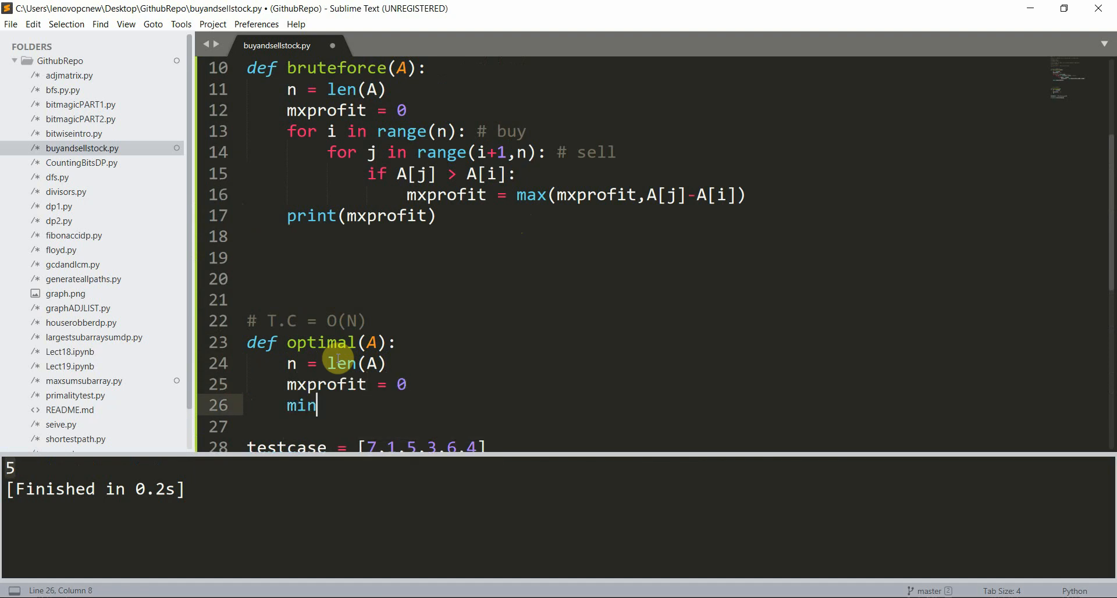
pyautogui.write('price = f')
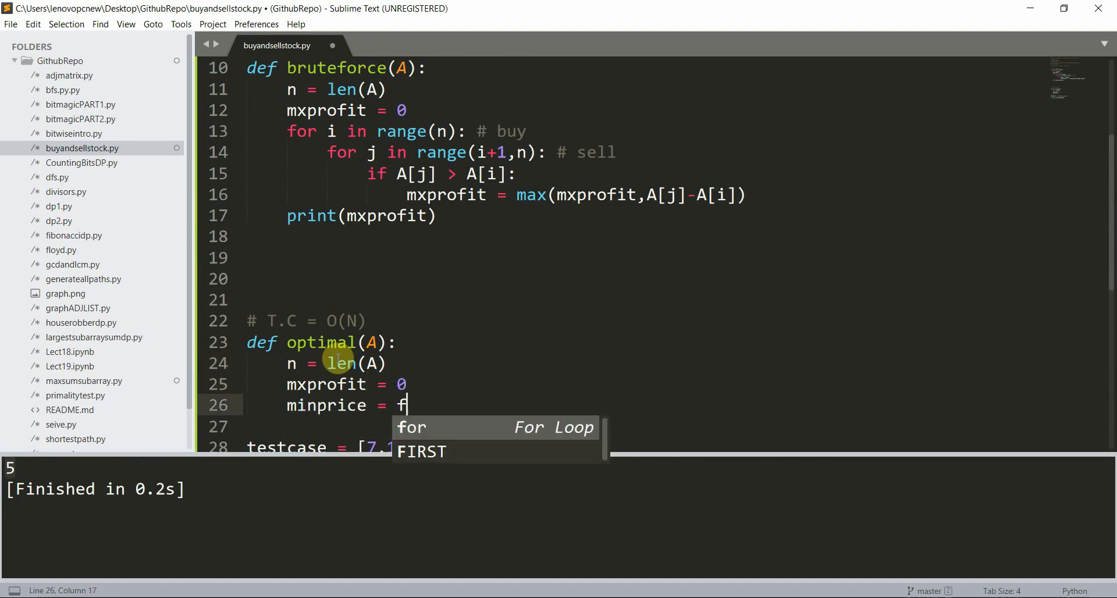
pyautogui.write("loat('')")
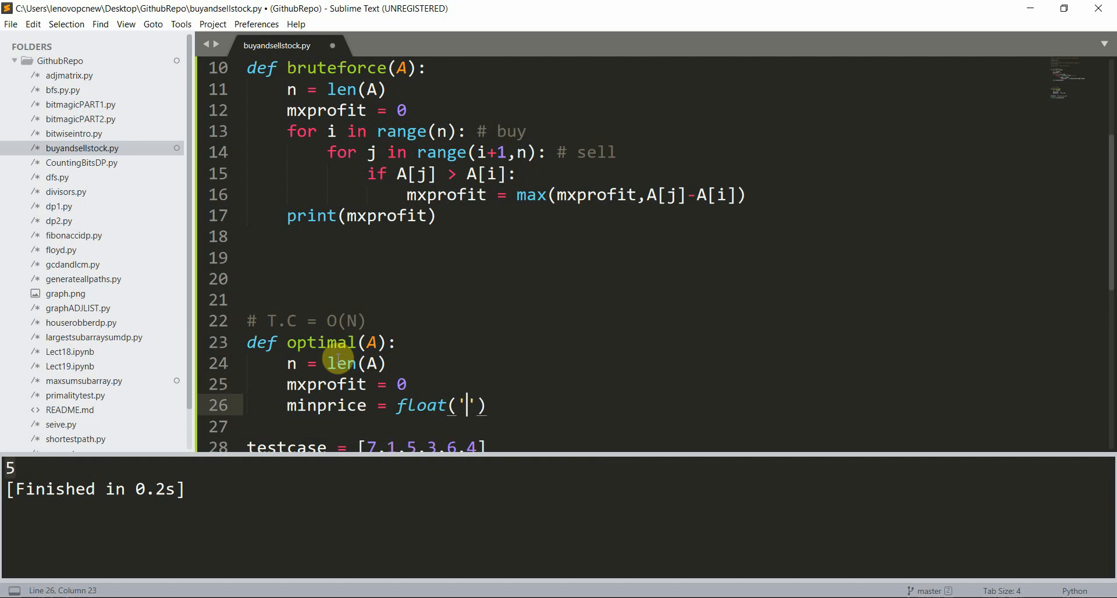
pyautogui.write('inf')
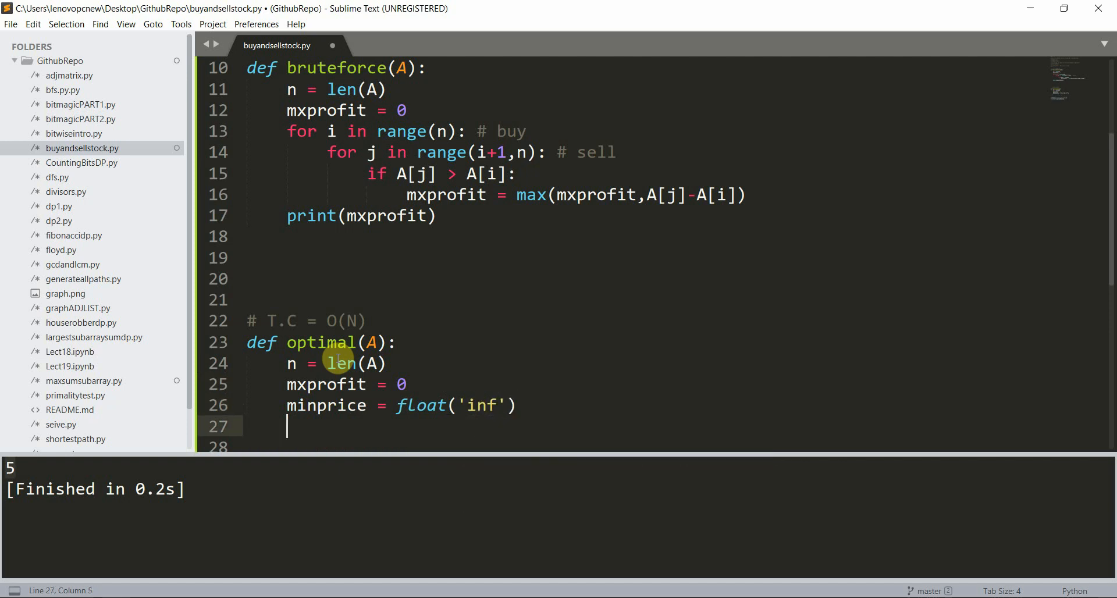
pyautogui.moveTo(342, 320)
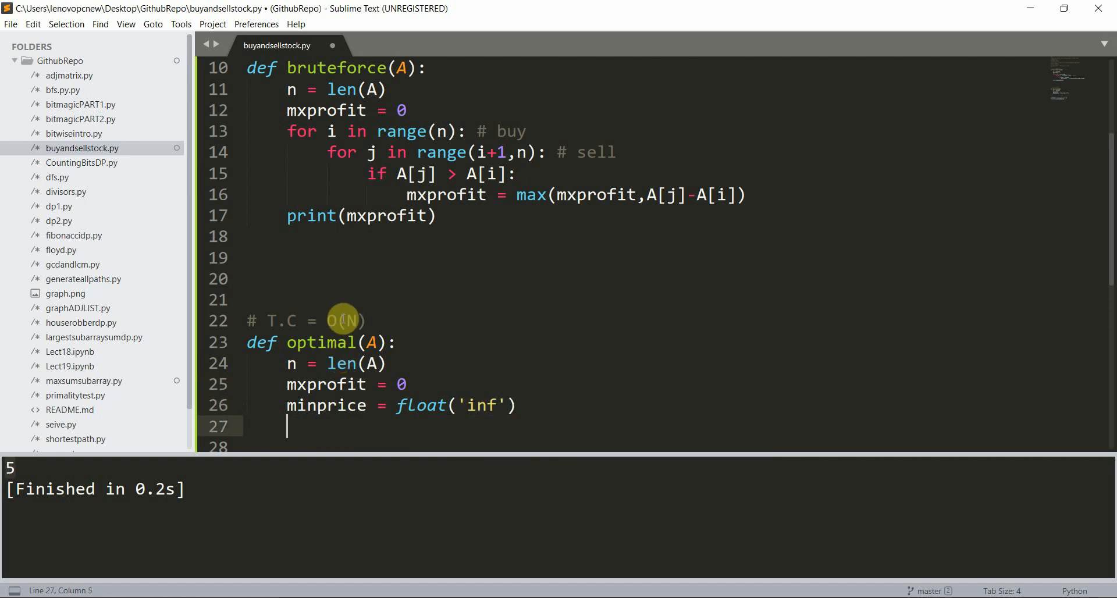
pyautogui.moveTo(477, 354)
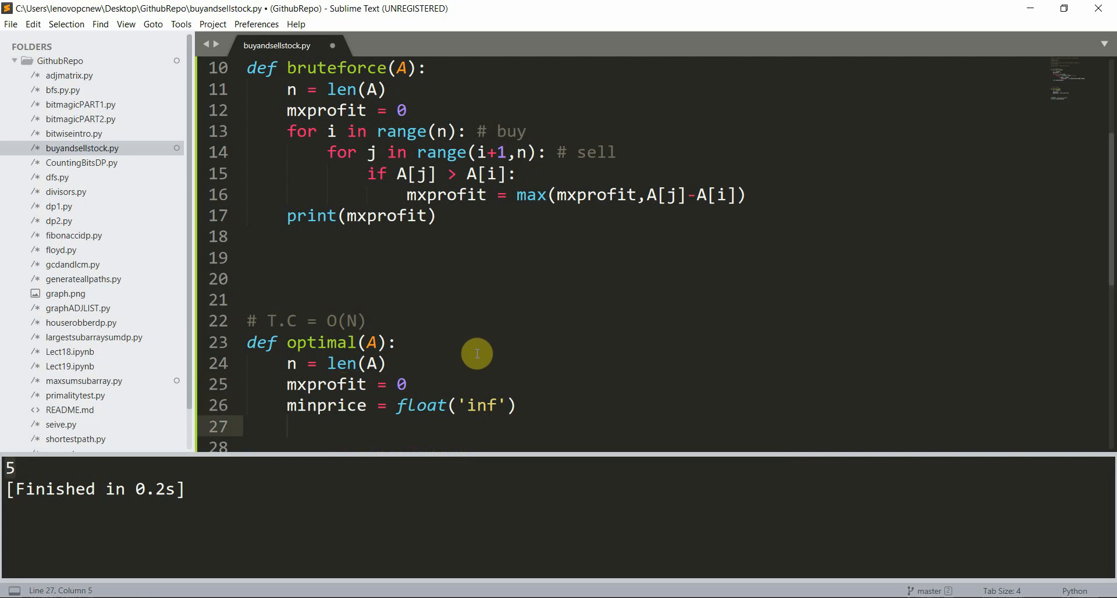
pyautogui.moveTo(412, 336)
pyautogui.write('for i in range(n):')
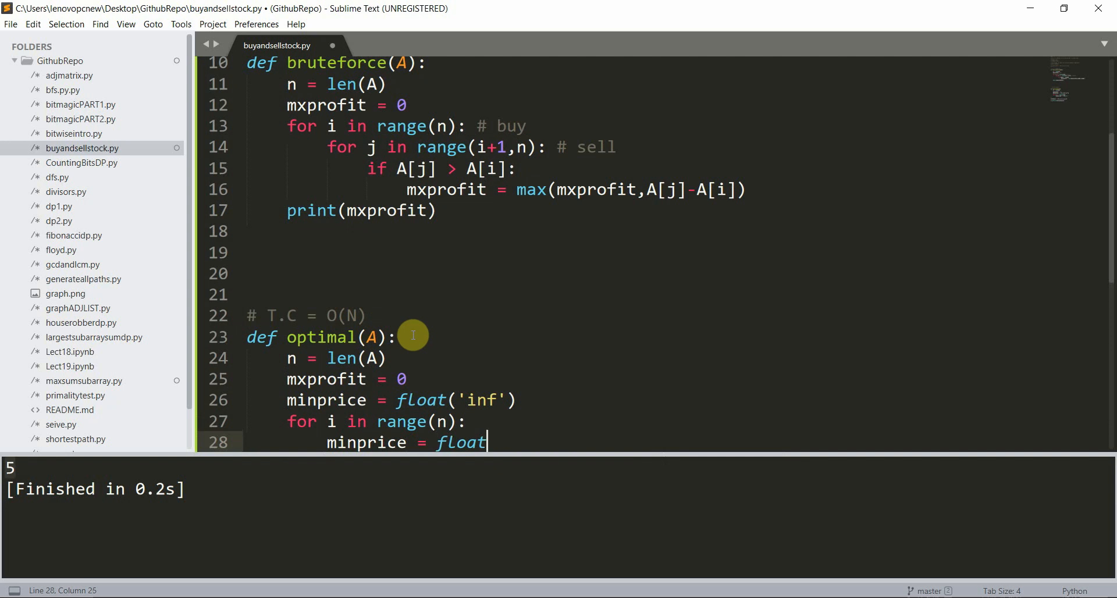
# Step: Write minprice = min(minprice, A[i]) inside the loop to track the lowest price
pyautogui.write('min')
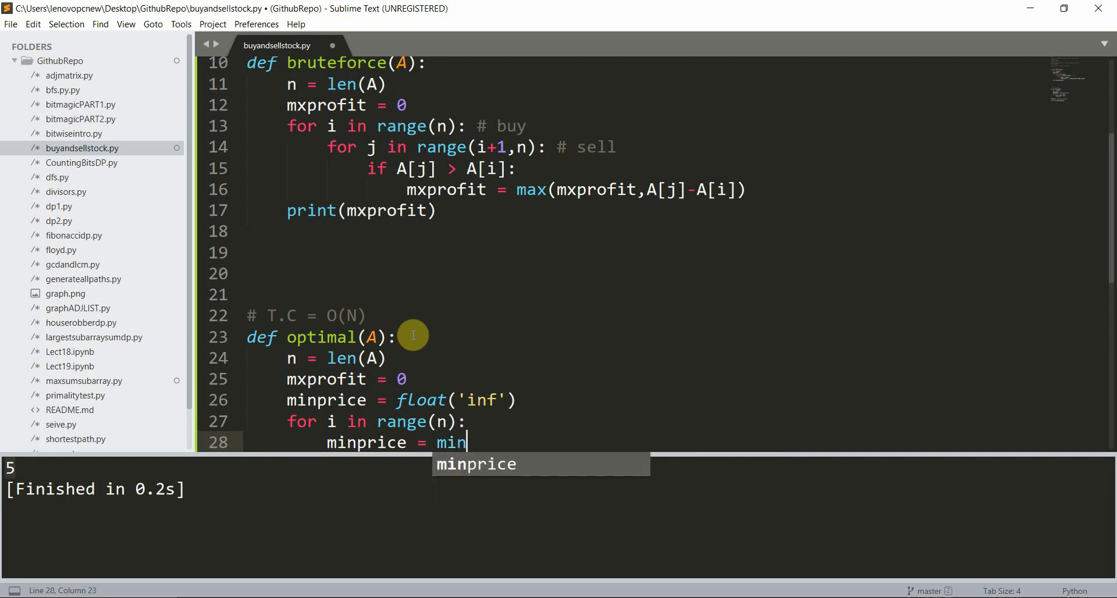
pyautogui.write('(mi')
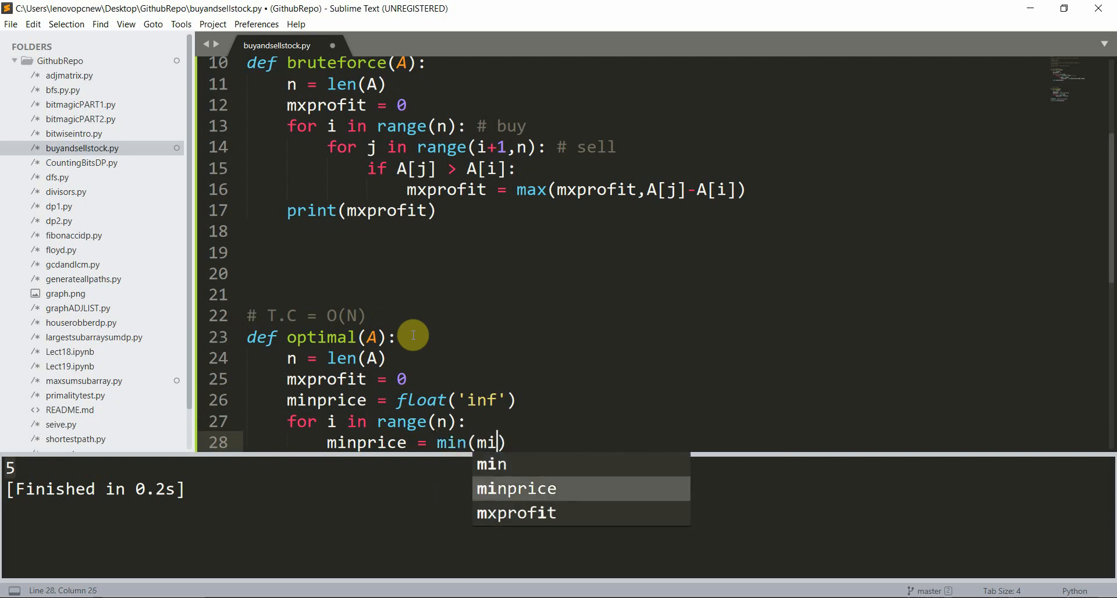
pyautogui.press('Tab')
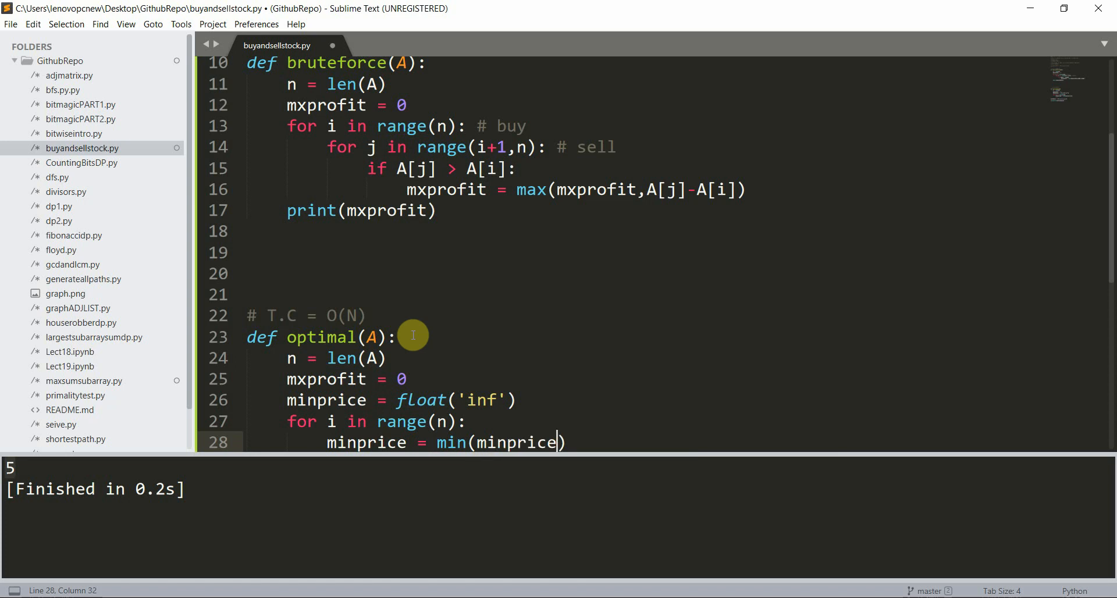
pyautogui.write(',A')
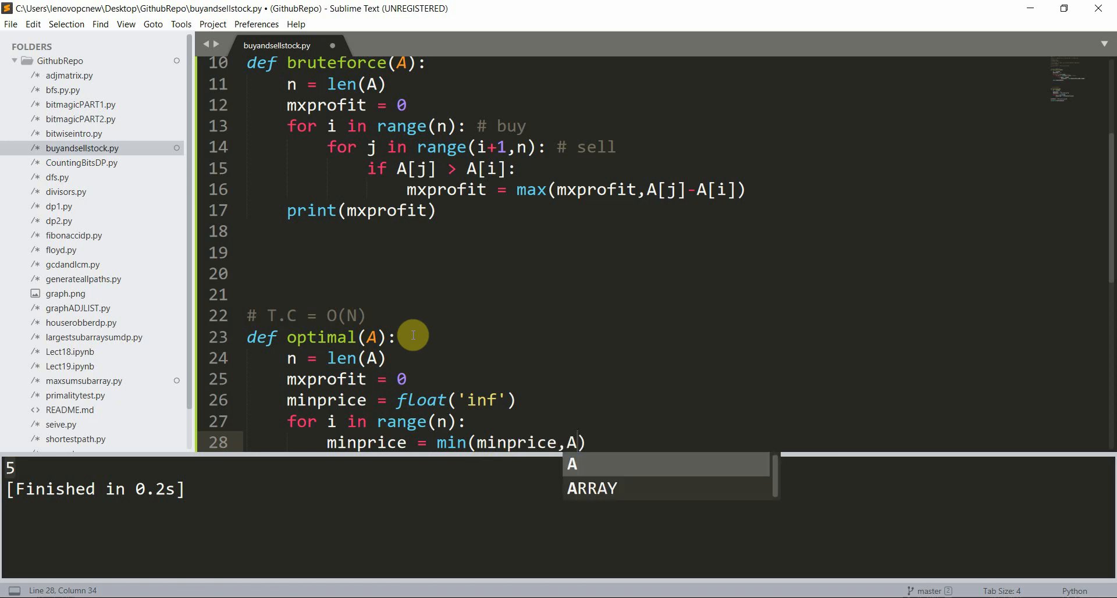
pyautogui.write('[i])')
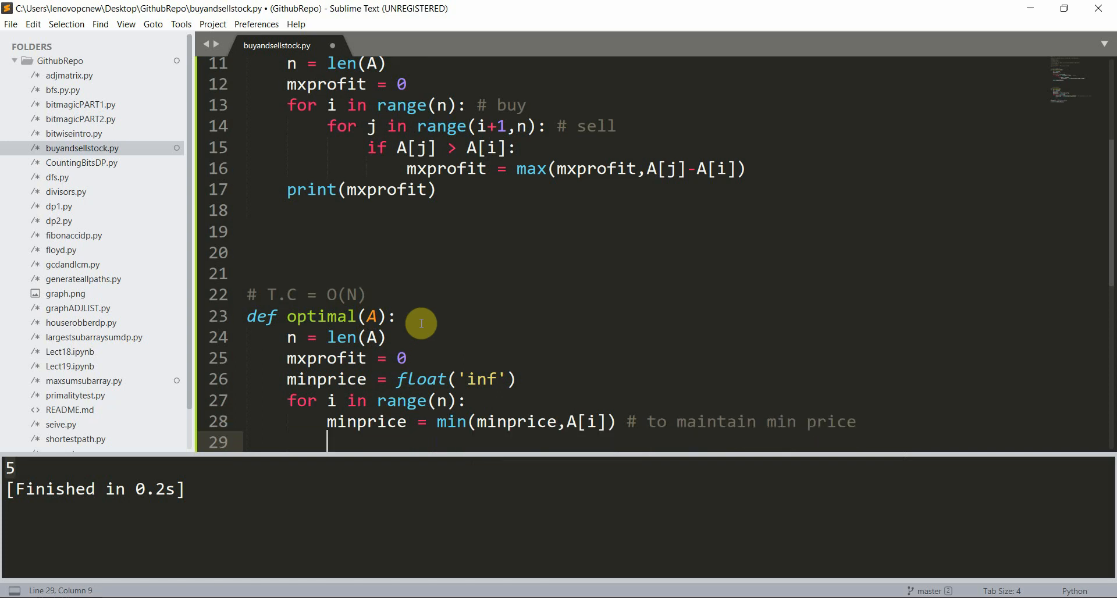
# Step: Write mxprofit = max(mxprofit, A[i]-minprice) with a 'to maintain max profit' comment
pyautogui.write('ma')
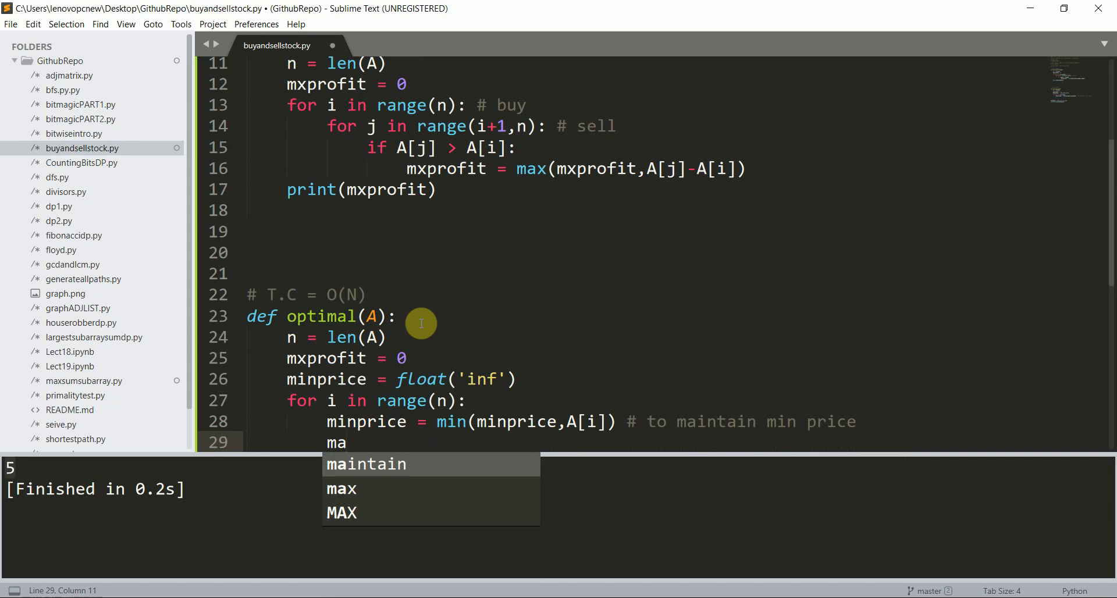
pyautogui.write('xprofit =')
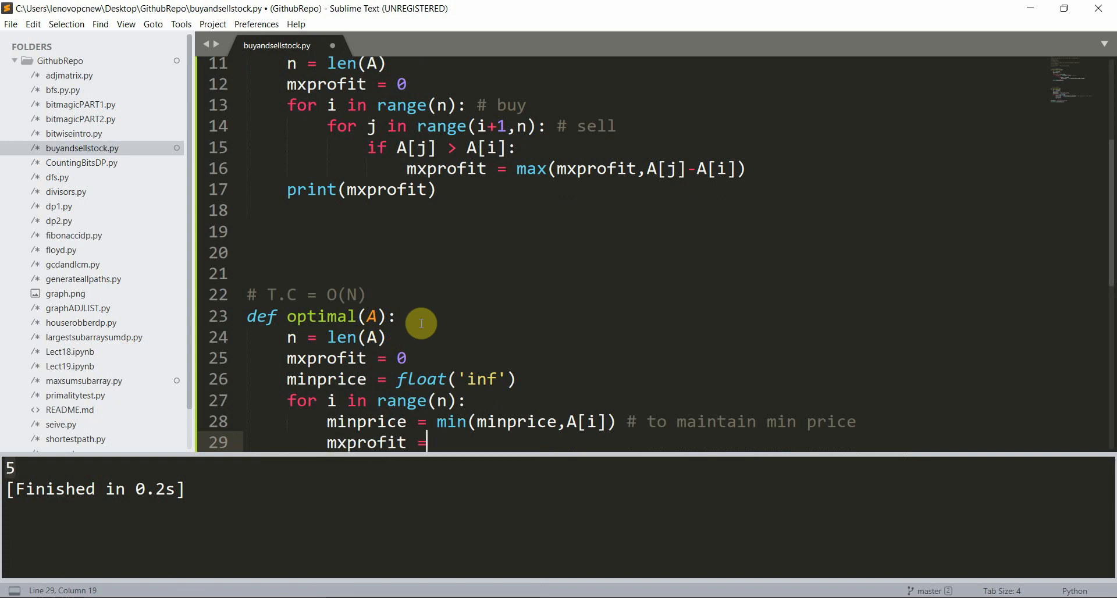
pyautogui.write('max(mxprofit,)')
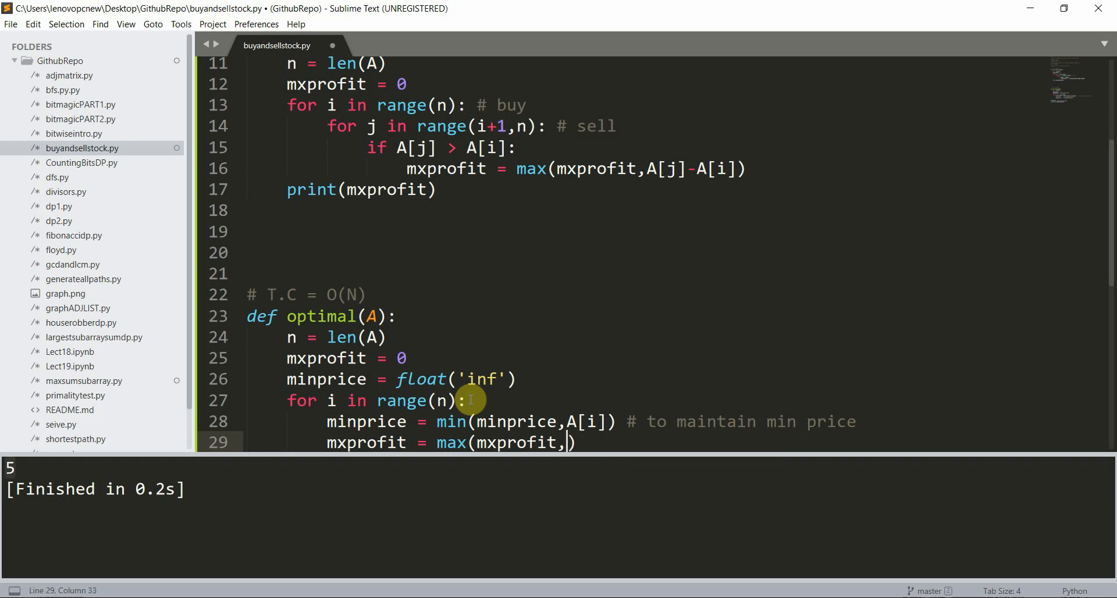
pyautogui.write('A[i]')
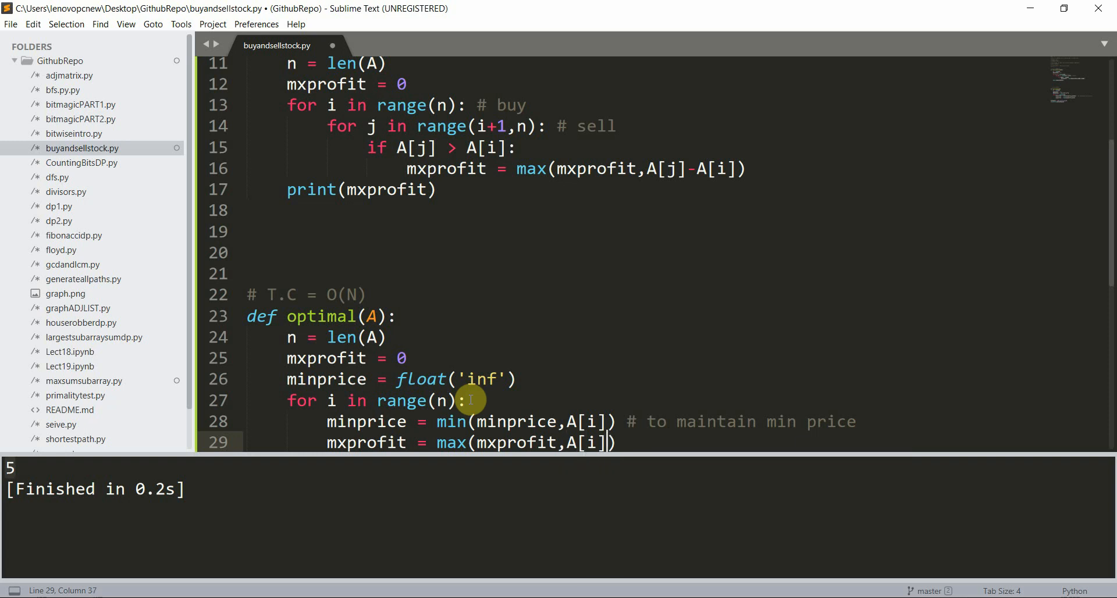
pyautogui.write('-')
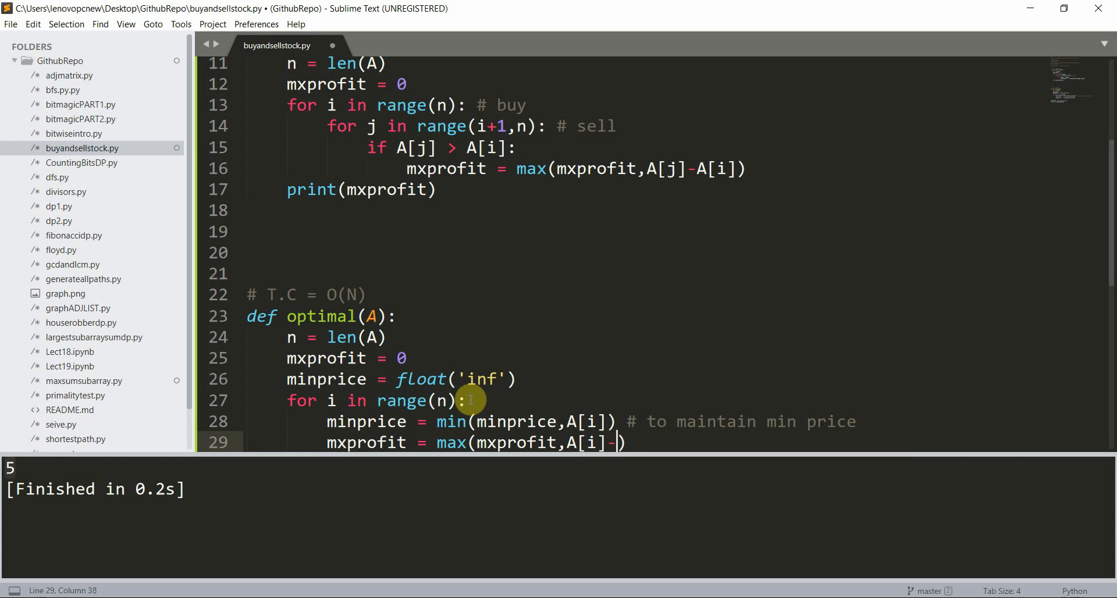
pyautogui.write('minprice')
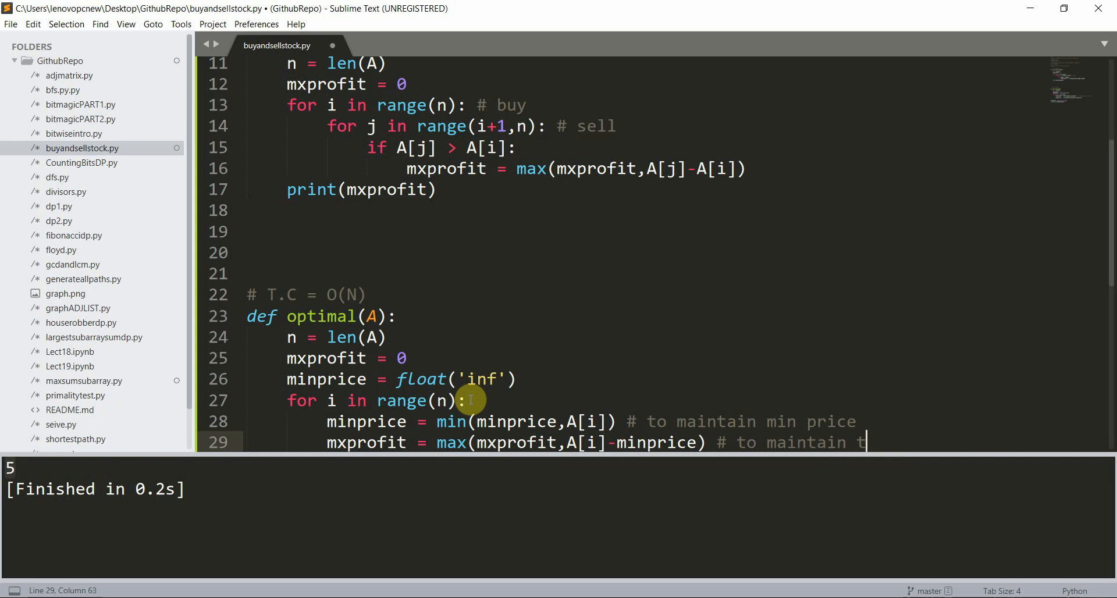
pyautogui.write('max profi')
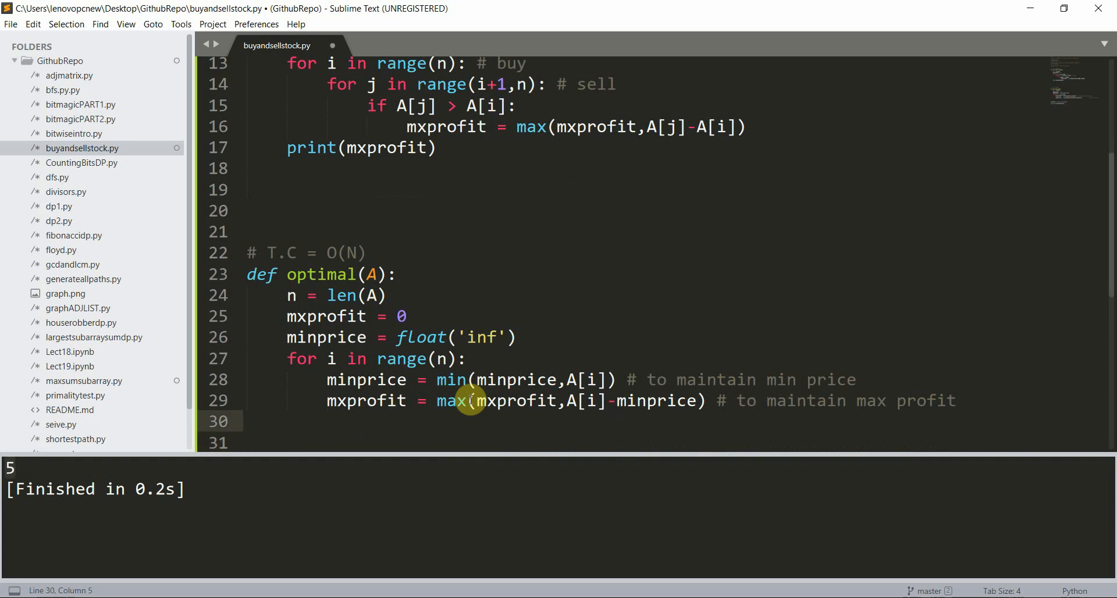
# Step: Add print(mxprofit) to optimal and call optimal(testcase) below bruteforce(testcase)
pyautogui.write('print(')
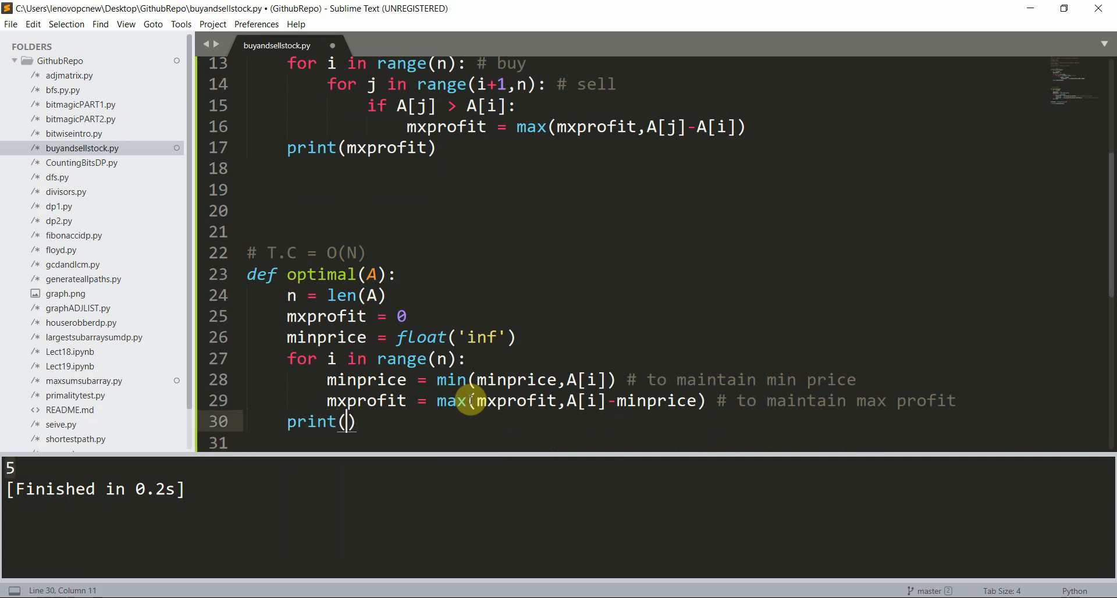
pyautogui.write('mxprofit')
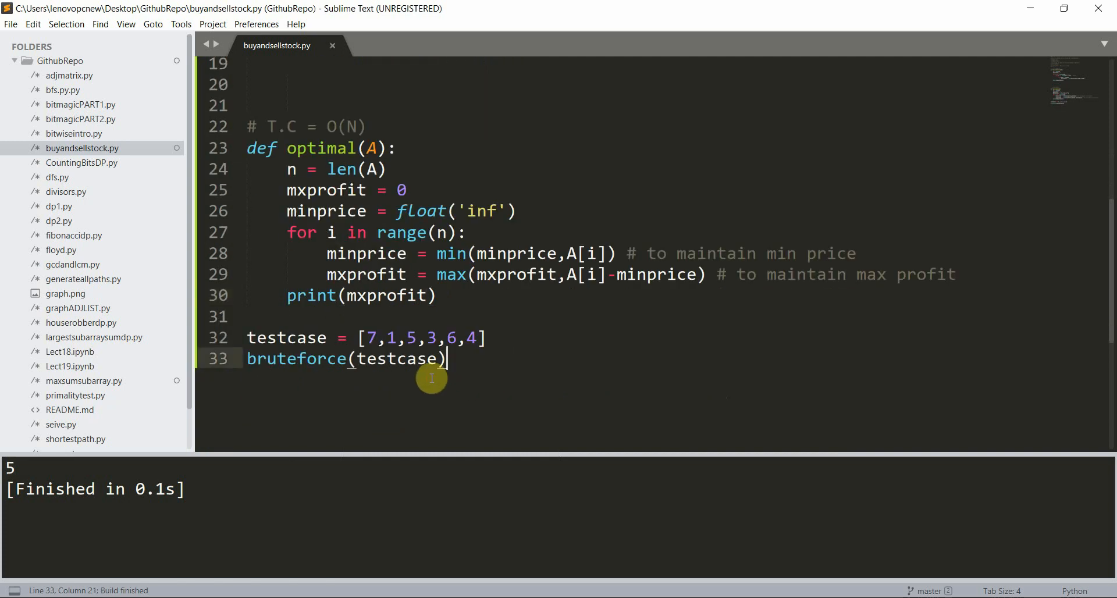
pyautogui.press('enter')
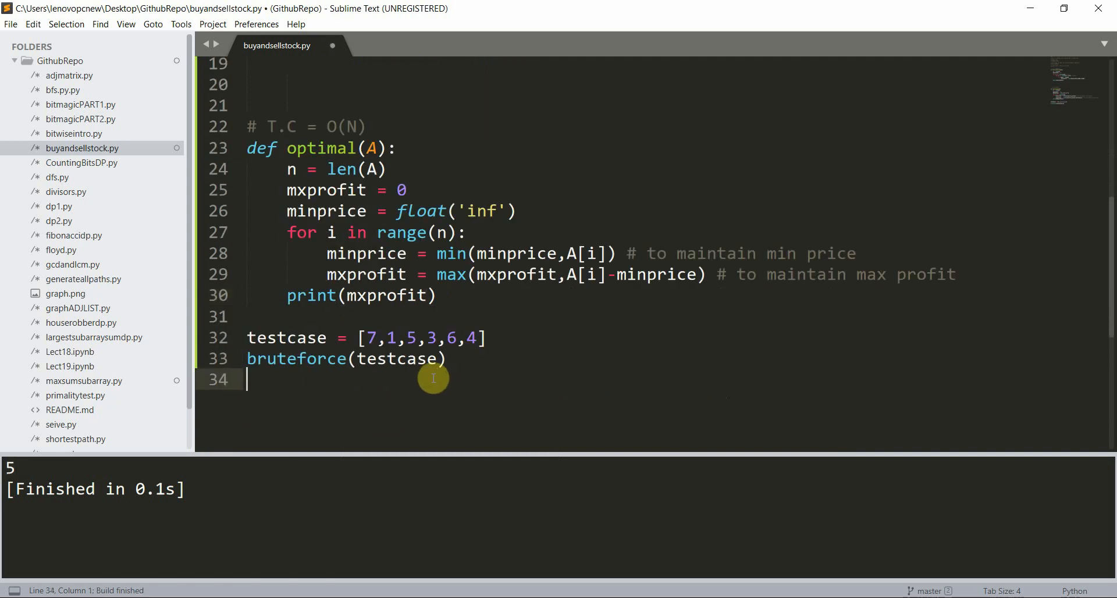
pyautogui.write('optimal(Te')
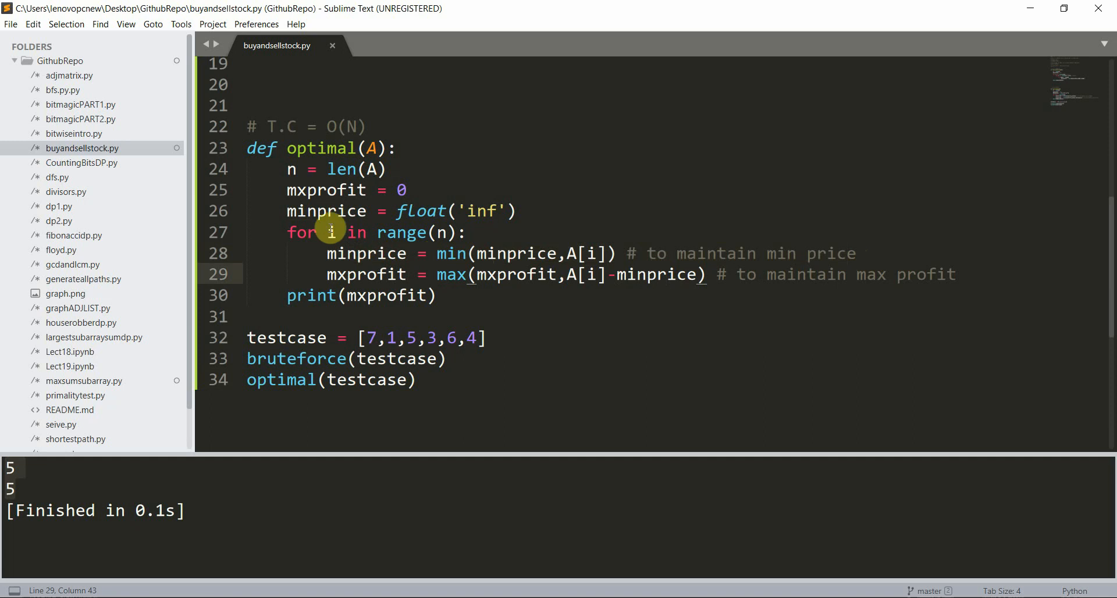
pyautogui.tripleClick(321, 211)
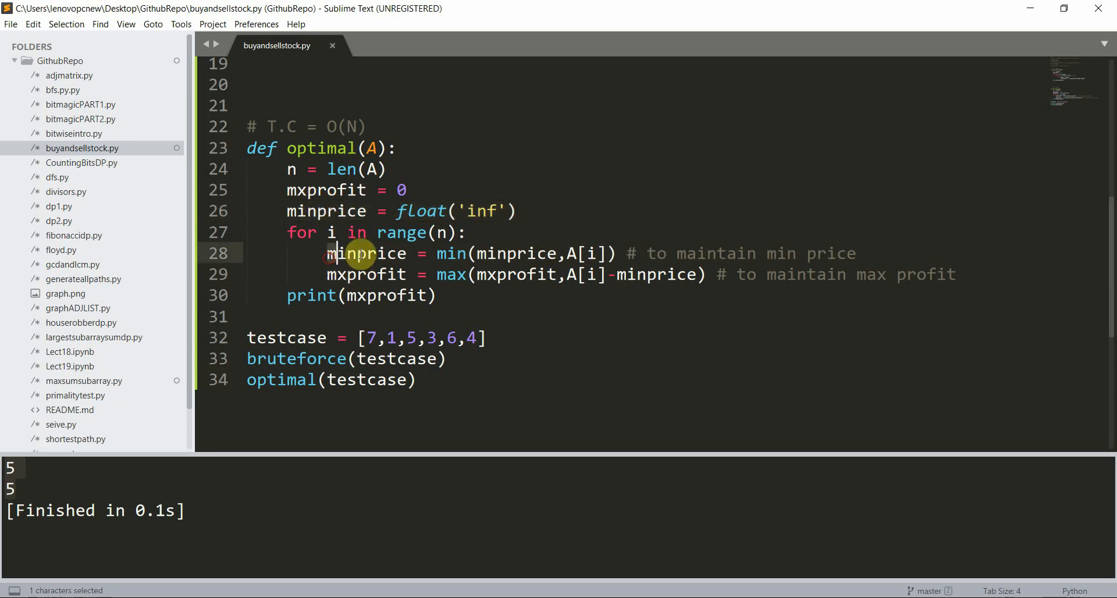
pyautogui.moveTo(326, 254); pyautogui.dragTo(541, 253)
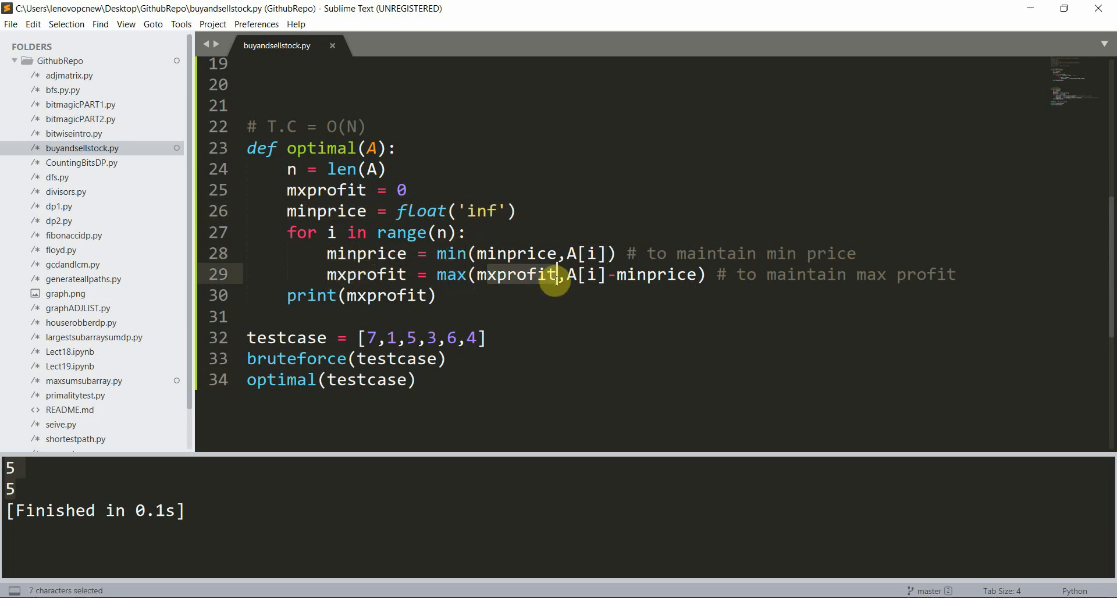
pyautogui.click(563, 274)
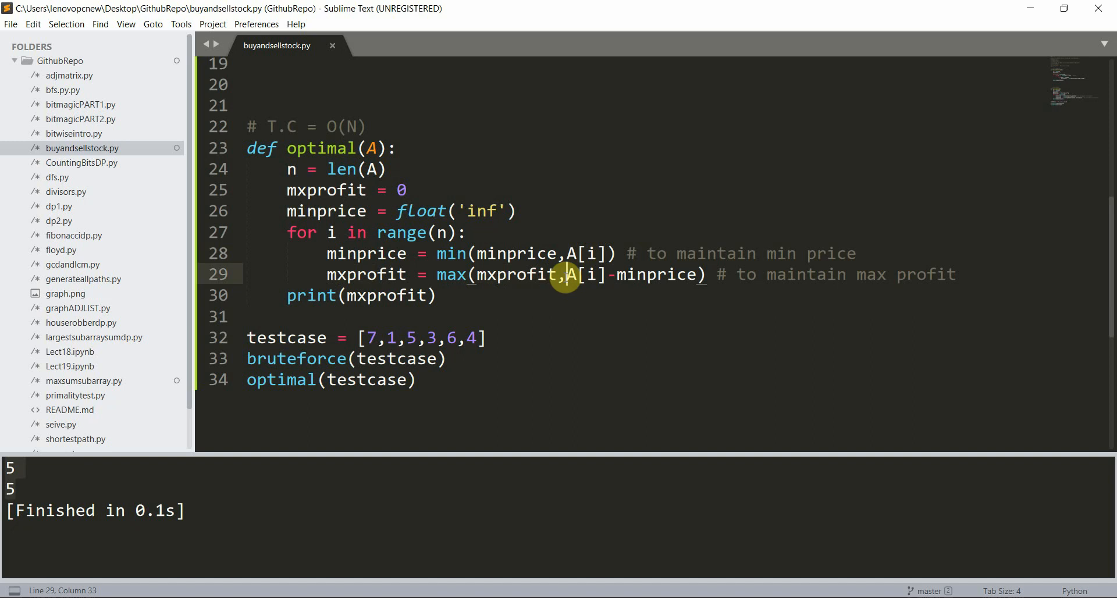
pyautogui.doubleClick(588, 274)
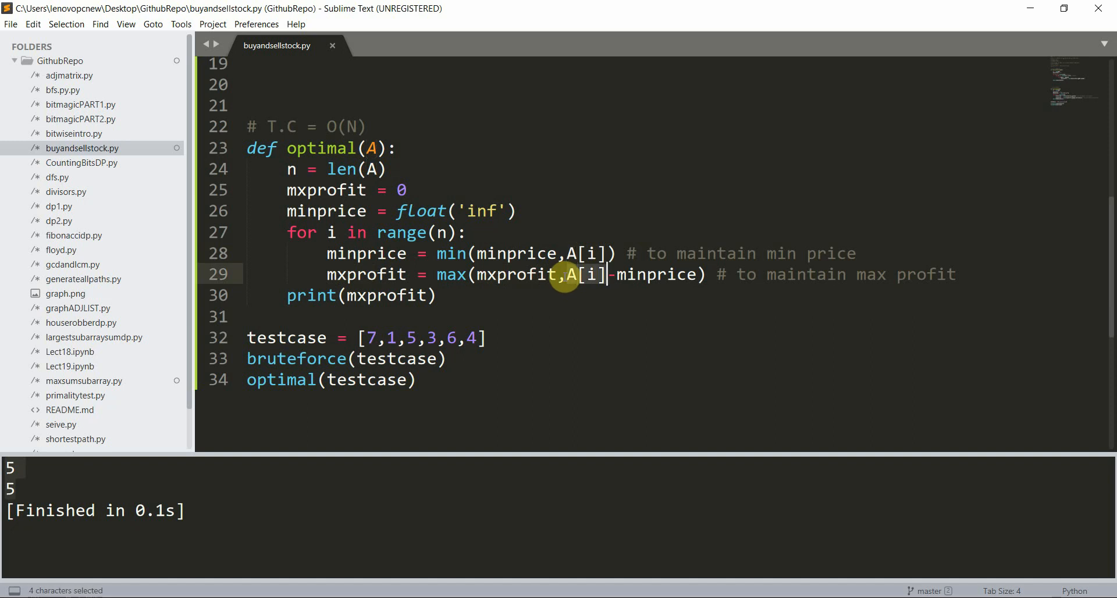
pyautogui.moveTo(610, 275); pyautogui.dragTo(702, 275)
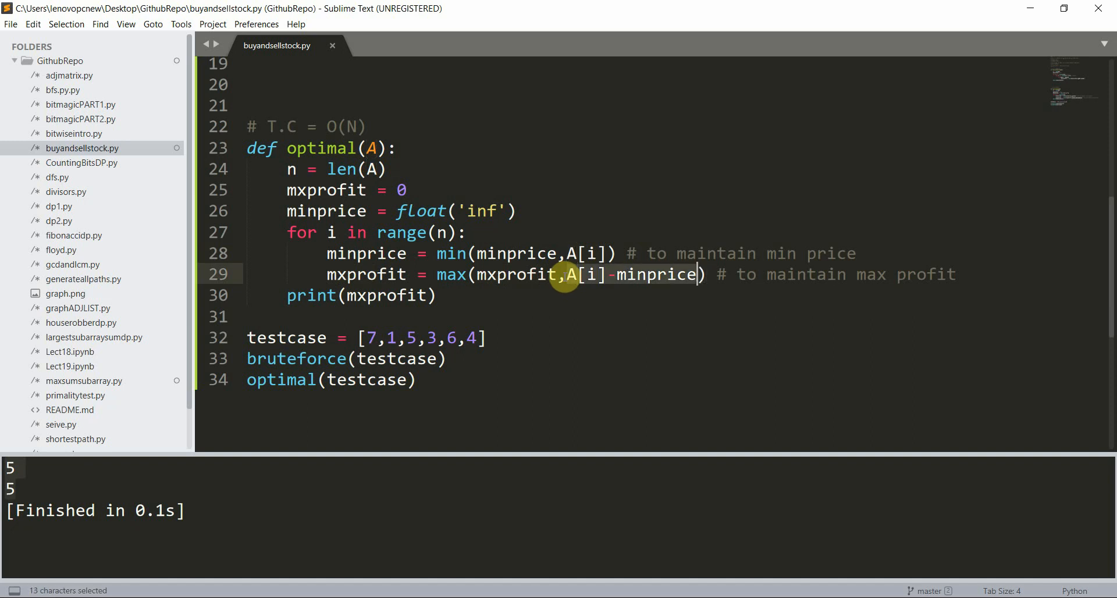
pyautogui.click(653, 275)
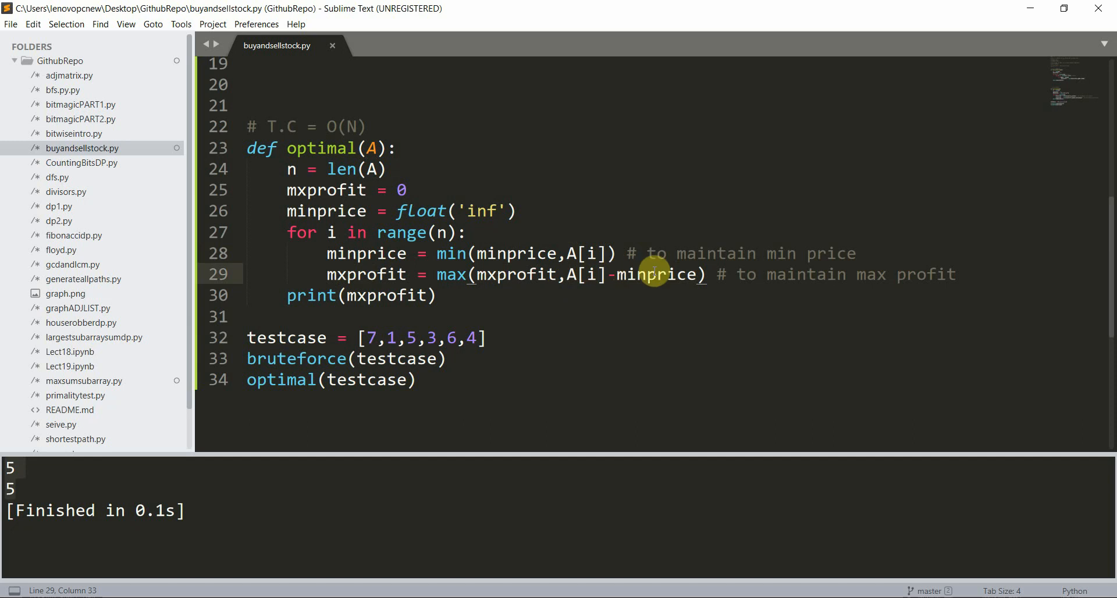
pyautogui.moveTo(584, 315)
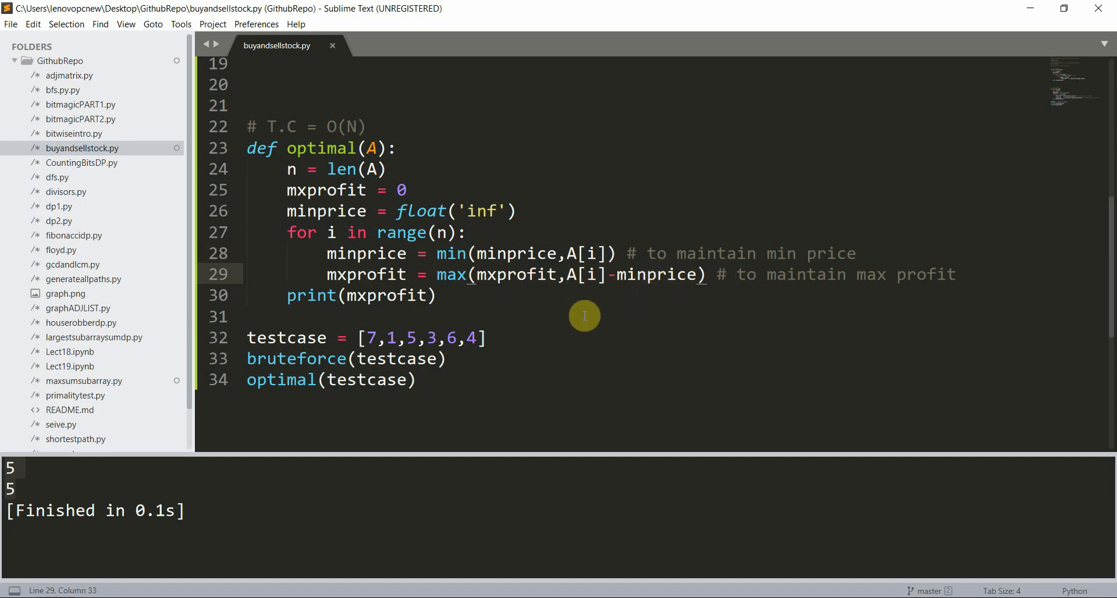
pyautogui.scroll(3)
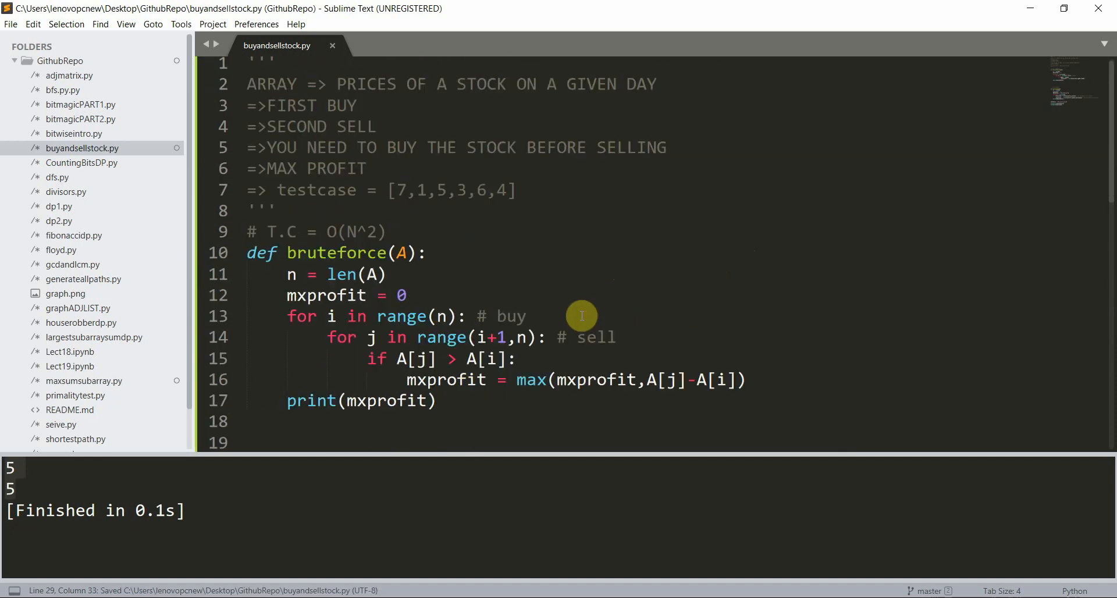
pyautogui.scroll(-3)
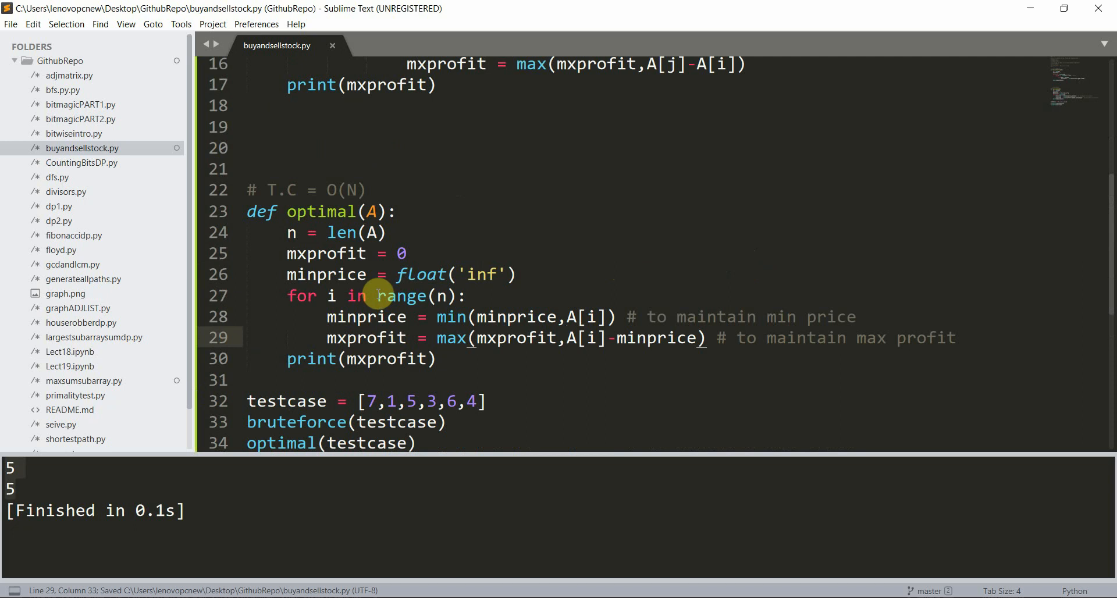